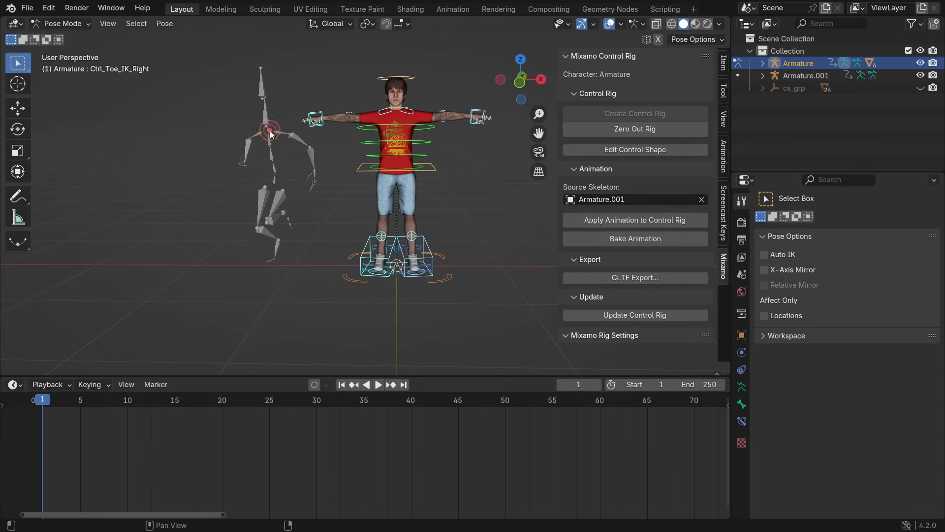
- Play the character's imported animation in the timeline, then stop playback
key("space")
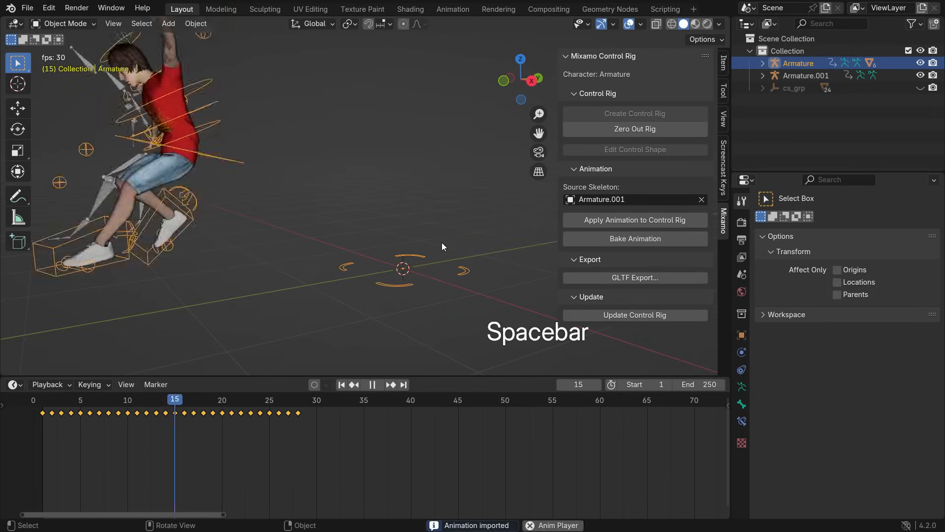
key("shift+Left")
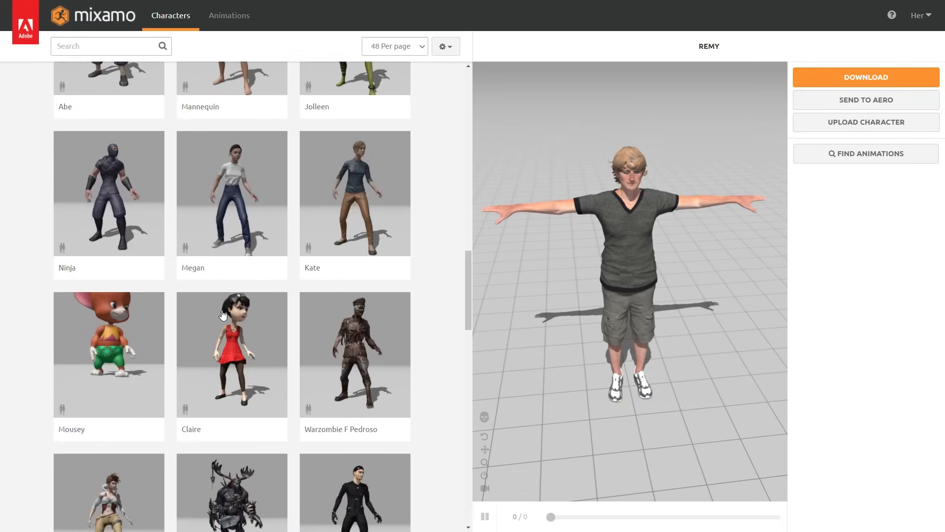
- Choose Ninja as the active Mixamo character and confirm the switch
left_click(231, 354)
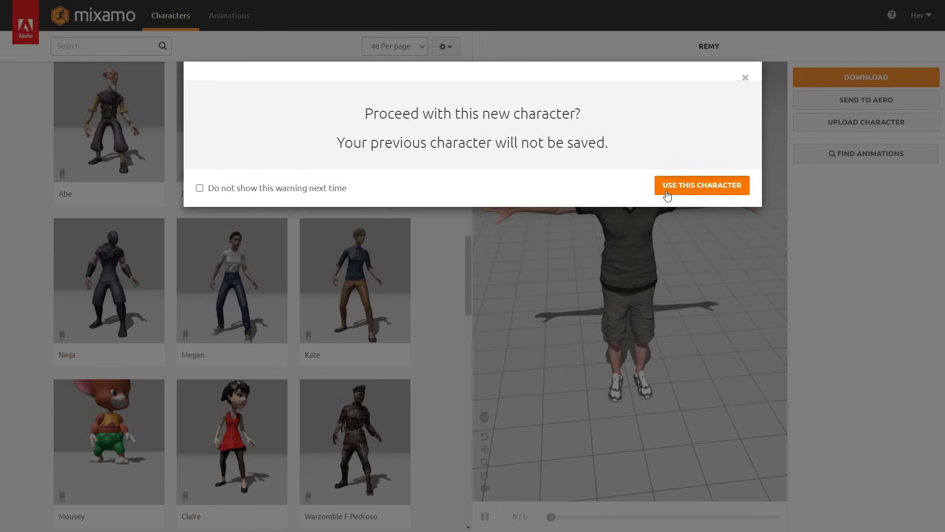
left_click(701, 185)
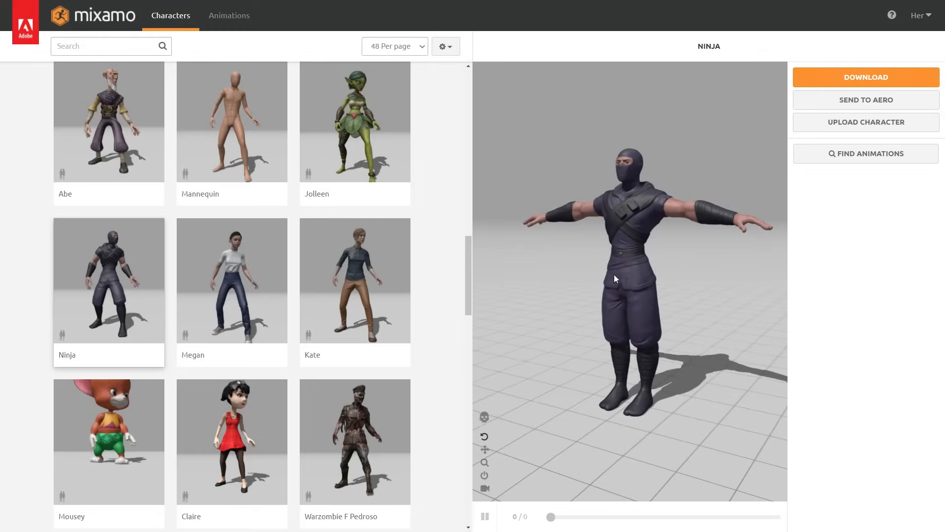
scroll("down", 3)
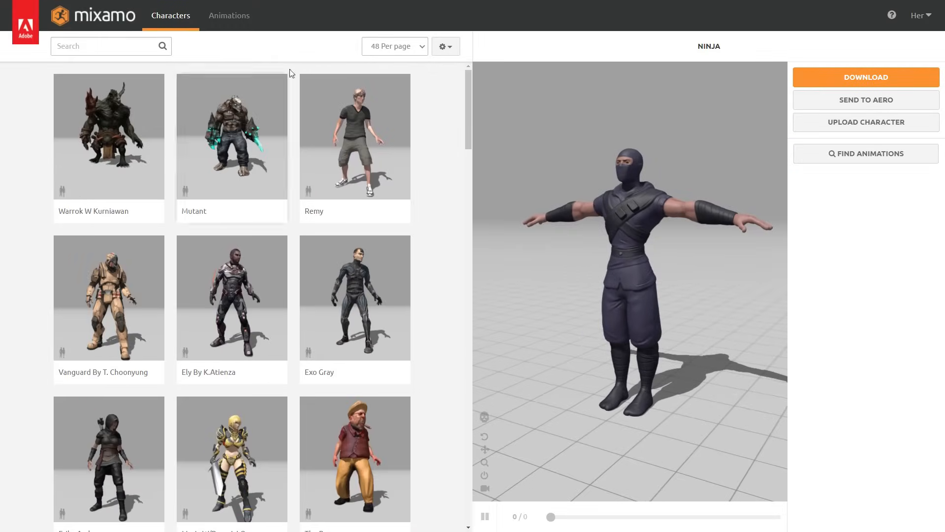
- Search the animation library for kick and preview Flip Kick and Roll Kicking on the ninja
left_click(229, 15)
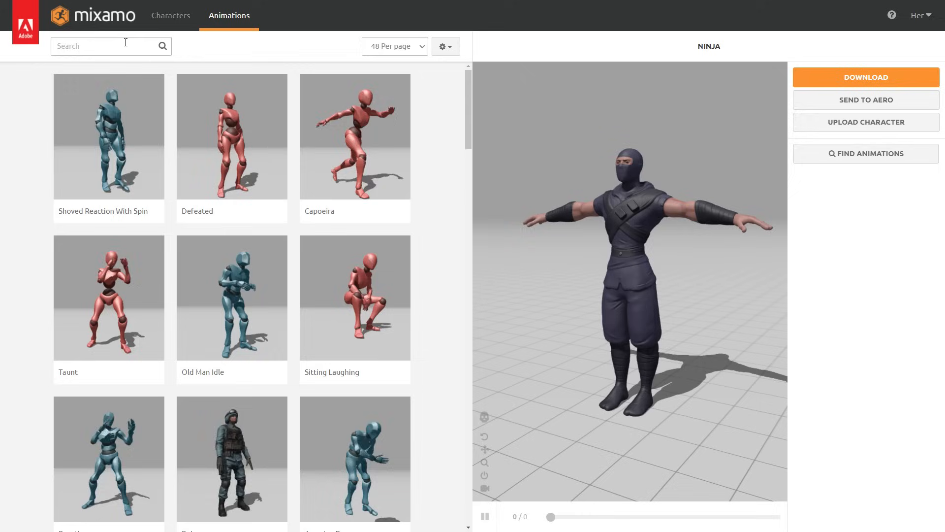
type("kid")
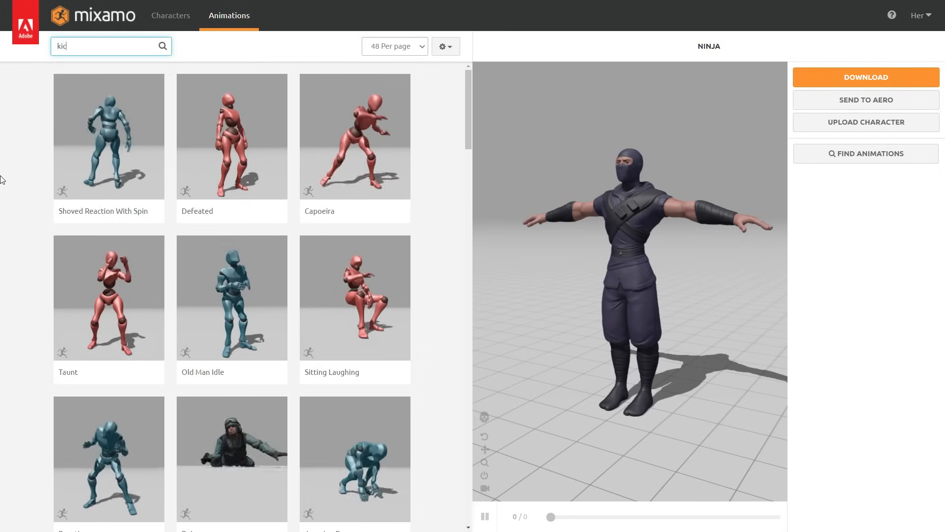
left_click(232, 181)
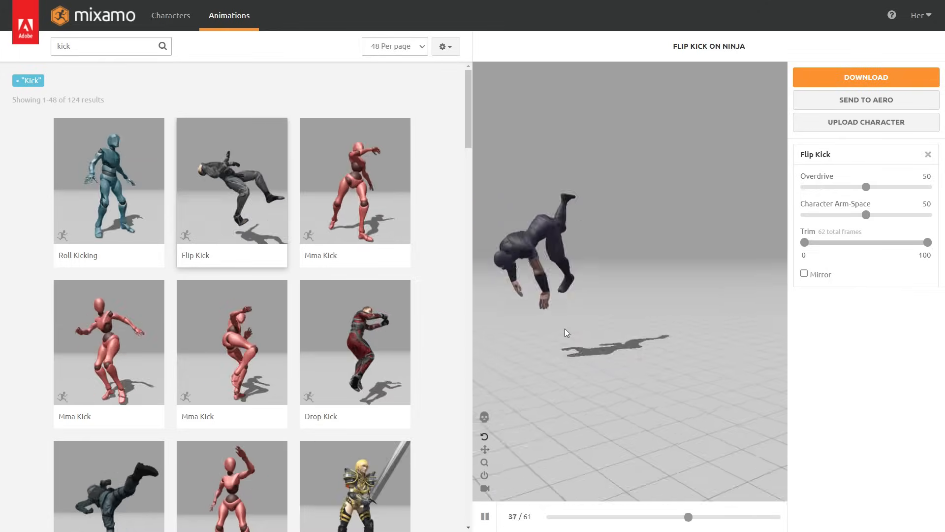
left_click(108, 181)
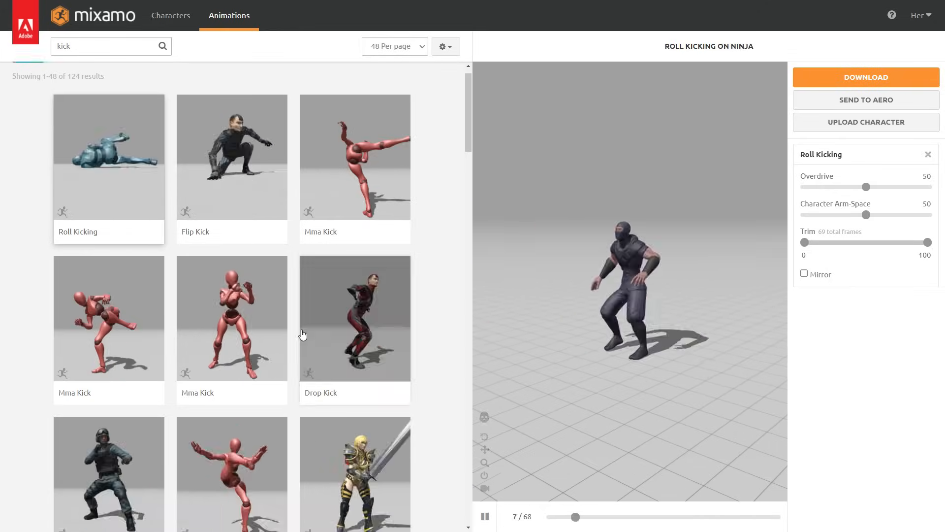
left_click(355, 318)
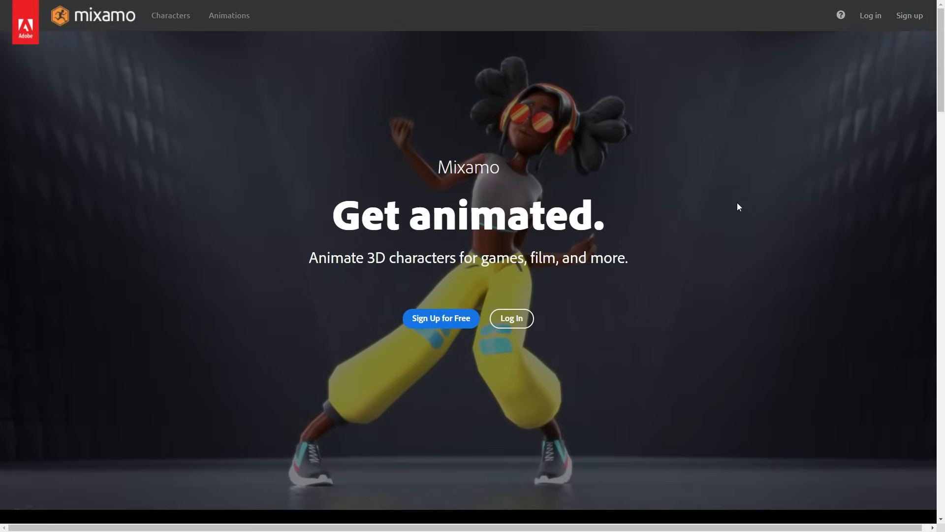
mouse_move(493, 357)
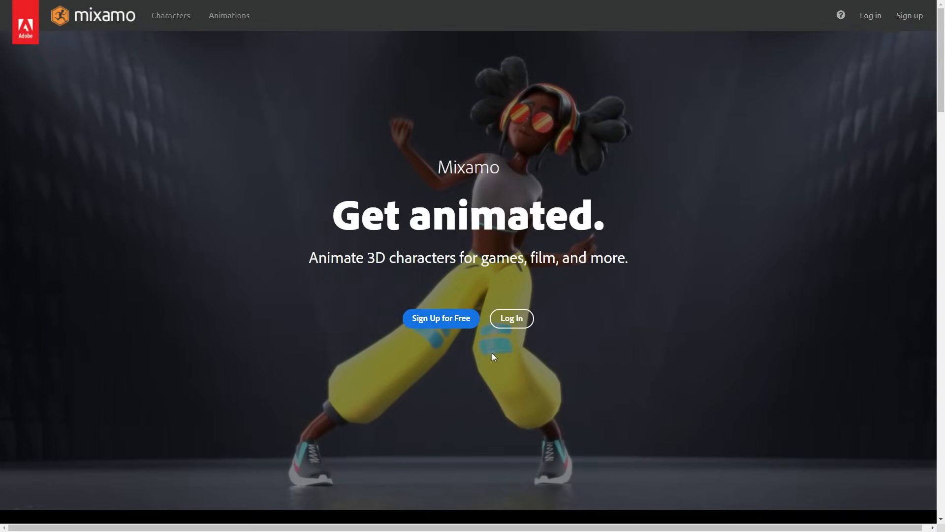
mouse_move(441, 318)
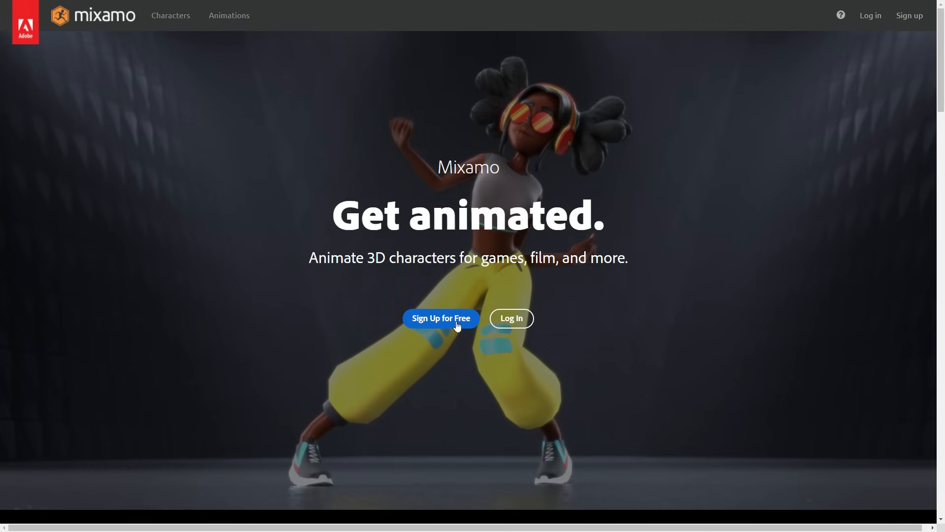
mouse_move(511, 319)
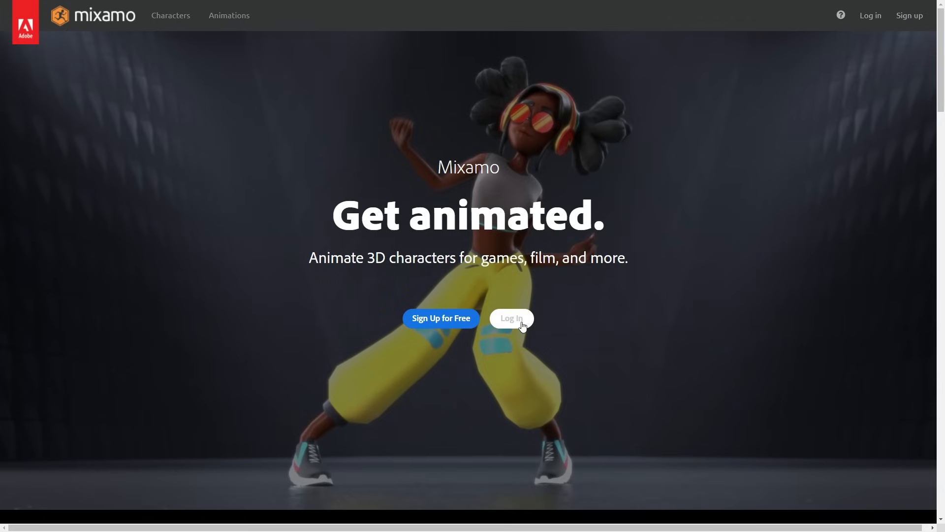
- Log in to Mixamo through the Adobe sign-in page using Continue with Google
left_click(511, 318)
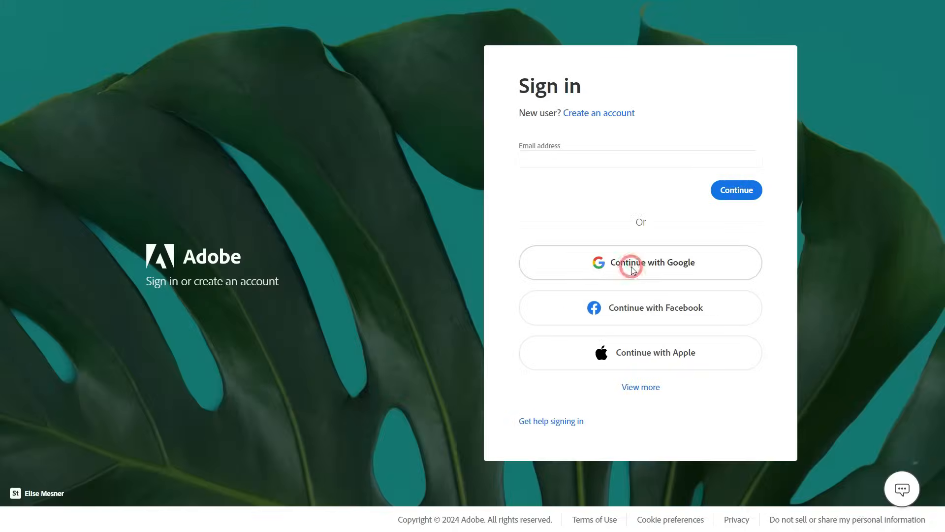
left_click(640, 262)
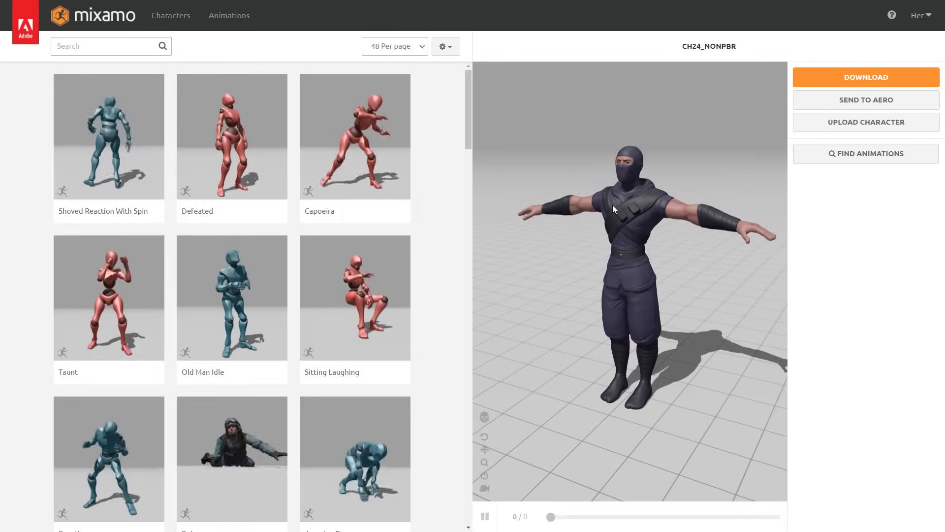
- Select Bryce in the Characters tab and download it as FBX Binary in T-pose
left_click(170, 15)
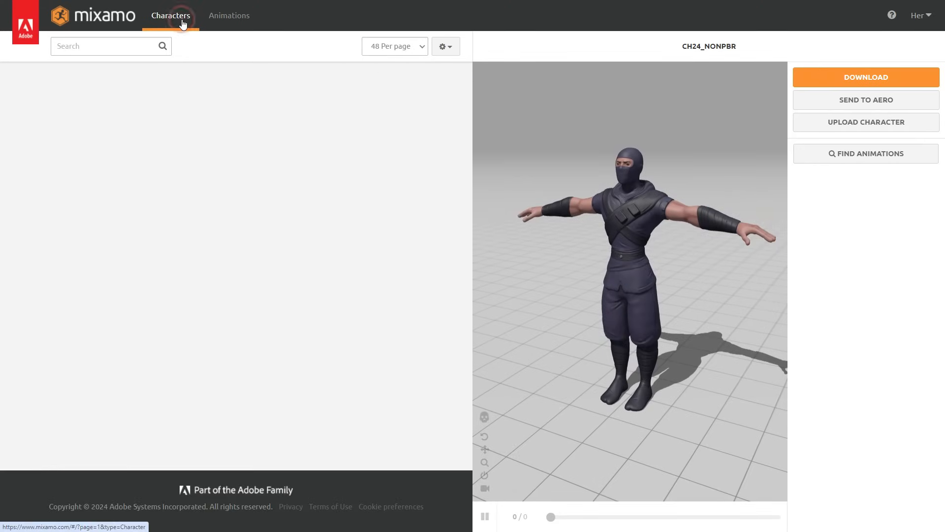
left_click(170, 16)
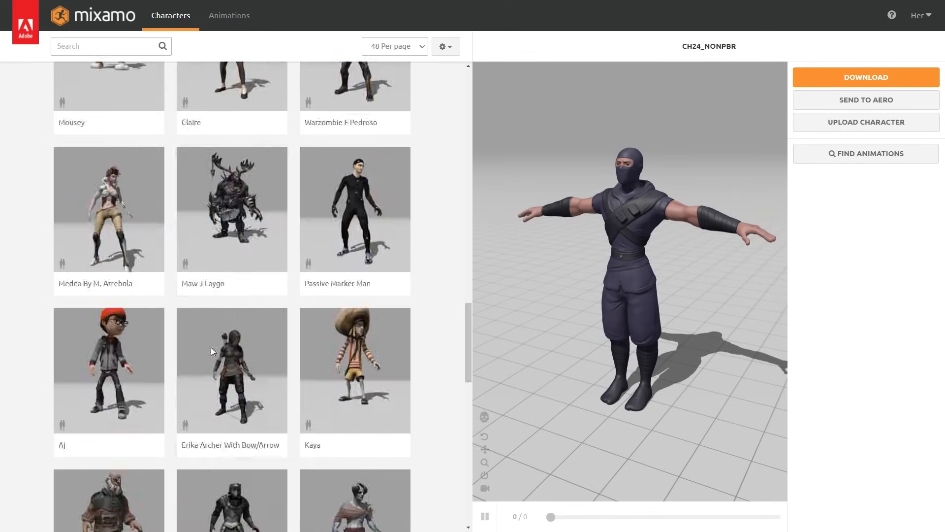
scroll("down", 3)
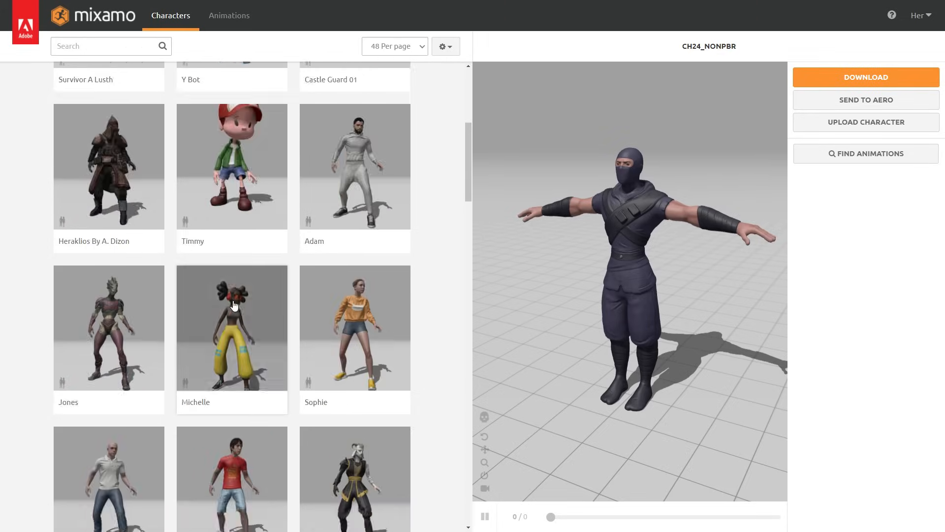
left_click(231, 266)
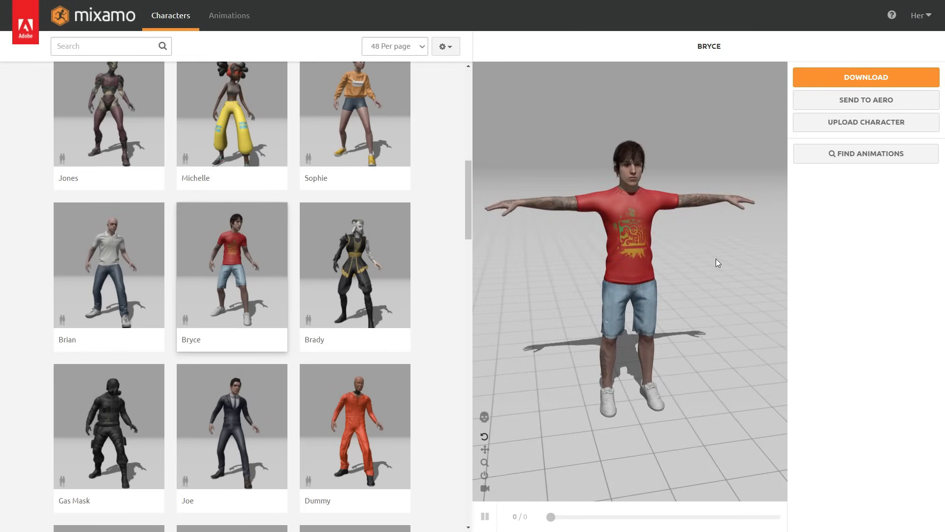
mouse_move(861, 84)
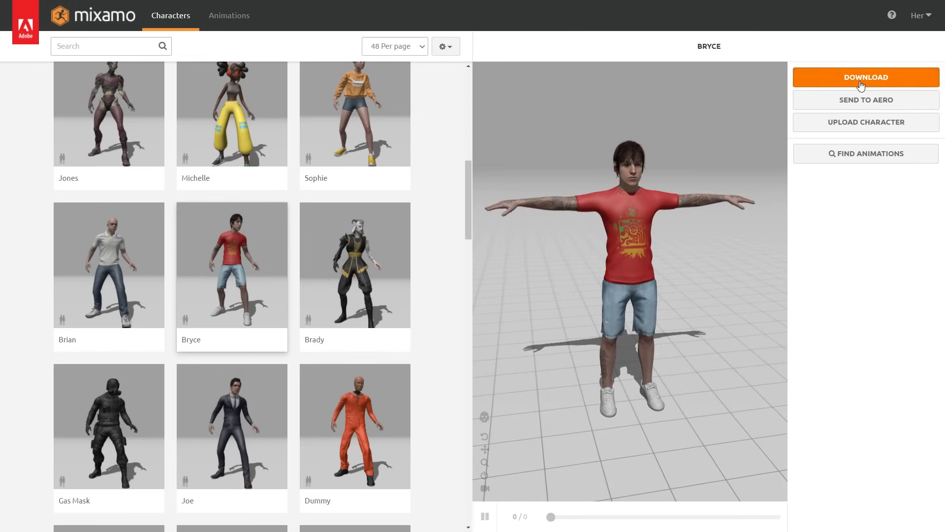
left_click(864, 78)
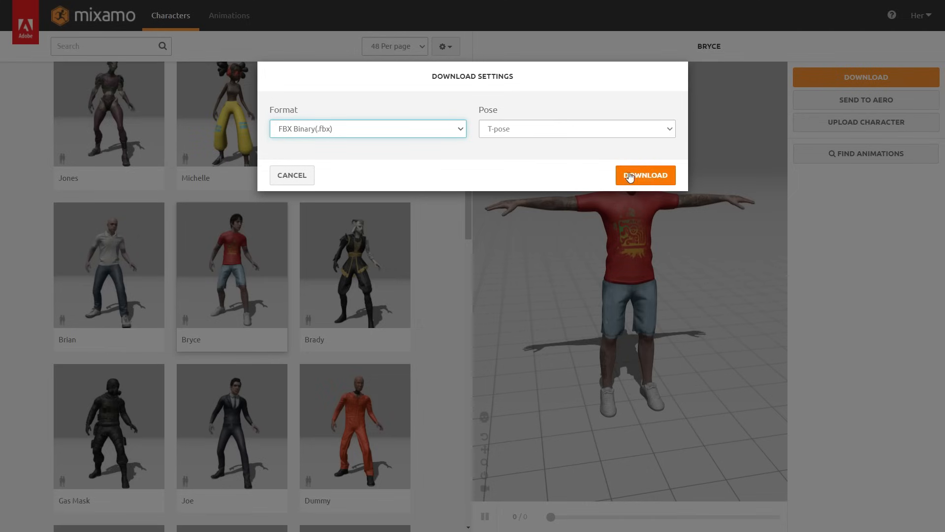
left_click(645, 175)
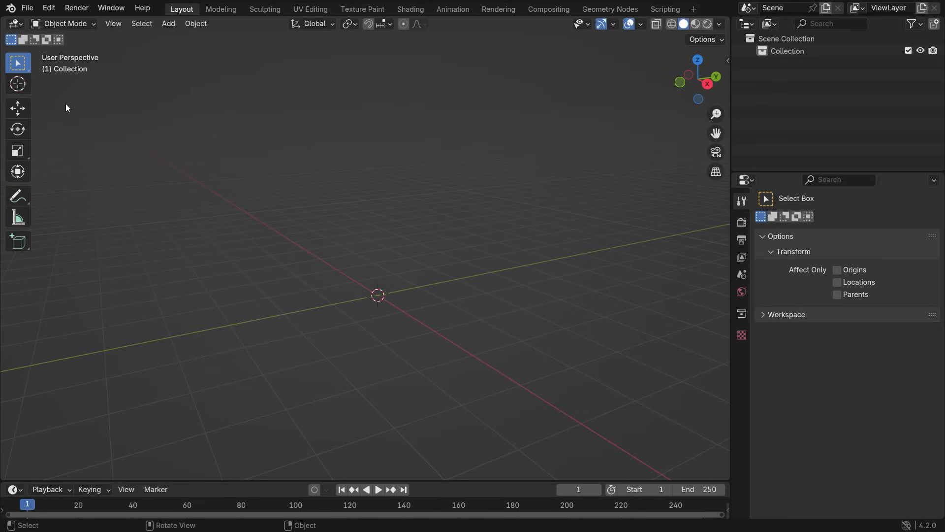
- Import Ch42_nonPBR.fbx from the Downloads folder as an FBX file
left_click(27, 8)
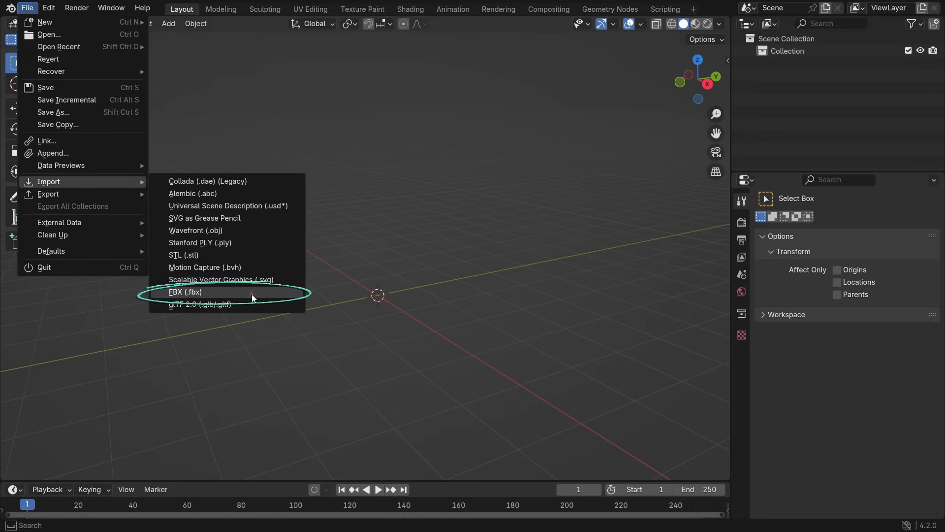
left_click(186, 292)
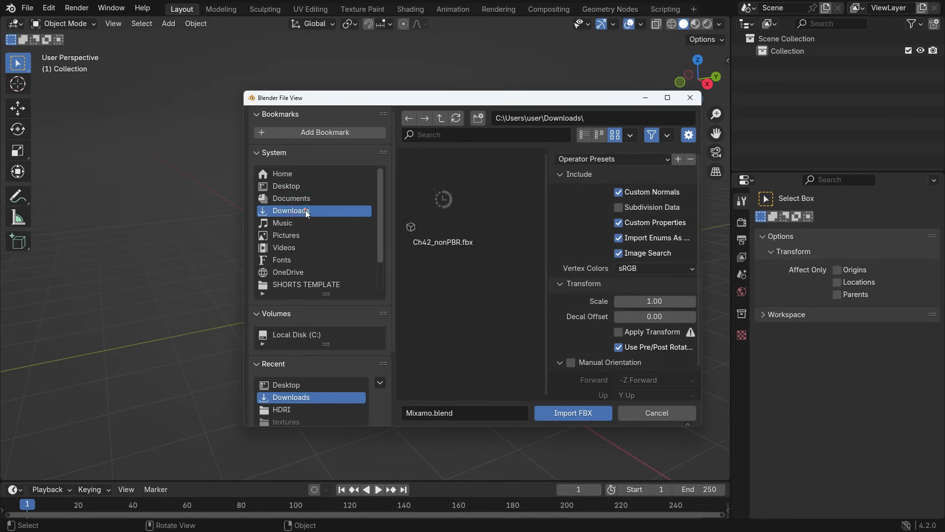
left_click(443, 200)
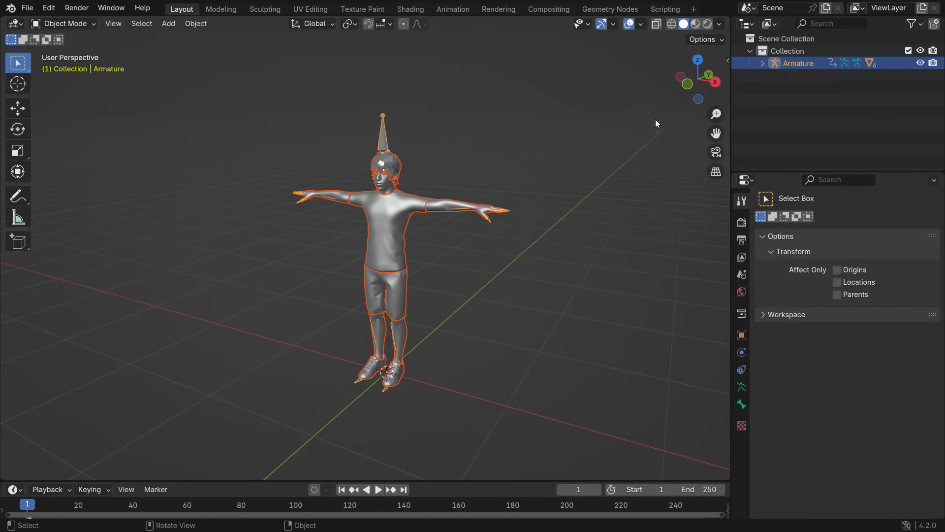
- Set the viewport to show the character with textures, matcap lighting and material shading
left_click(719, 23)
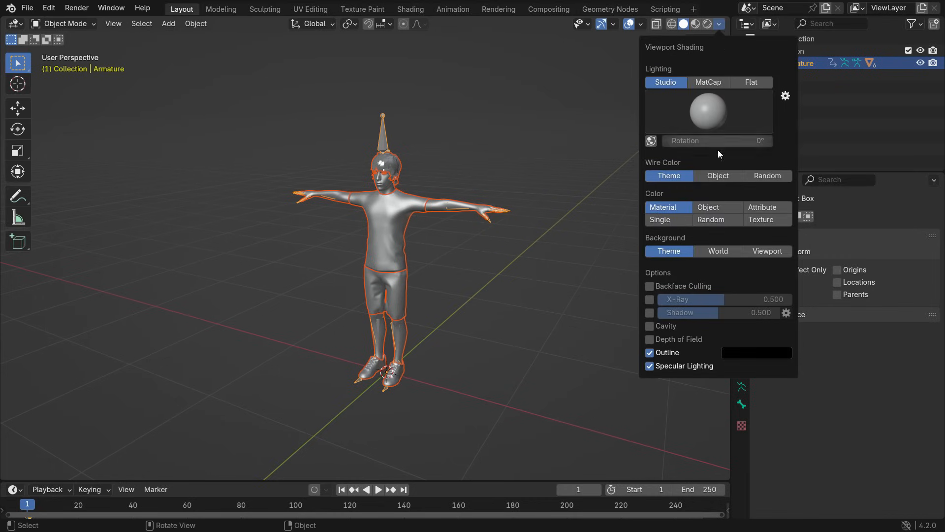
left_click(761, 219)
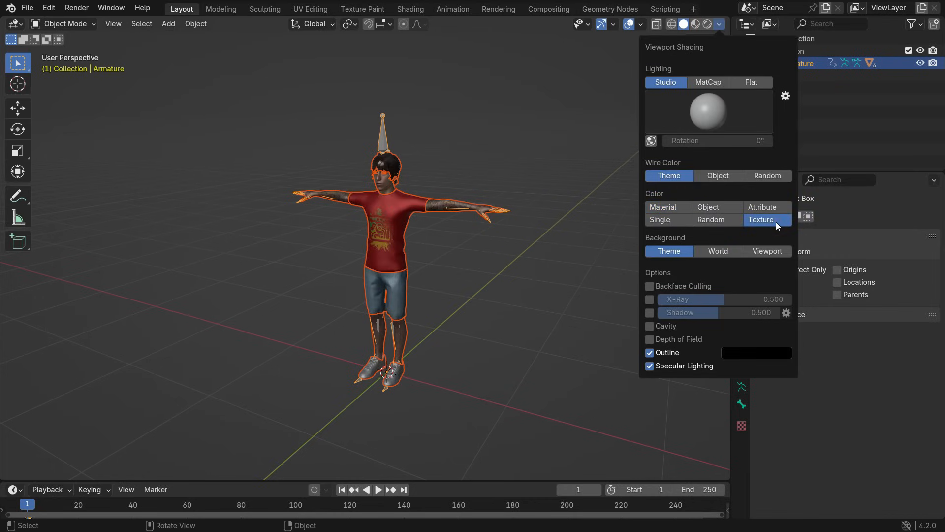
left_click(708, 82)
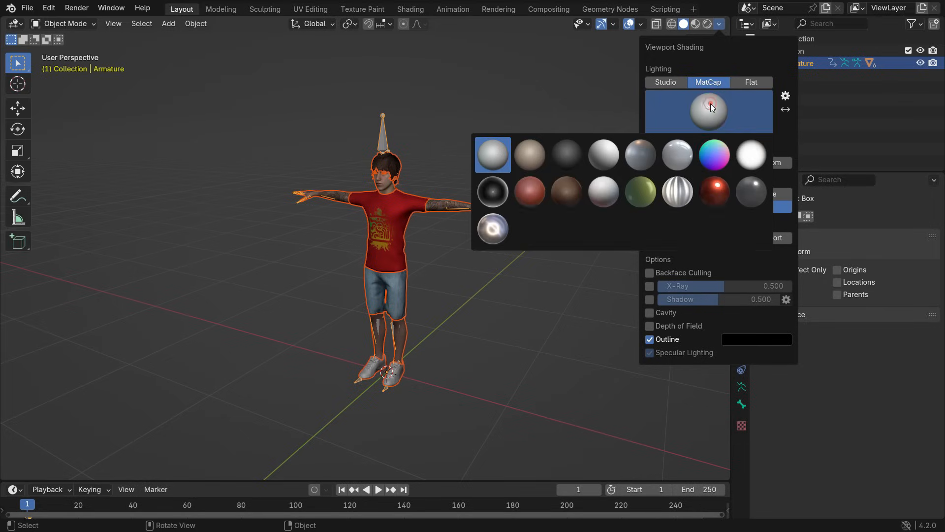
left_click(750, 154)
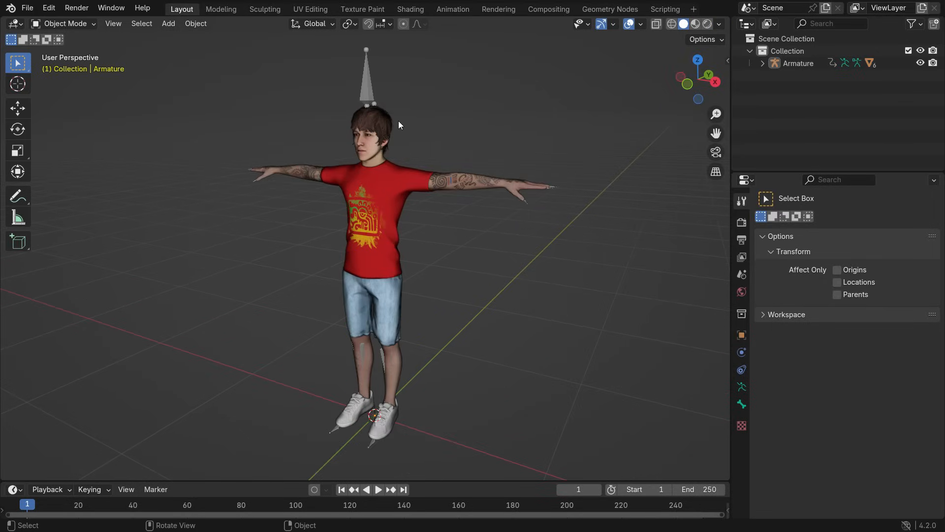
- Enable In Front under the armature's Viewport Display so bones draw over the mesh
left_click(797, 62)
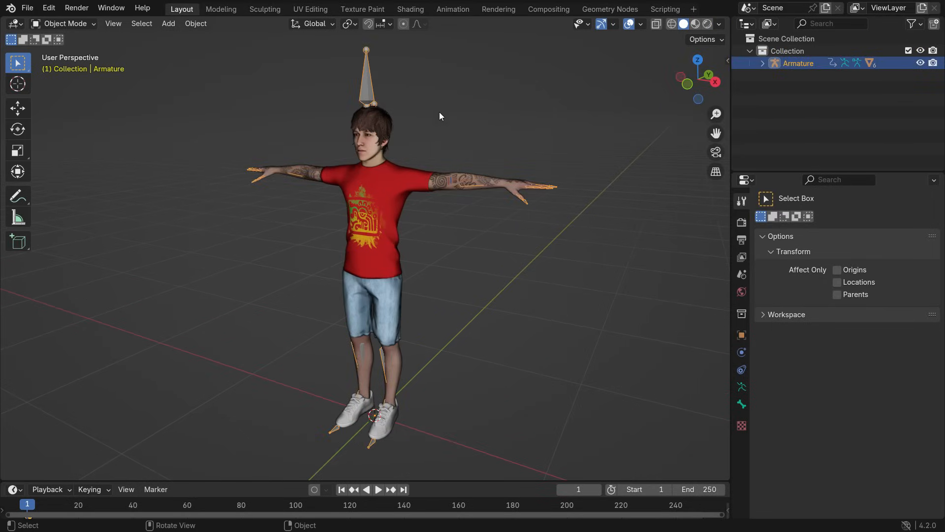
left_click(742, 386)
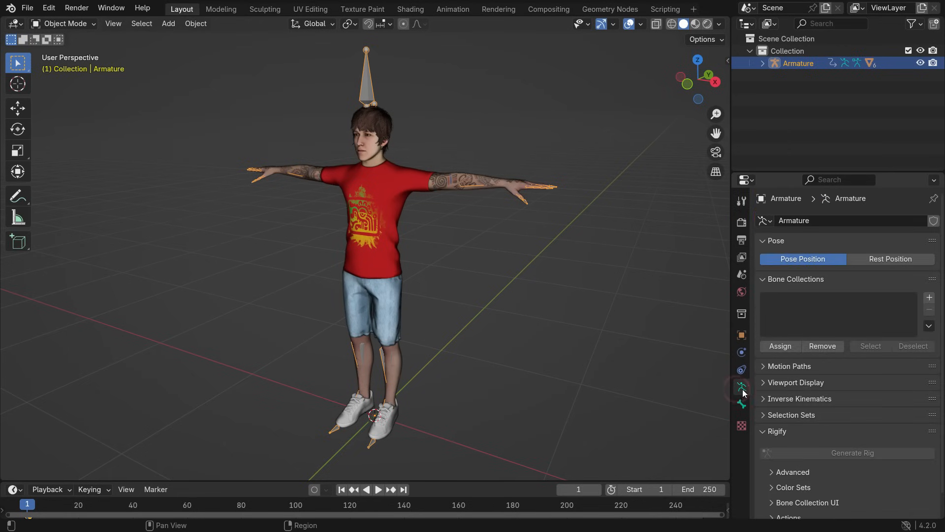
left_click(796, 382)
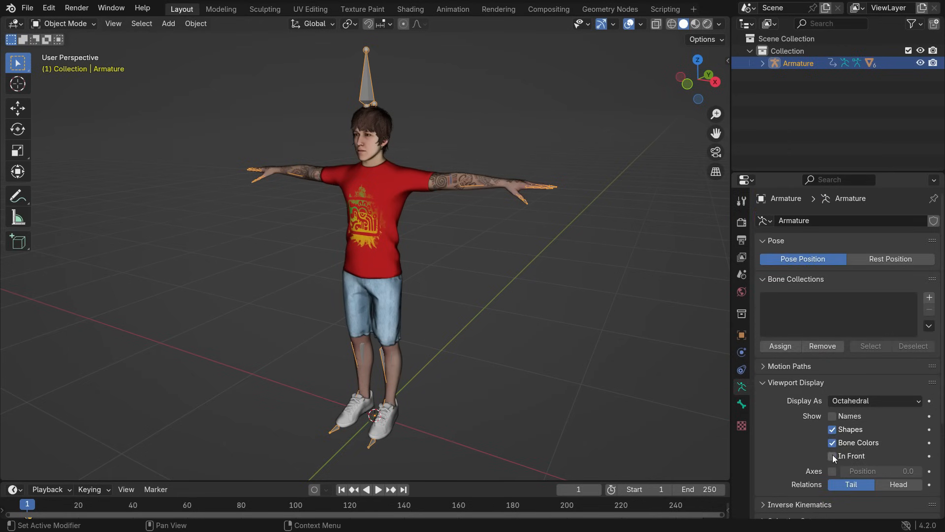
left_click(832, 455)
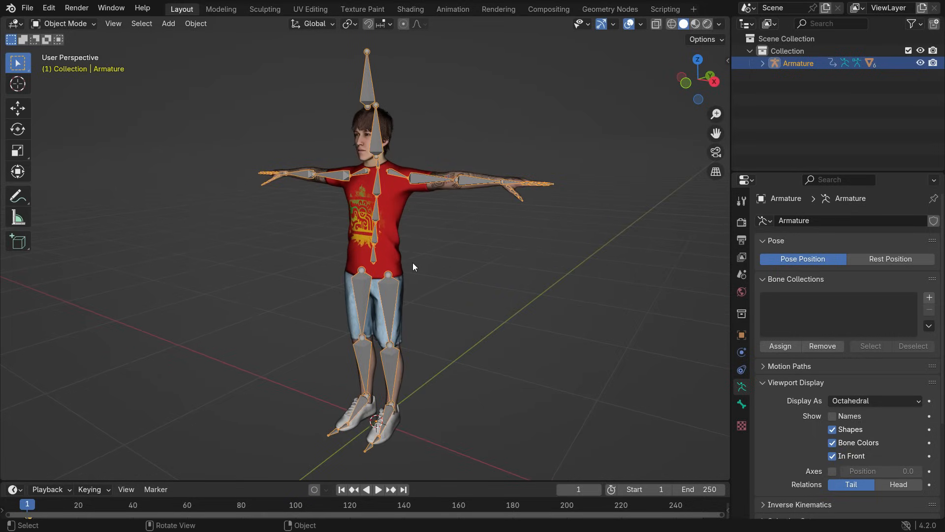
mouse_move(374, 263)
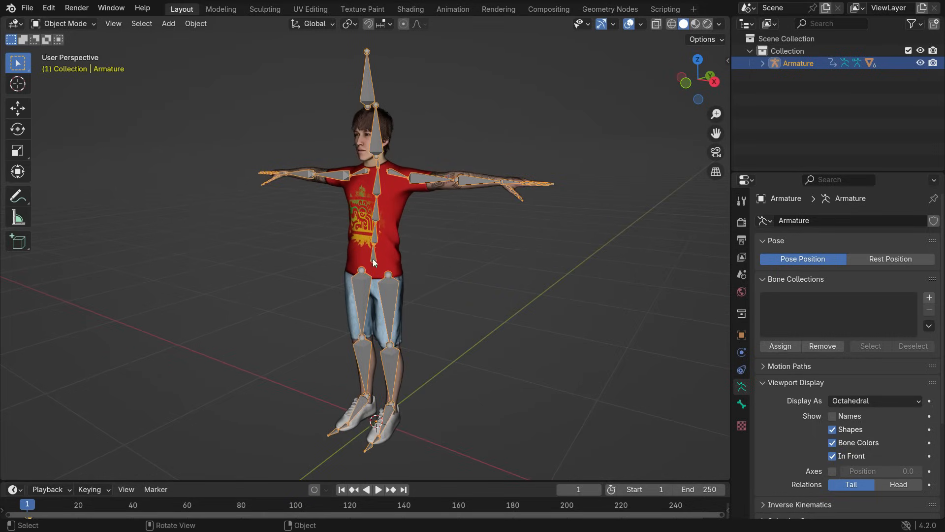
- Switch the armature to Pose Mode and rotate the left forearm bone
left_click(64, 23)
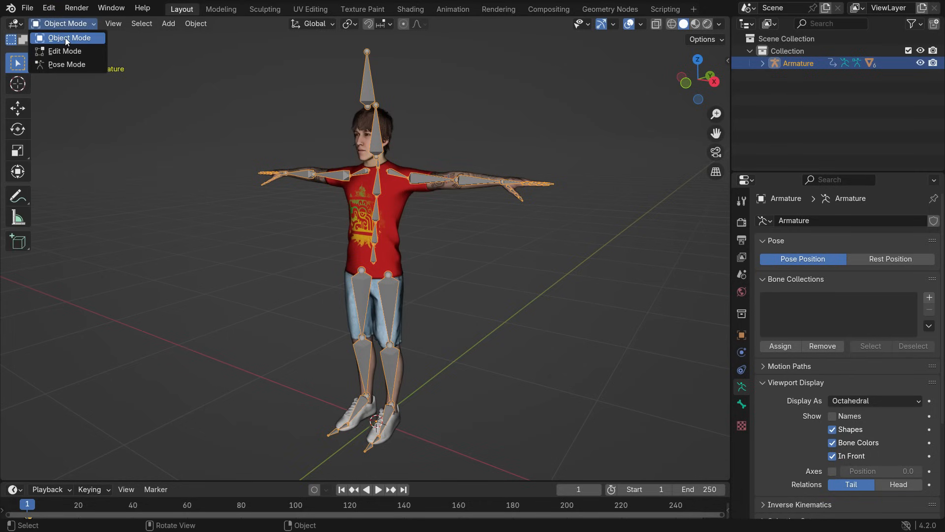
left_click(67, 64)
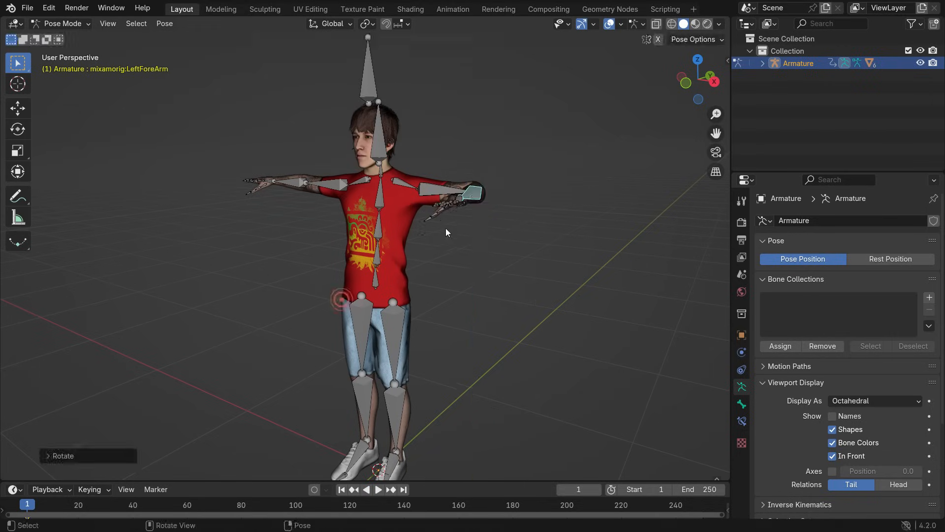
key("r")
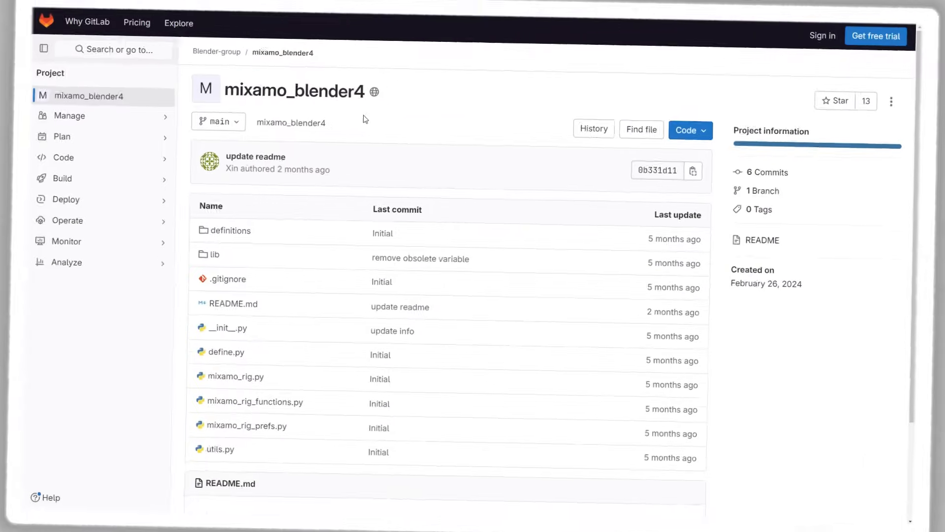
- Download the mixamo_blender4 source code as a zip from the Code dropdown
double_click(295, 92)
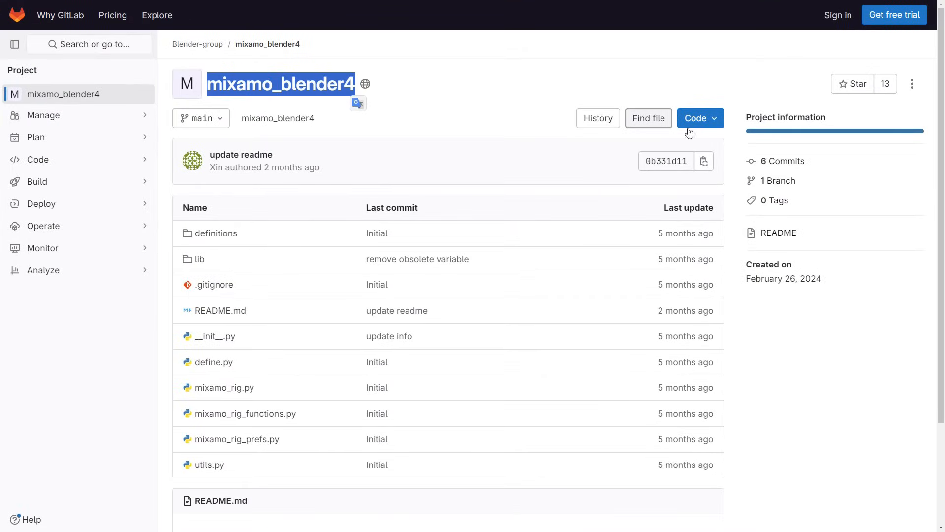
left_click(699, 118)
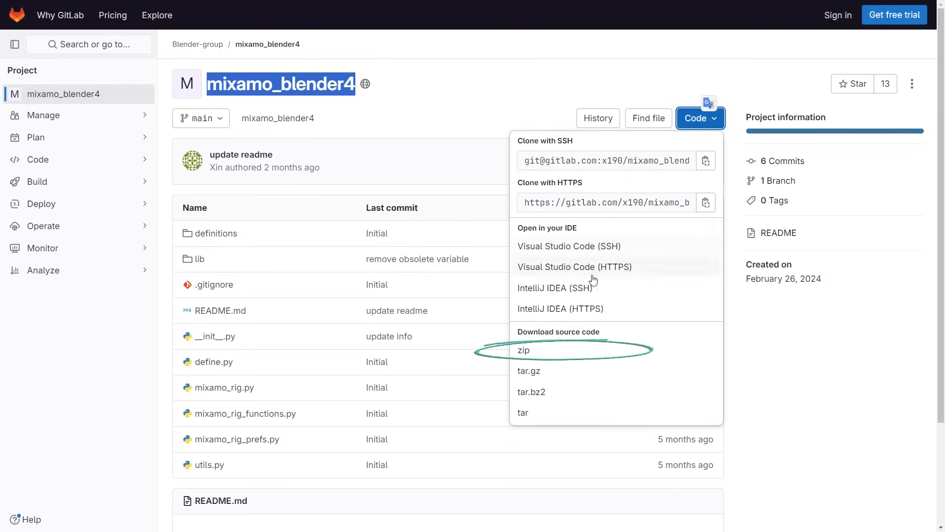
left_click(522, 350)
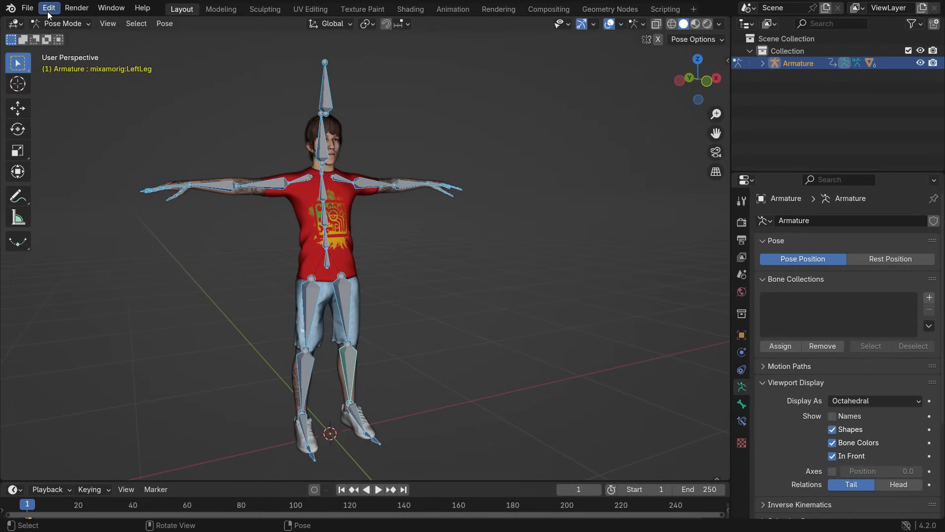
- Install mixamo_blender4-main.zip from Downloads as an add-on via Preferences > Add-ons
left_click(48, 8)
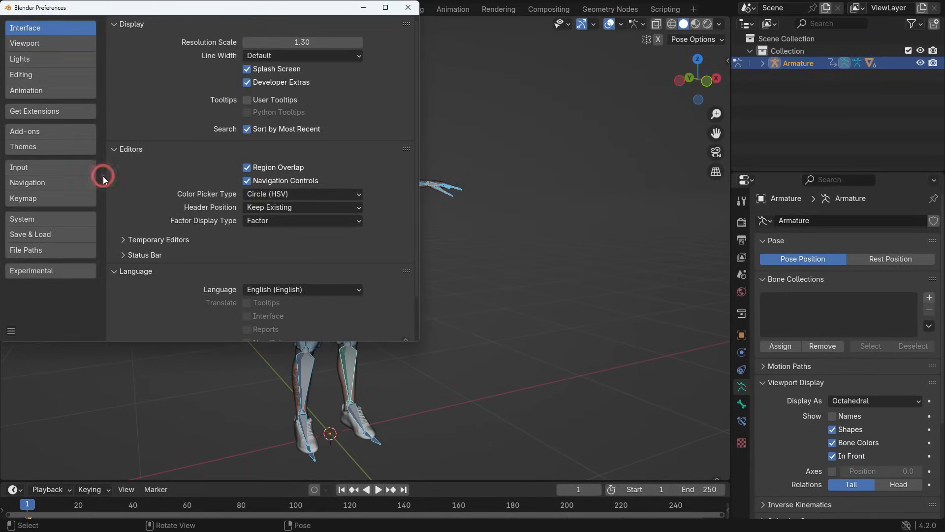
left_click(25, 131)
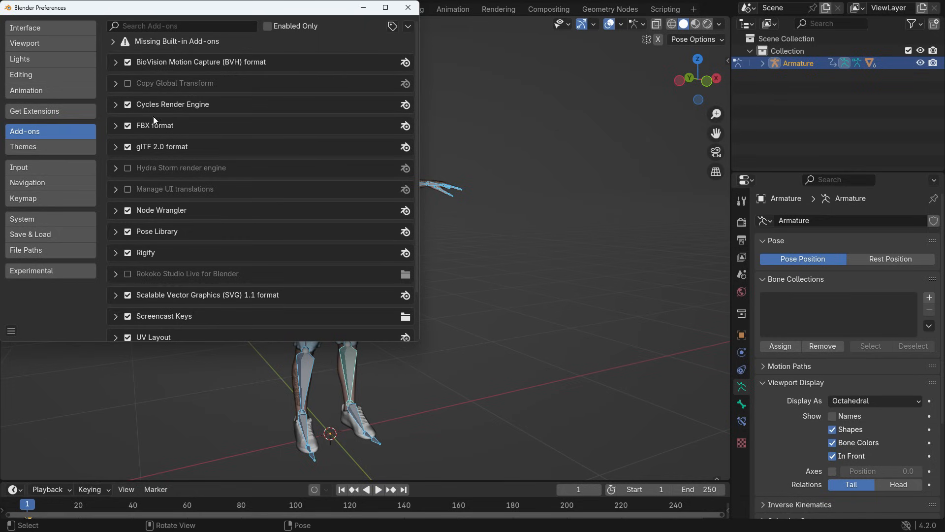
left_click(408, 26)
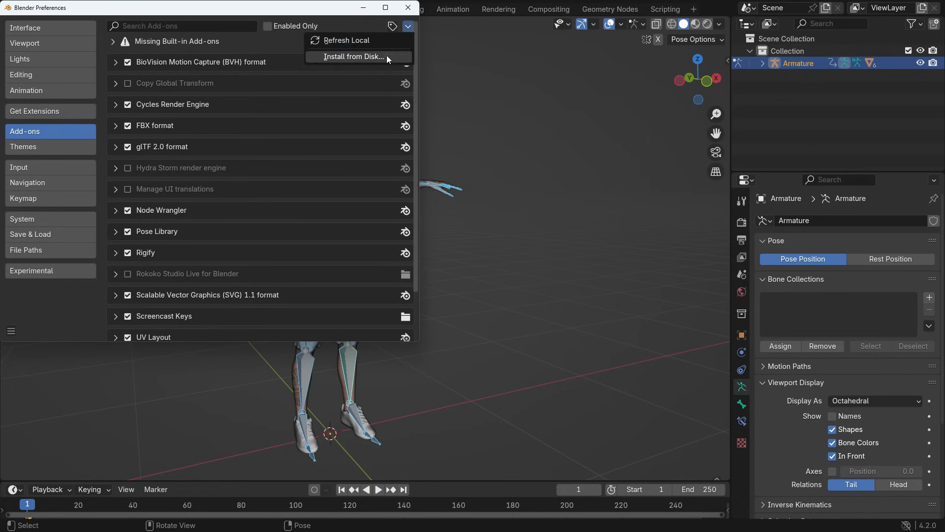
left_click(353, 57)
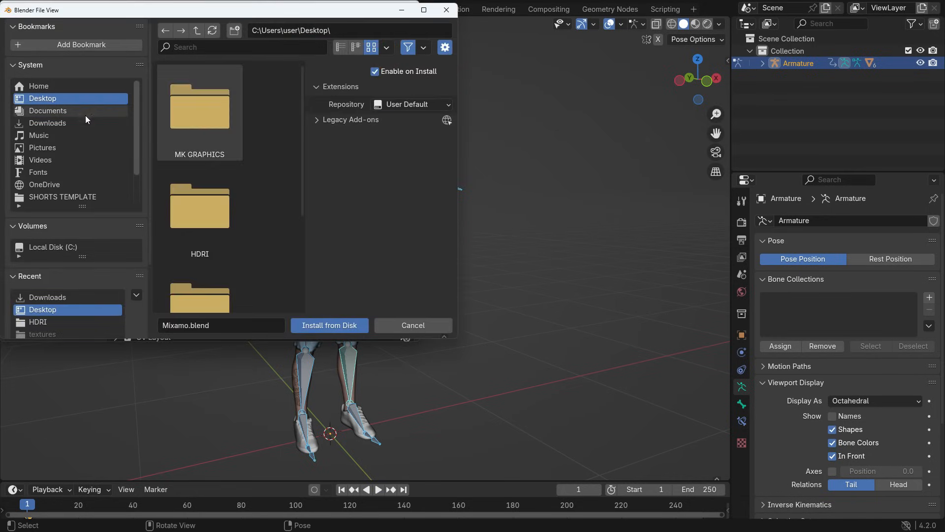
left_click(47, 123)
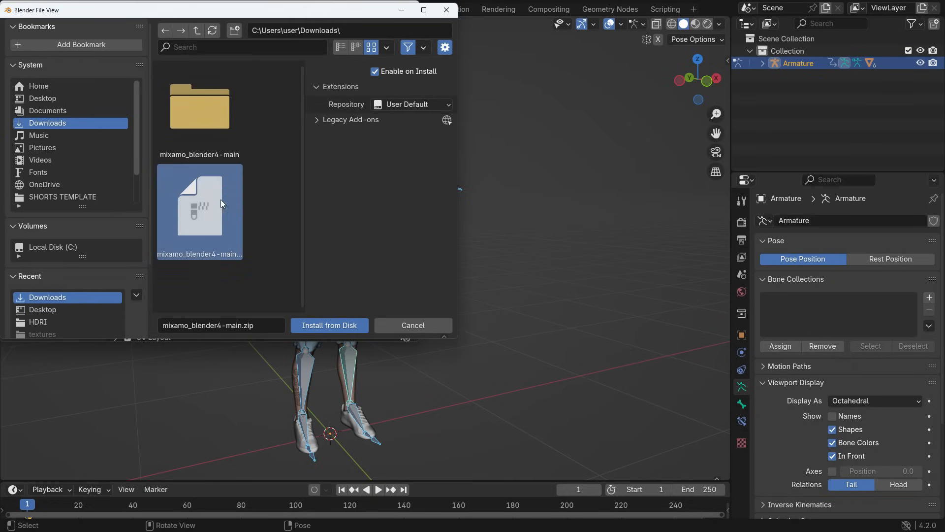
left_click(329, 325)
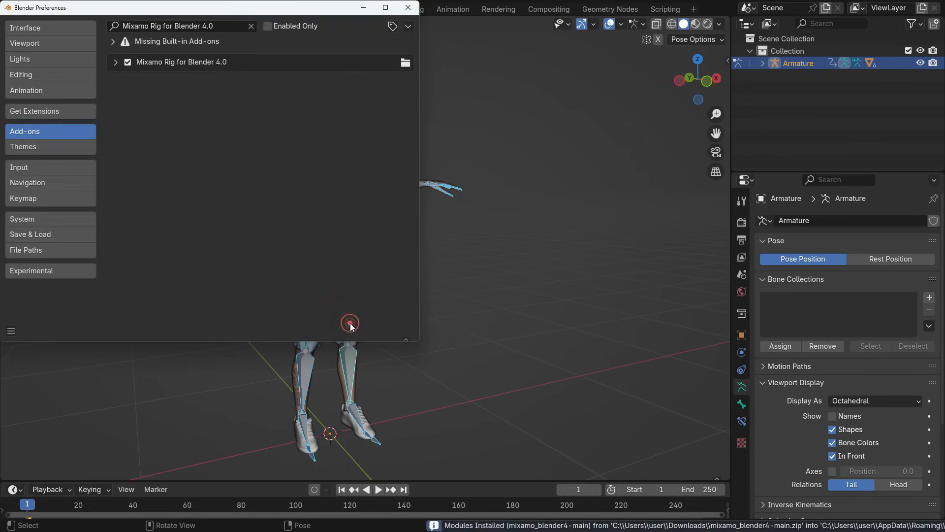
mouse_move(408, 8)
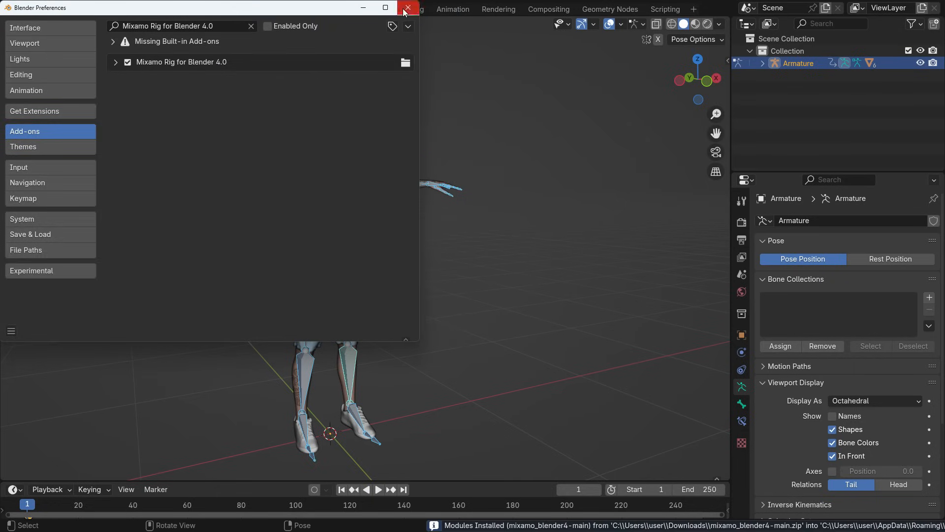
- In Object Mode, create a Mixamo control rig with IK arms and legs, without applying animation
left_click(407, 7)
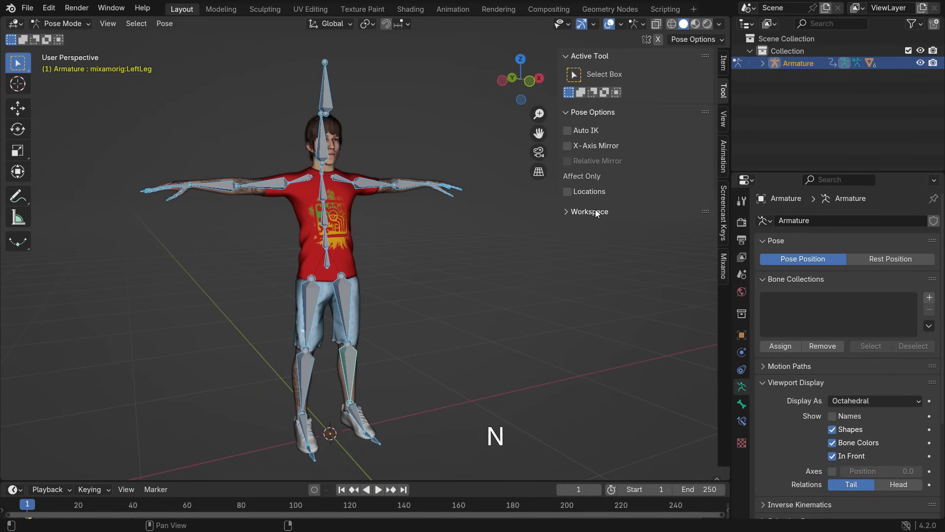
left_click(722, 267)
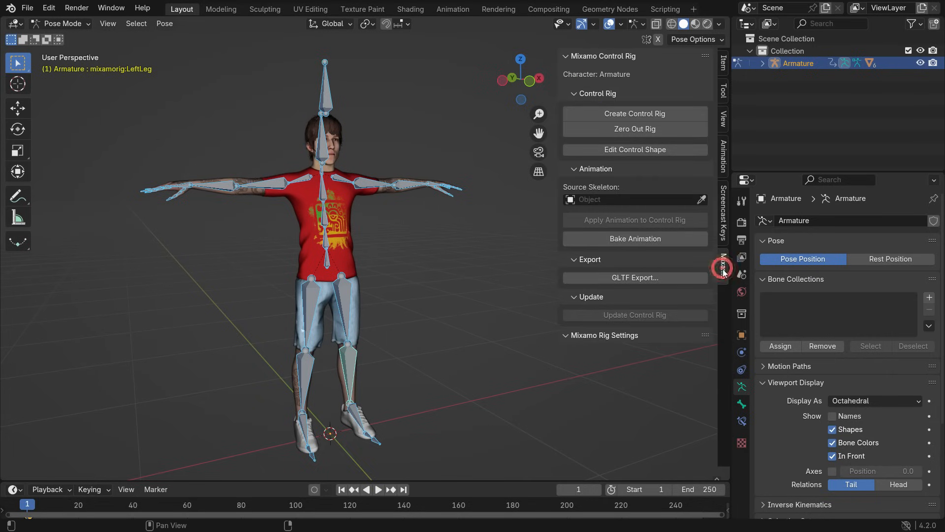
mouse_move(593, 269)
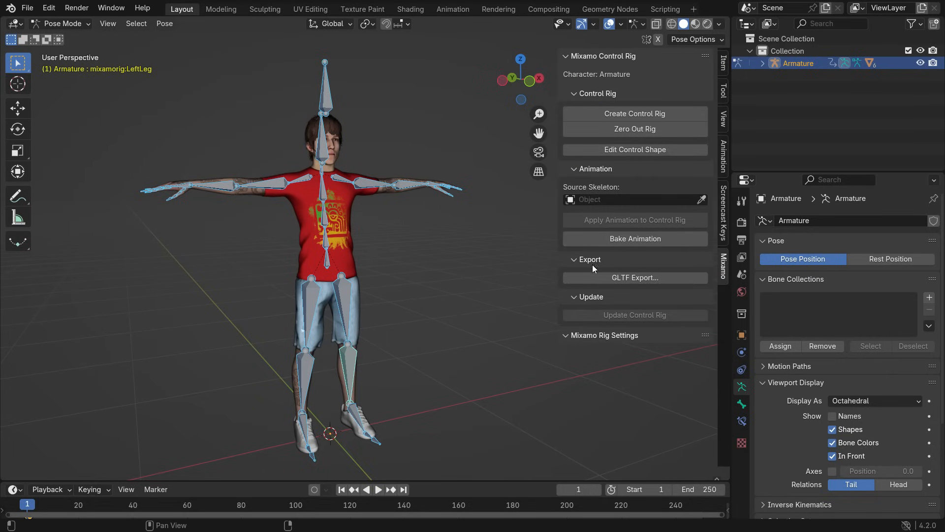
left_click(62, 23)
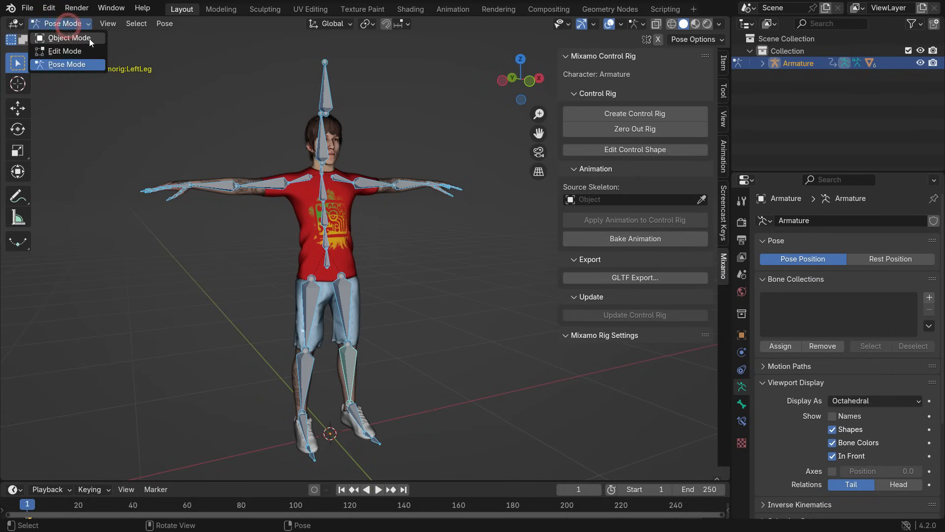
left_click(69, 37)
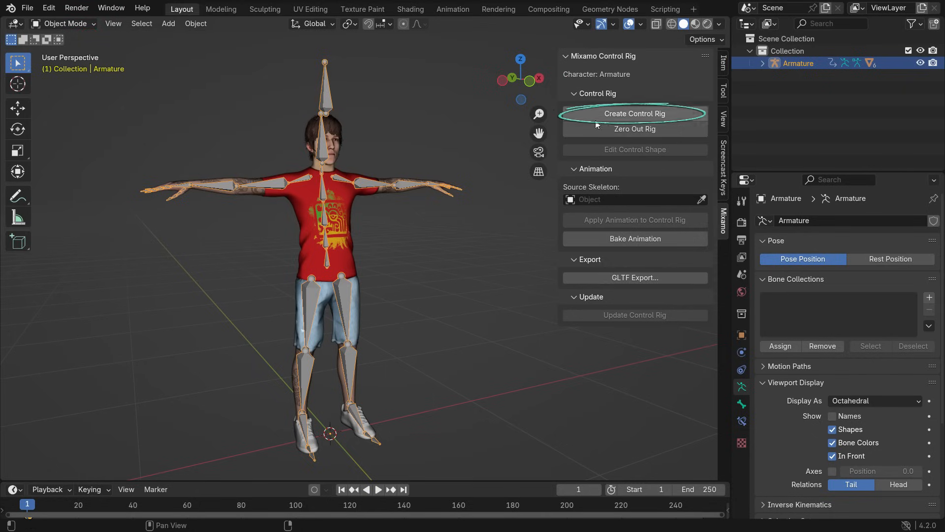
left_click(634, 113)
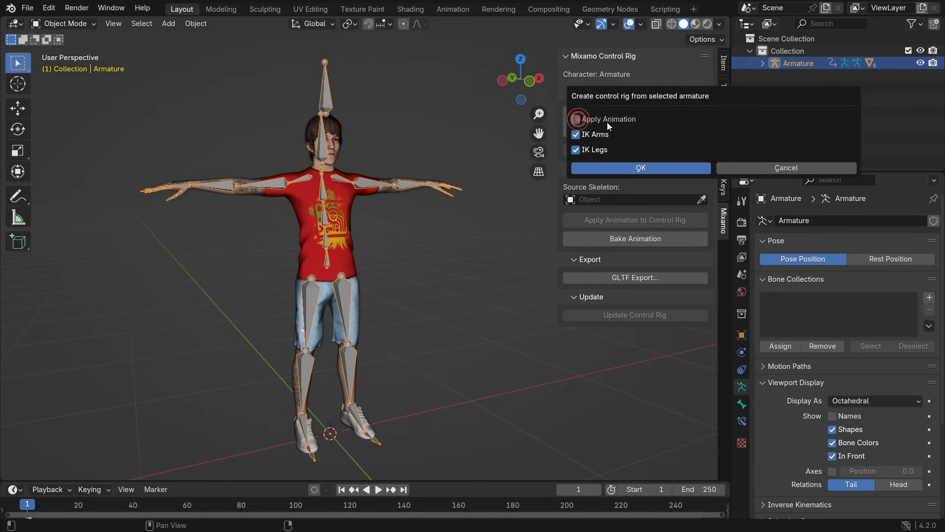
left_click(575, 119)
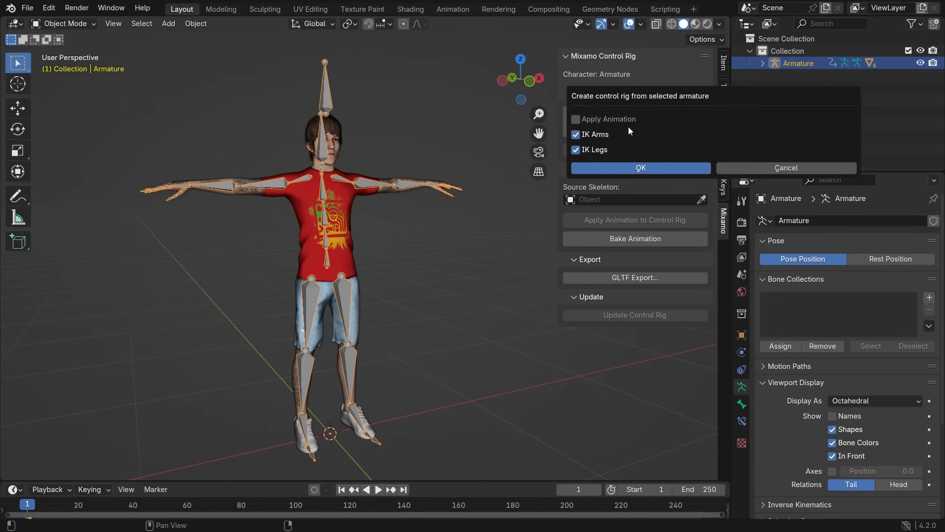
mouse_move(617, 154)
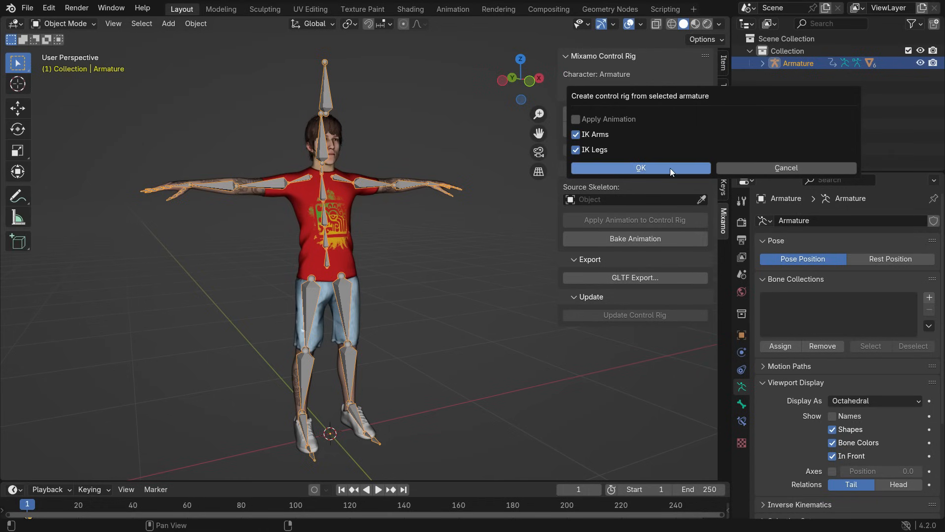
left_click(640, 167)
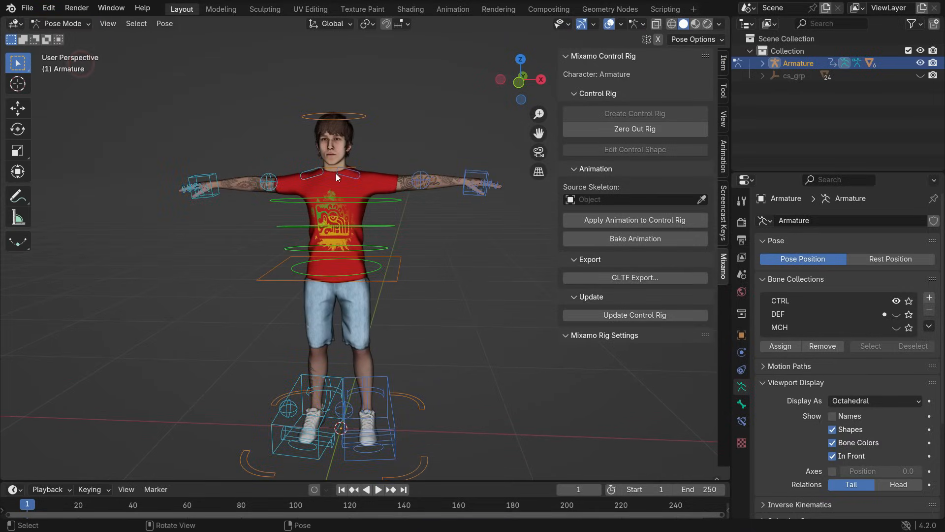
- Test the rig by moving the left hand and left foot IK controls into a kick pose
left_click(488, 160)
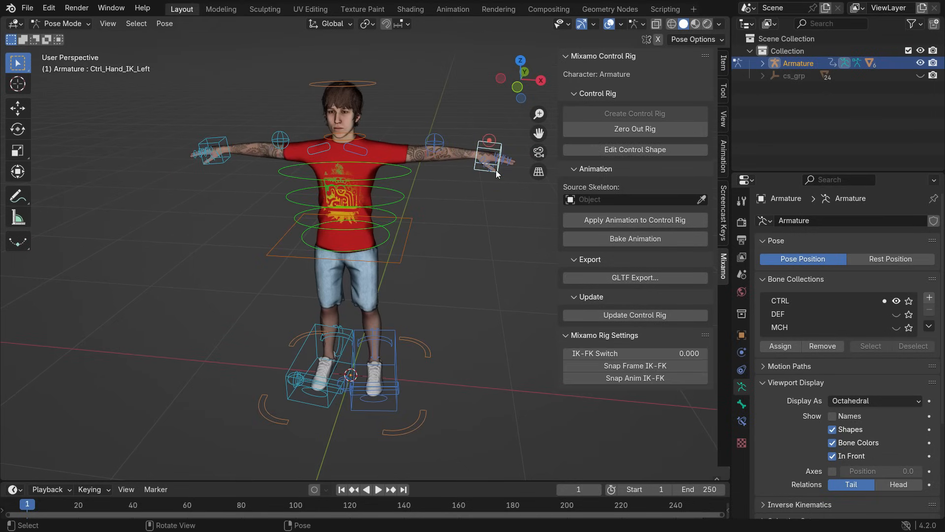
key("g")
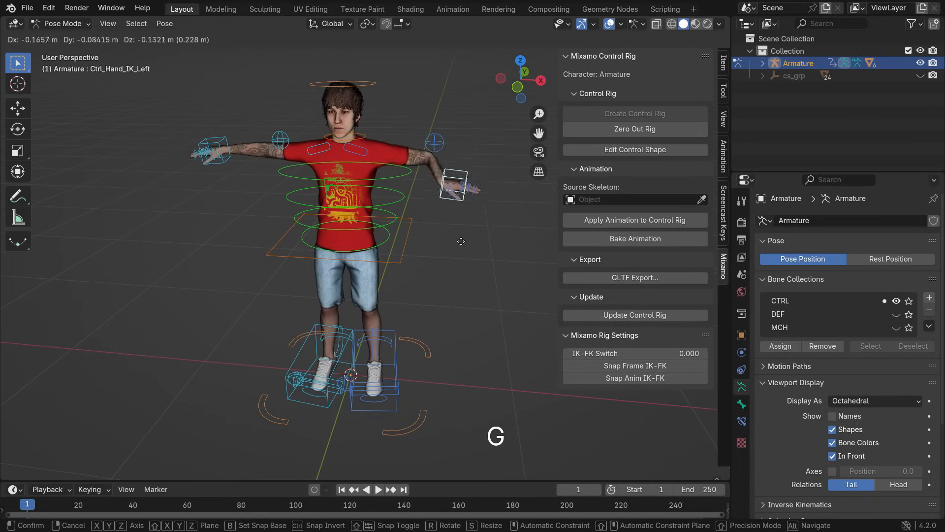
mouse_move(427, 269)
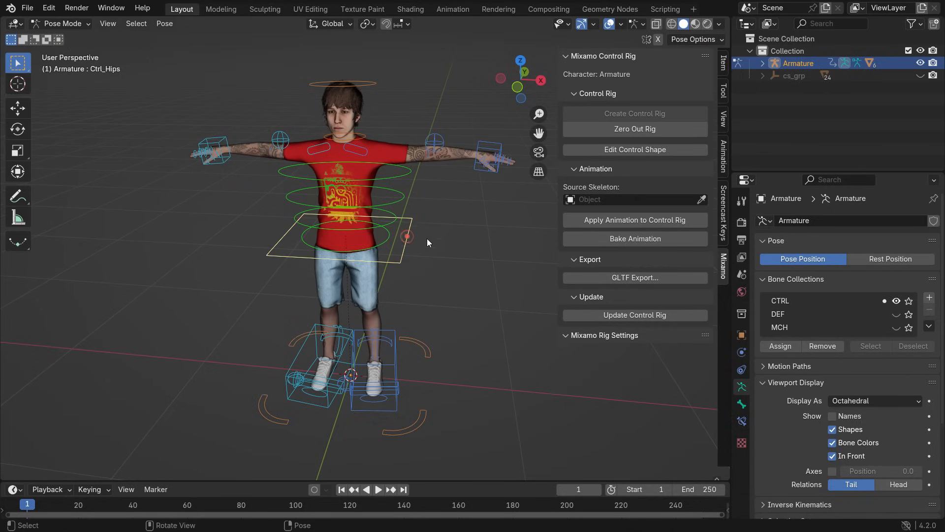
key("g")
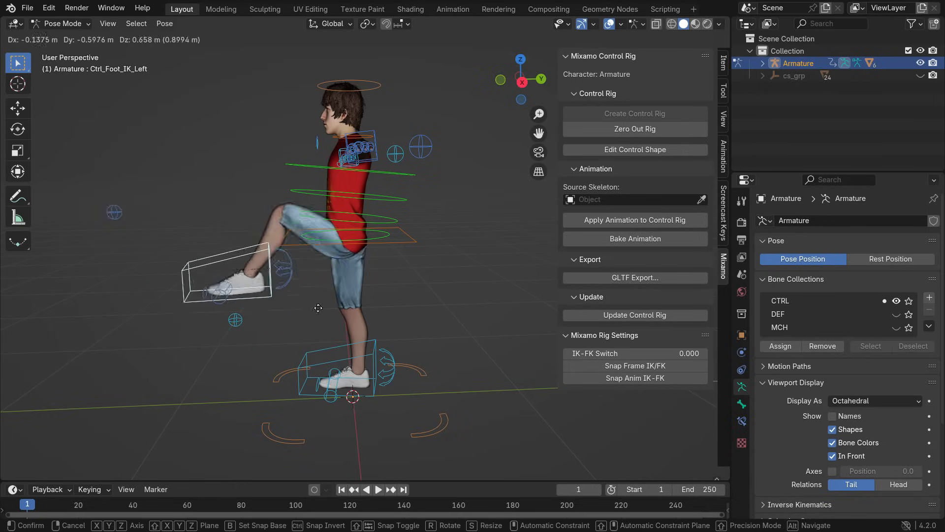
left_click(464, 320)
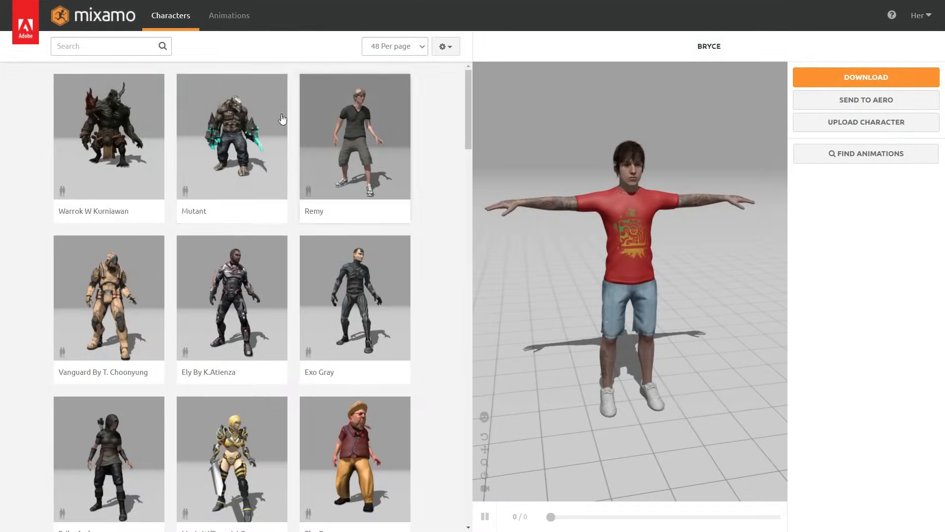
- Search 'running', apply Running to Bryce, and leave In Place off so he travels forward
left_click(229, 15)
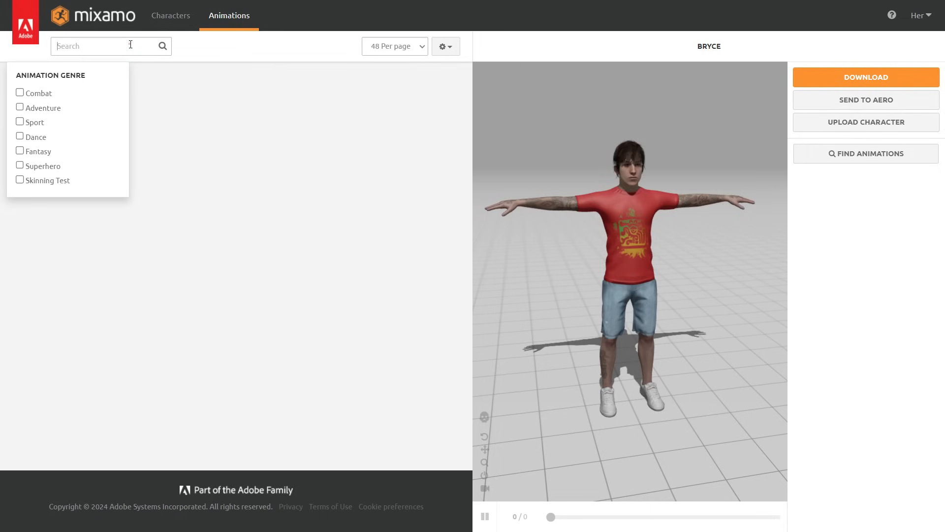
type("running")
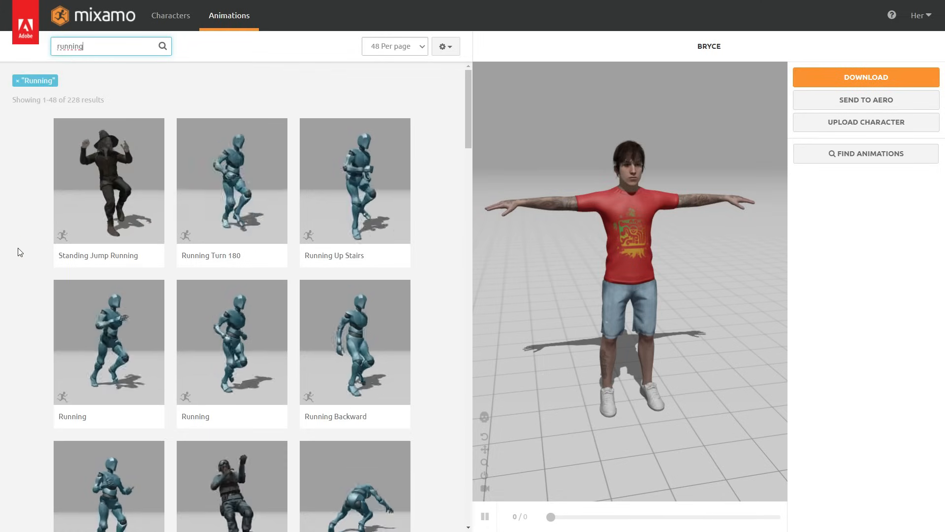
left_click(108, 341)
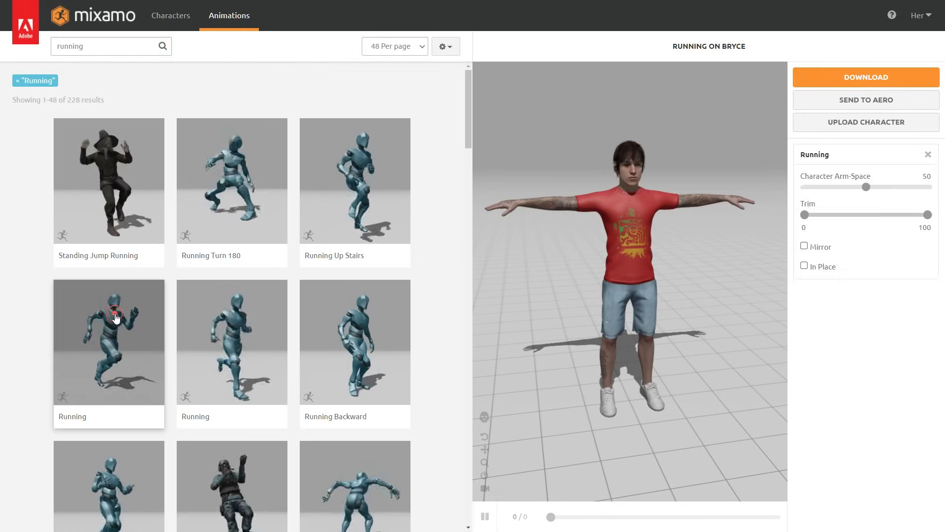
left_click(108, 341)
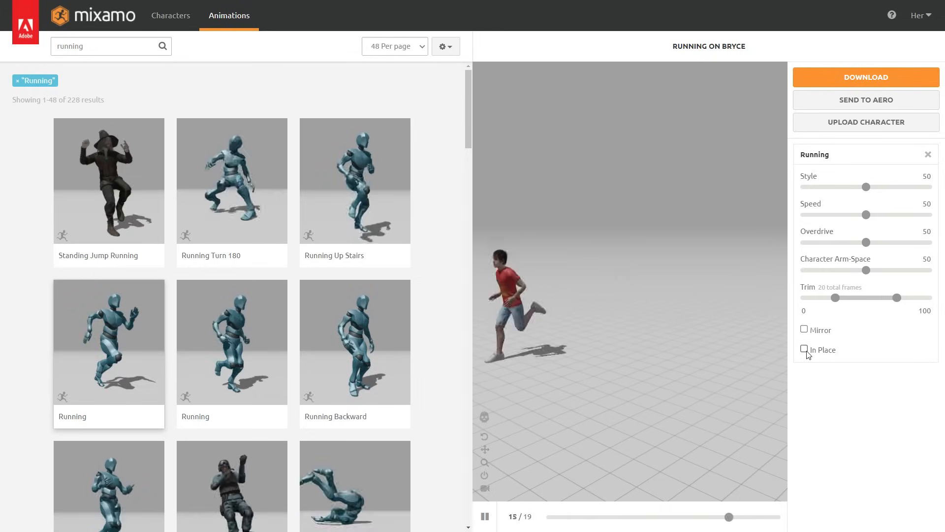
left_click(804, 350)
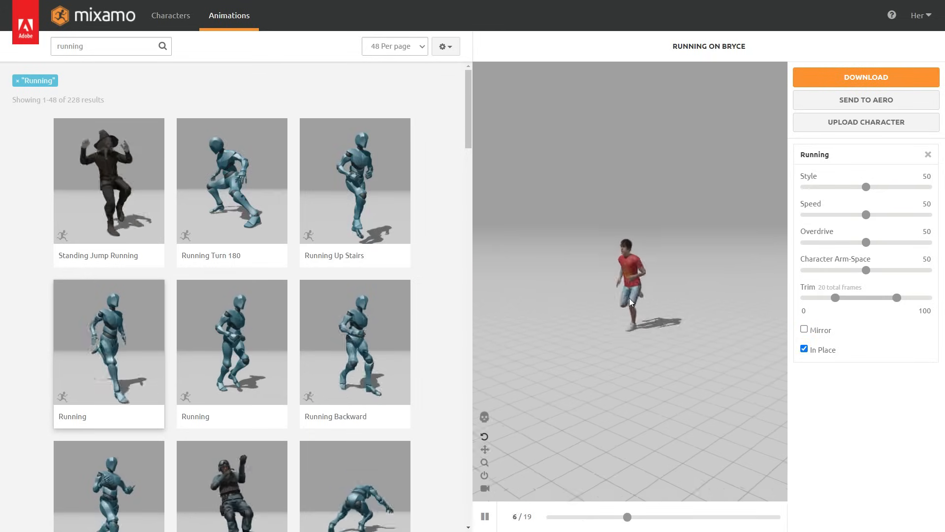
left_click(804, 349)
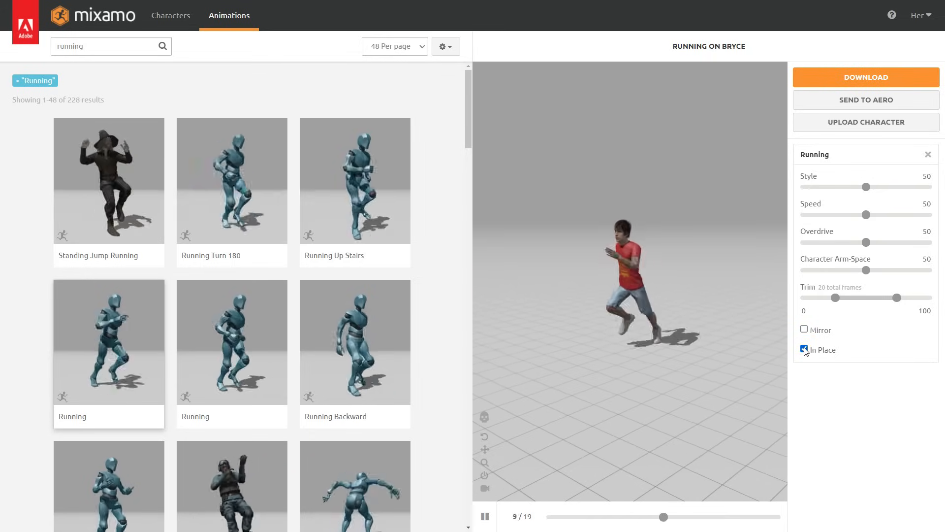
left_click(804, 350)
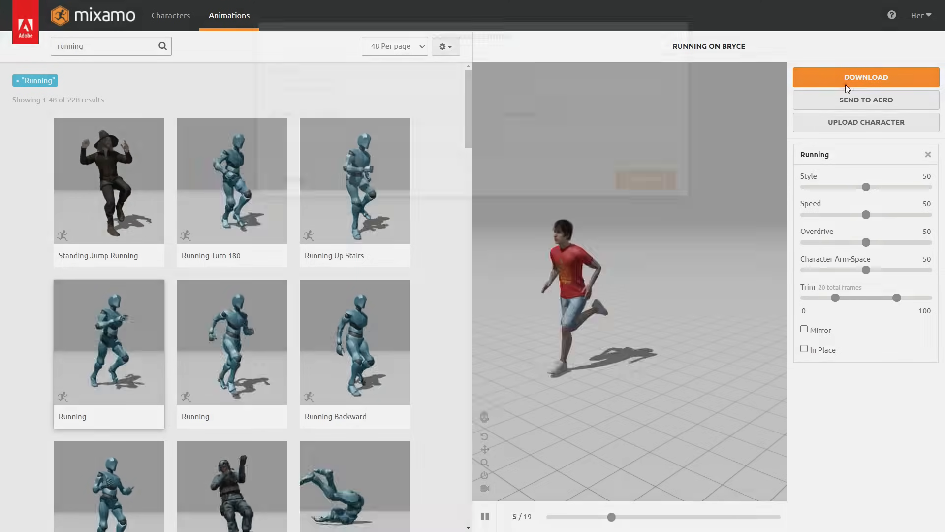
- Download the Running animation as FBX Binary with skin at 30 fps
left_click(865, 77)
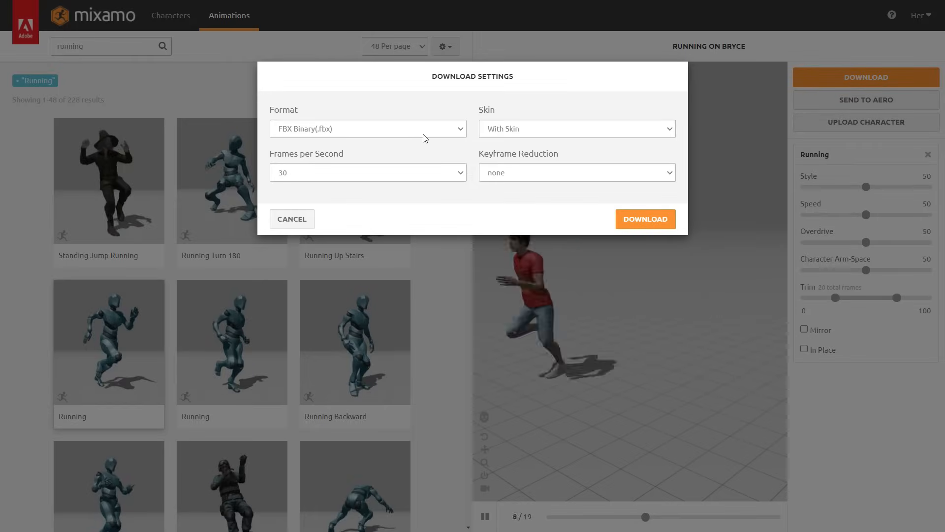
left_click(367, 172)
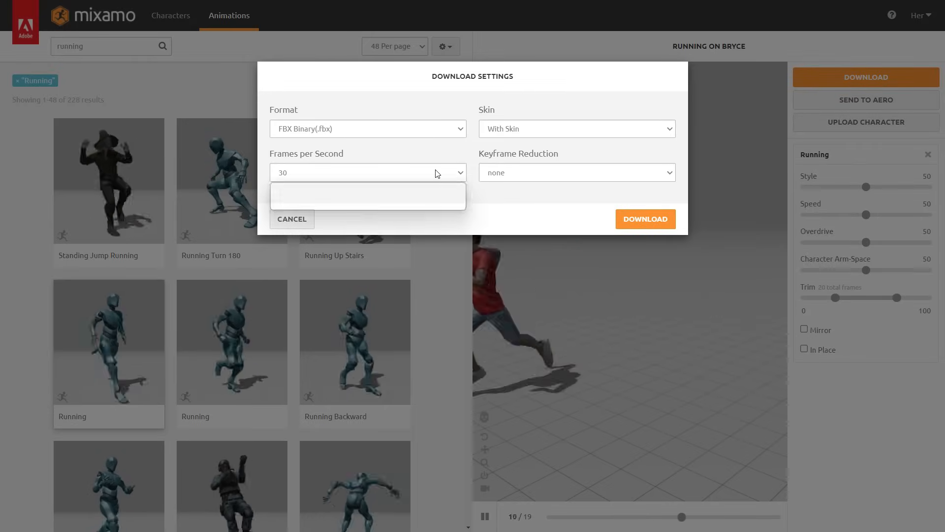
left_click(366, 172)
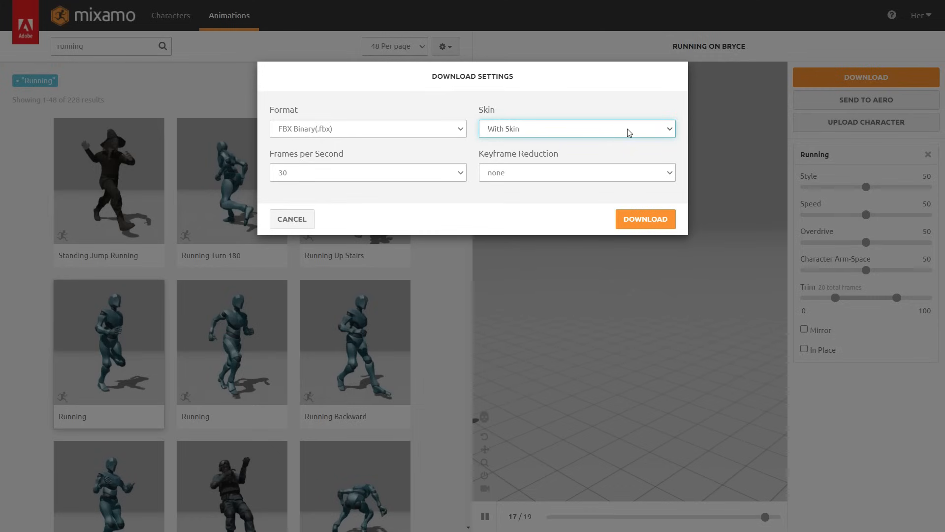
left_click(644, 218)
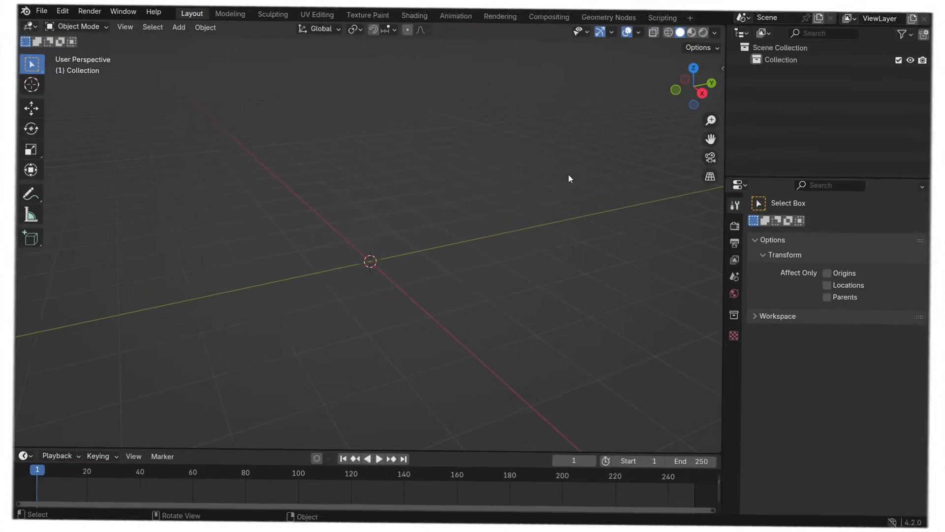
- Import Running.fbx from the Downloads folder as an animated armature
left_click(41, 10)
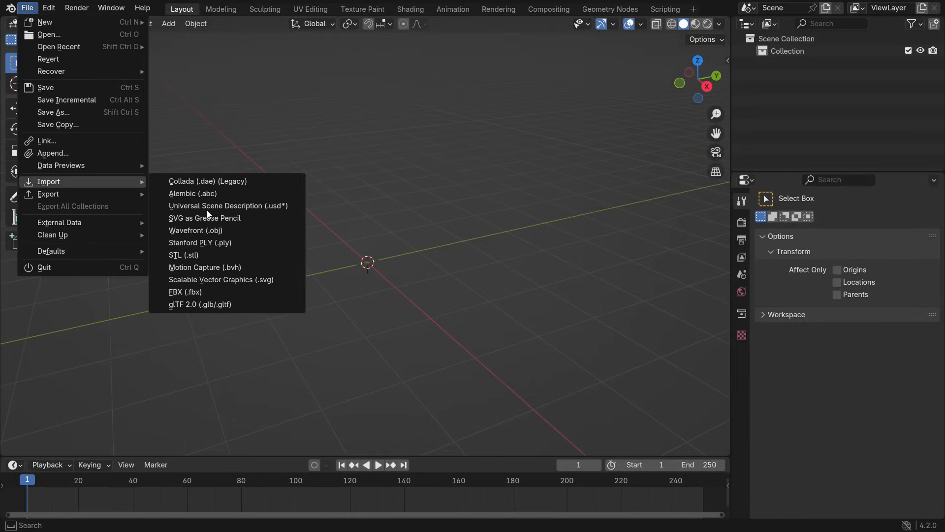
left_click(186, 292)
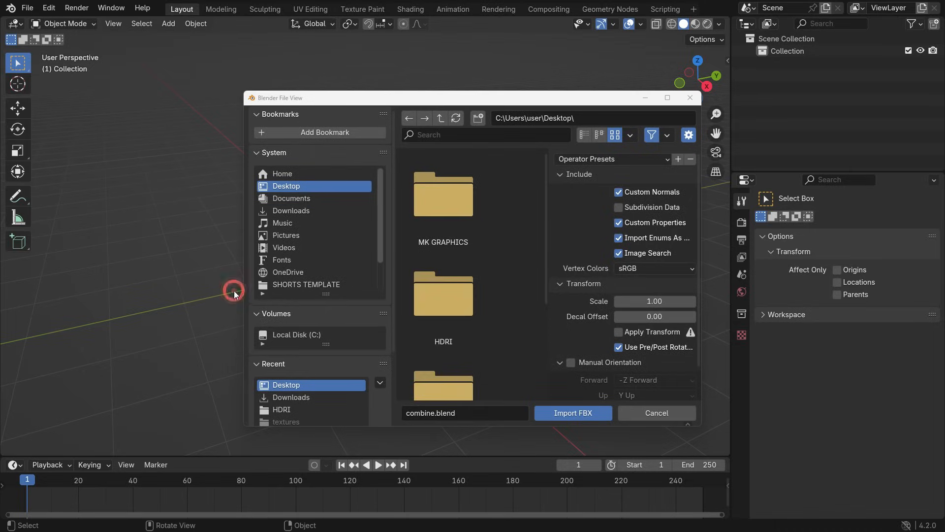
left_click(291, 210)
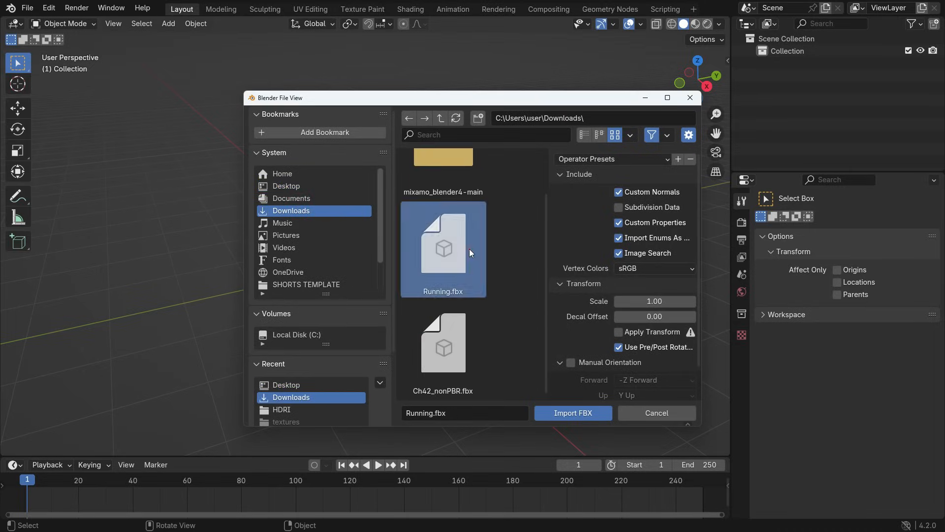
left_click(572, 413)
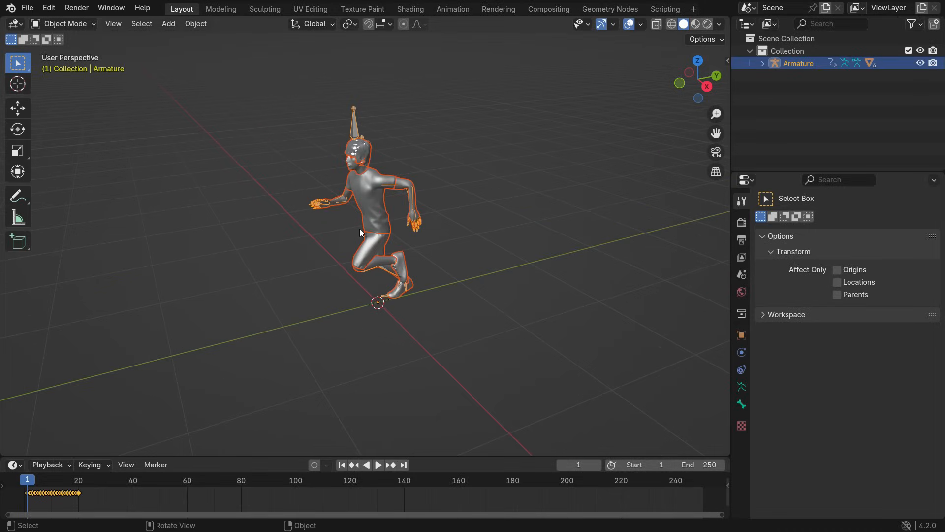
- Show the runner with textures, play and rewind, then scrub the enlarged timeline to frame 20
left_click(718, 24)
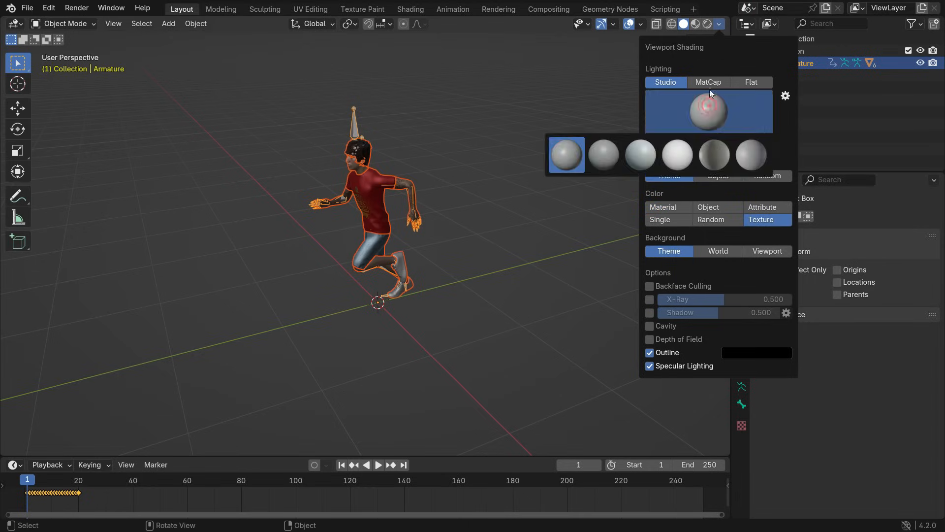
left_click(524, 288)
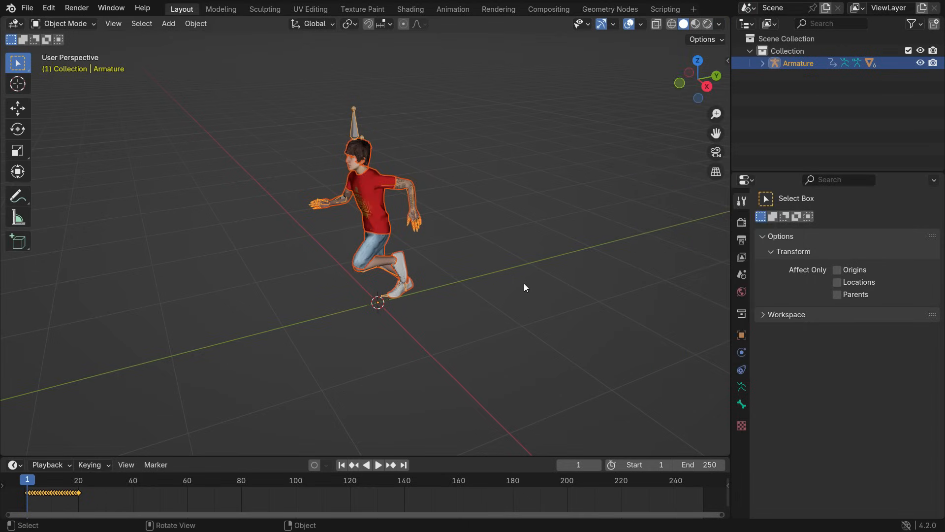
key("space")
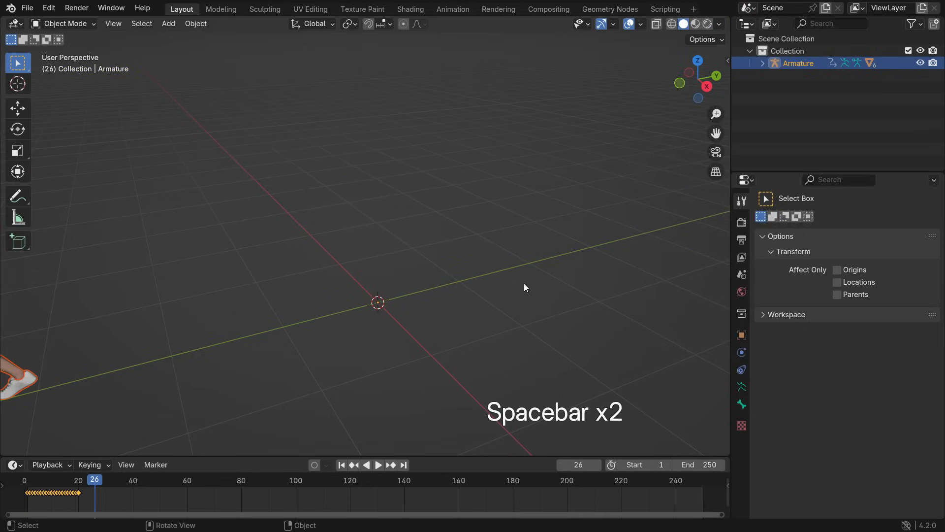
key("space")
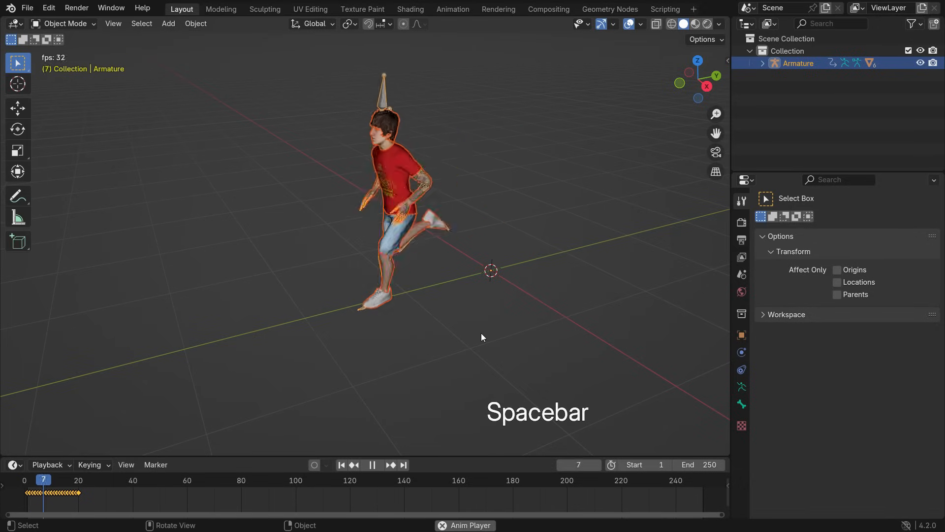
key("shift+Left")
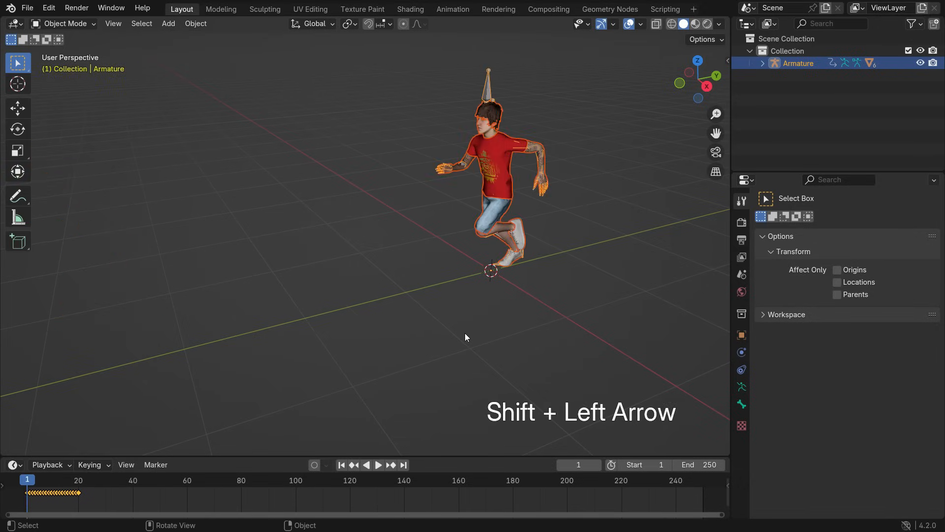
key("shift+Left")
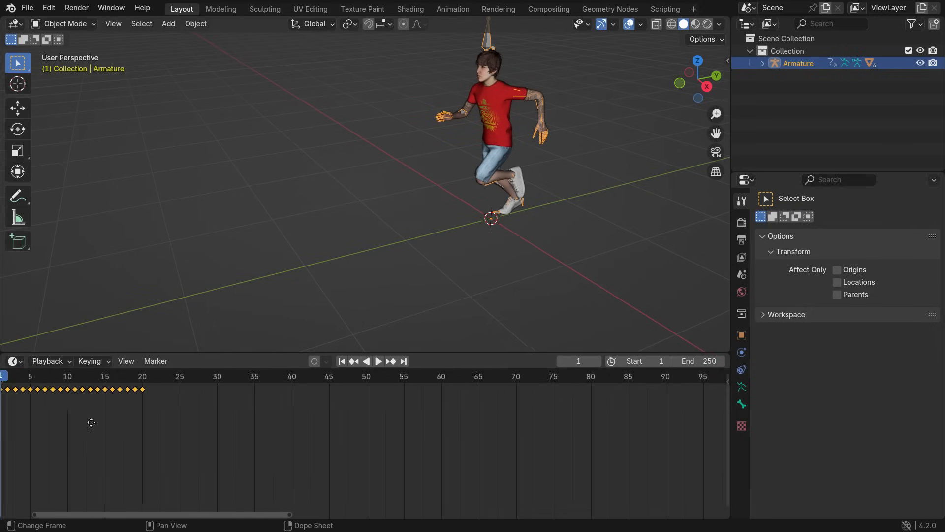
left_click(378, 361)
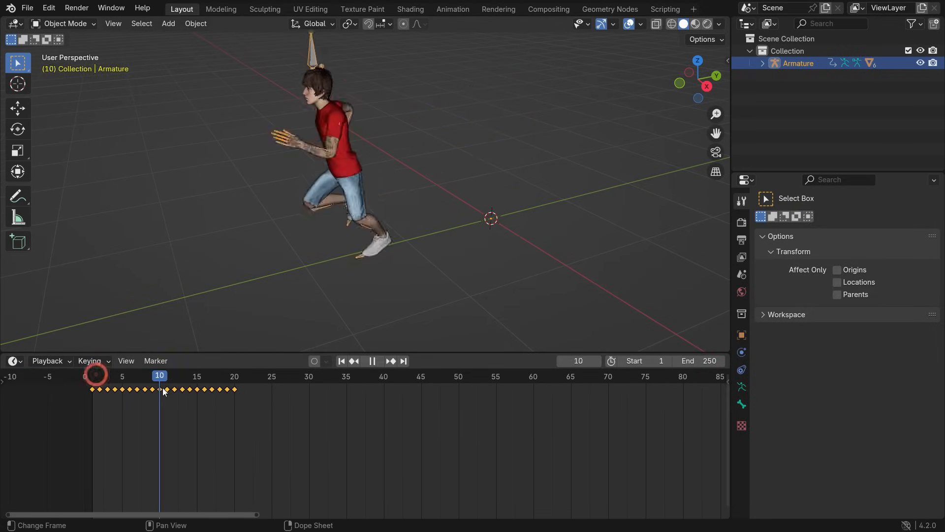
left_click(234, 376)
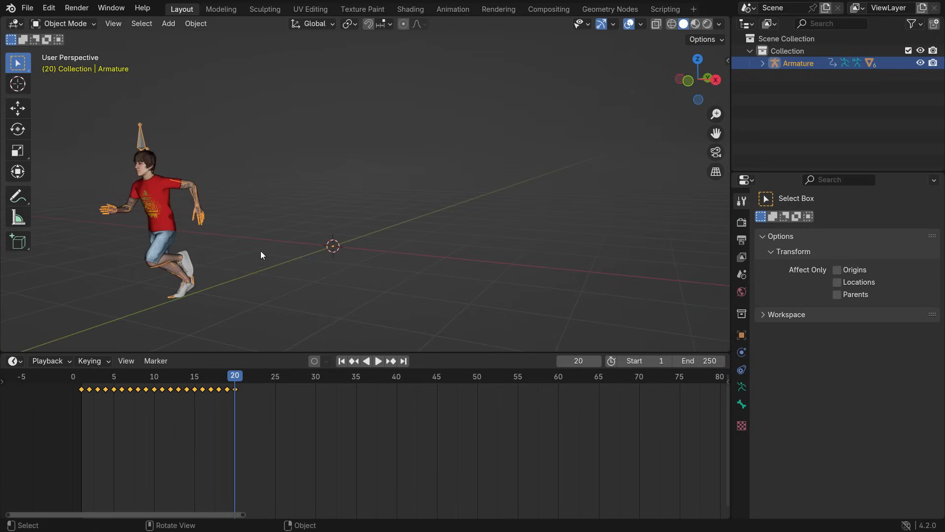
mouse_move(555, 225)
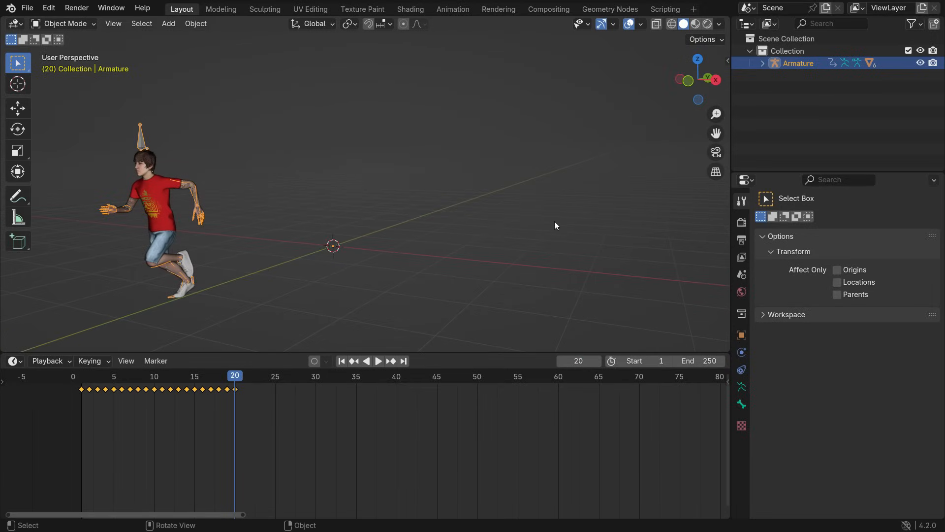
- Create a control rig for the armature with the Mixamo rig tools in the side panel
left_click(723, 169)
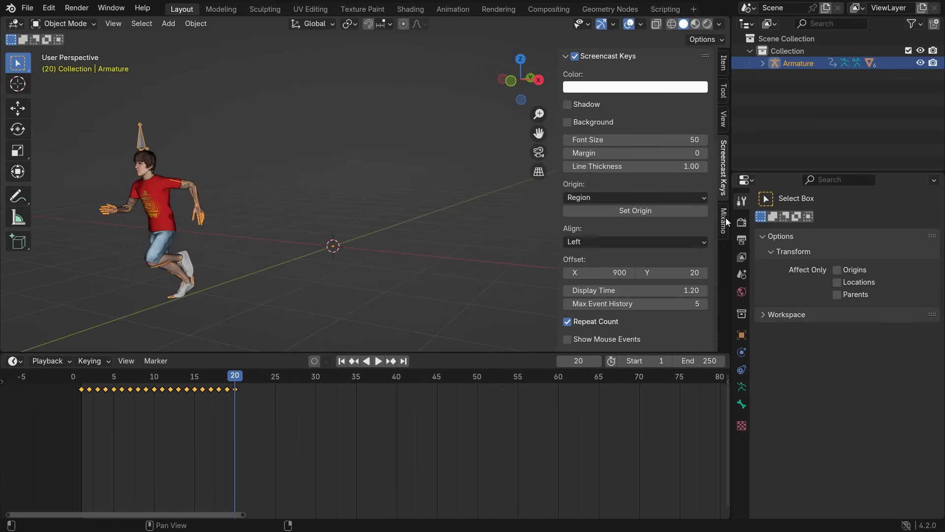
left_click(723, 217)
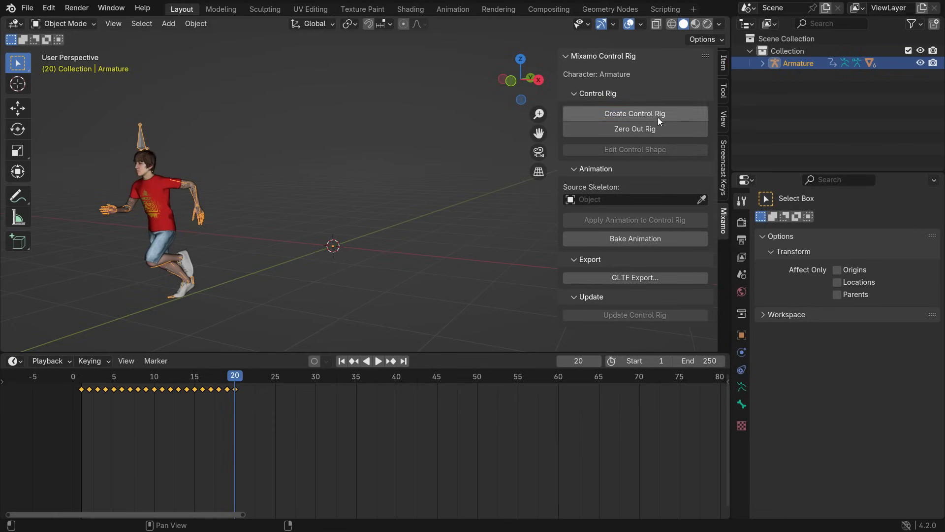
left_click(634, 113)
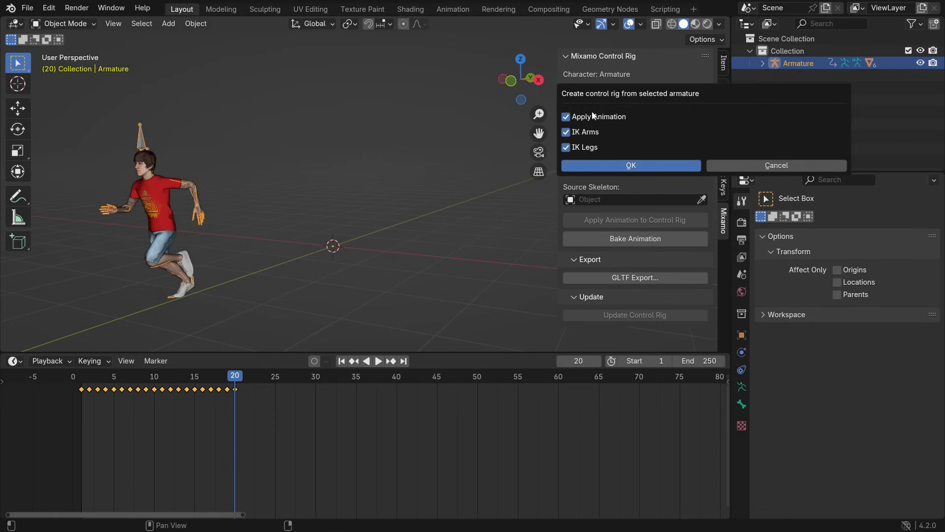
mouse_move(649, 169)
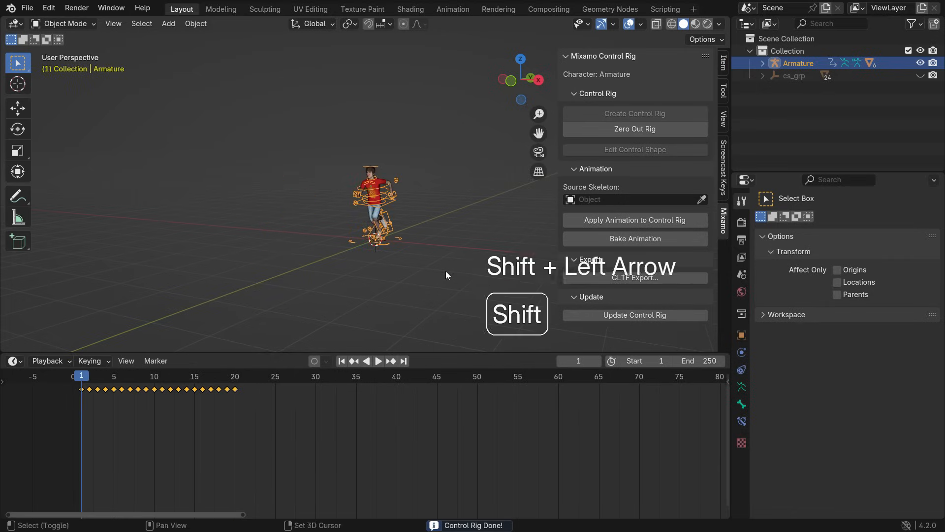
- Play the run cycle and rewind it to frame 1
key("space")
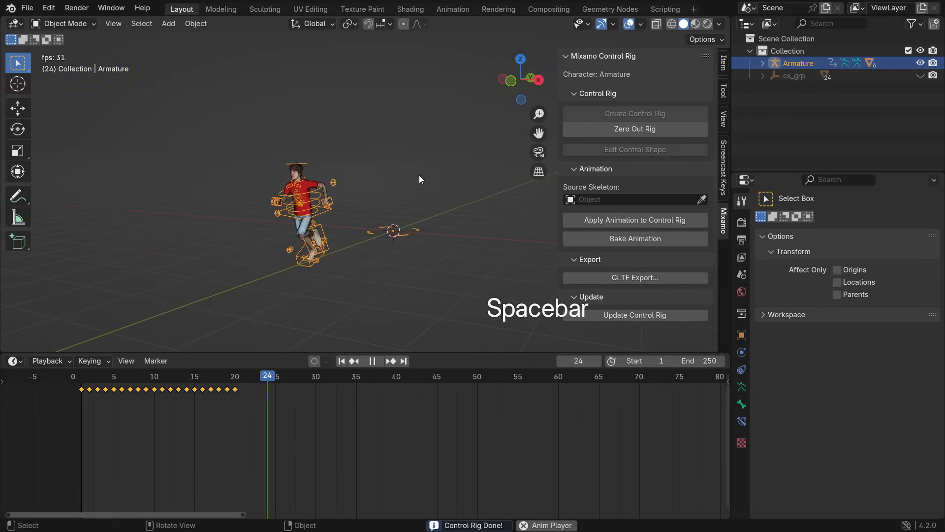
key("shift+Left")
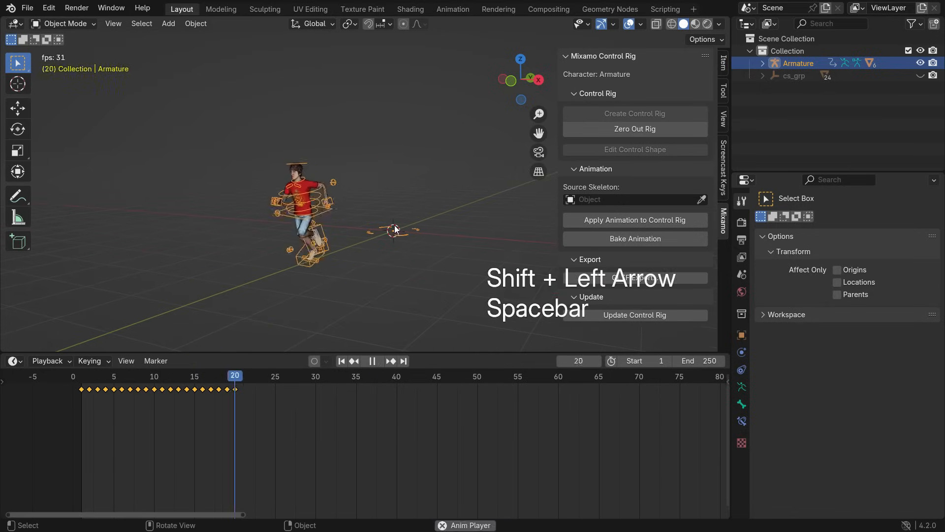
key("shift+Left")
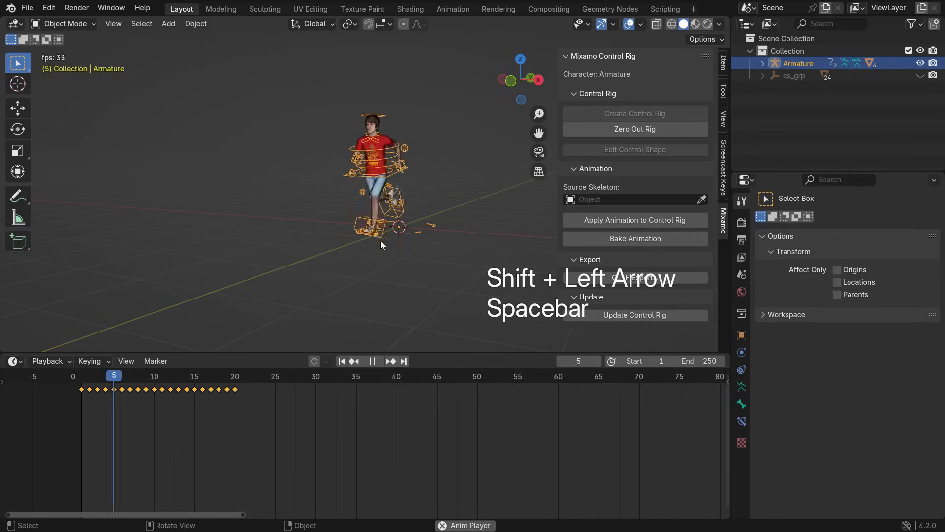
key("shift+Left")
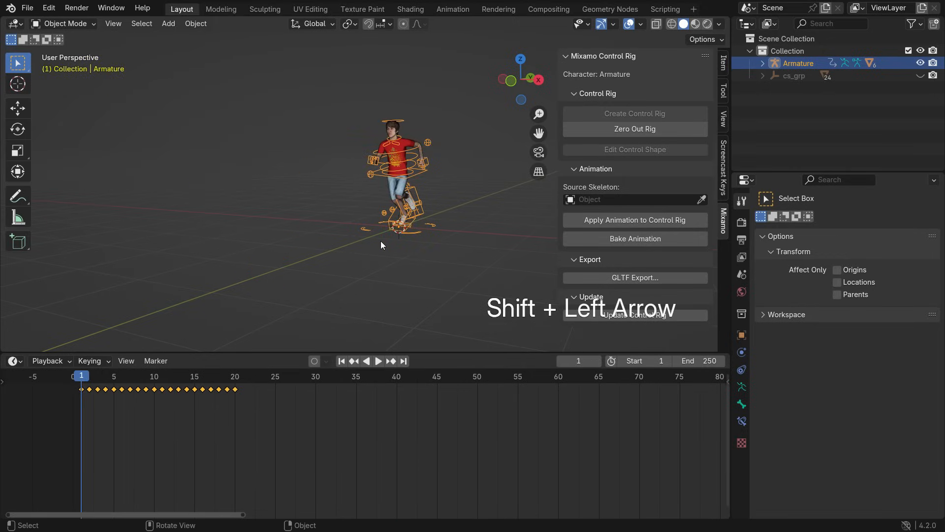
key("shift+Left")
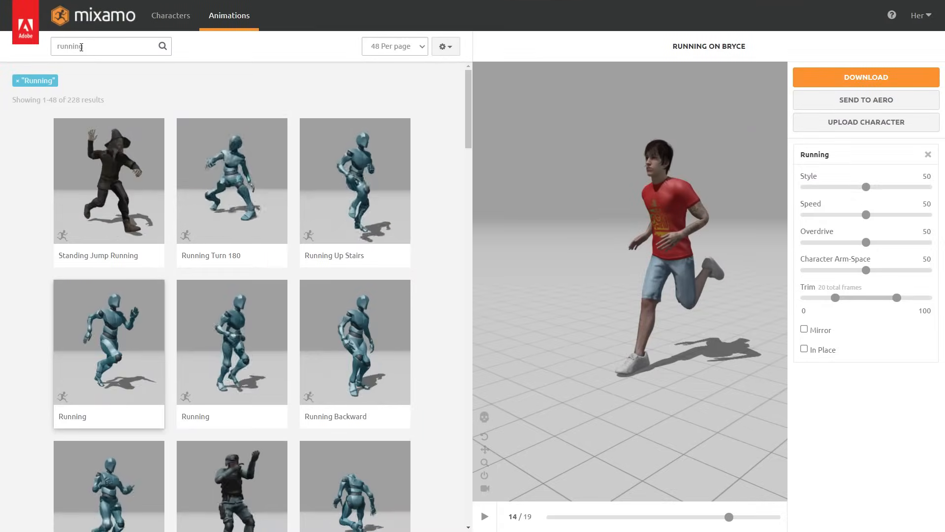
- Search 'jumping' and pick the Running Jump animation
type("jump")
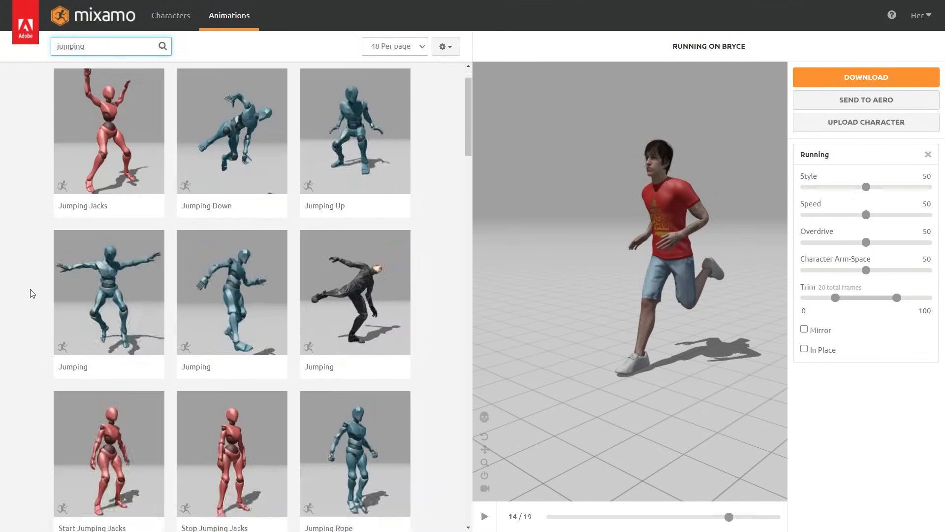
scroll("down", 3)
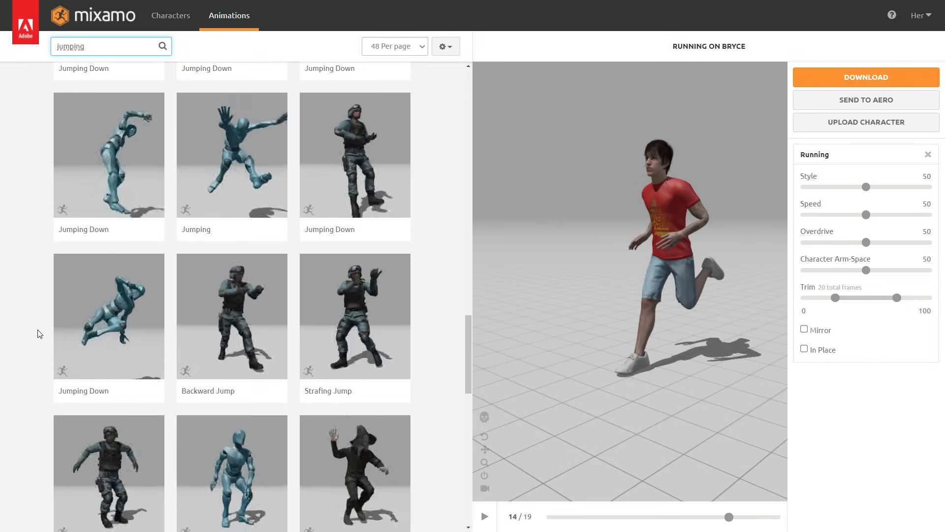
left_click(108, 294)
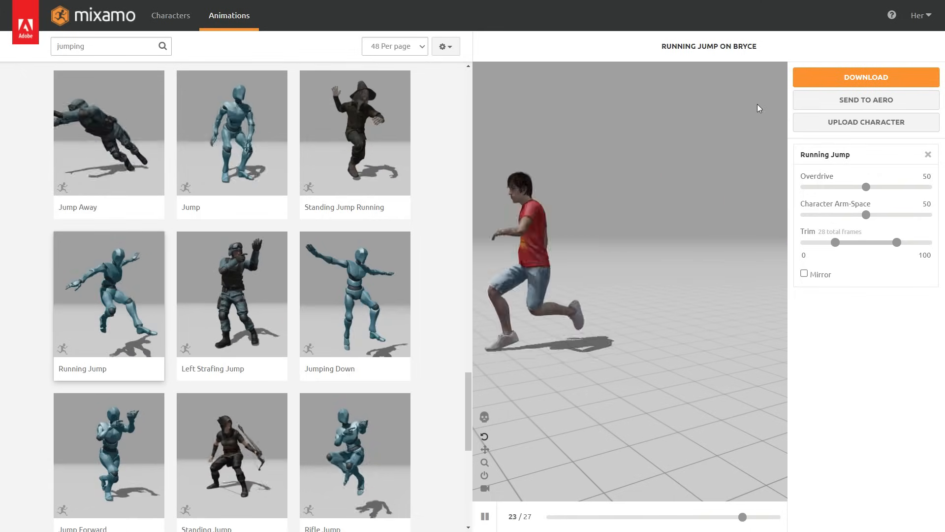
- Download Running Jump as FBX with Without Skin selected
left_click(864, 77)
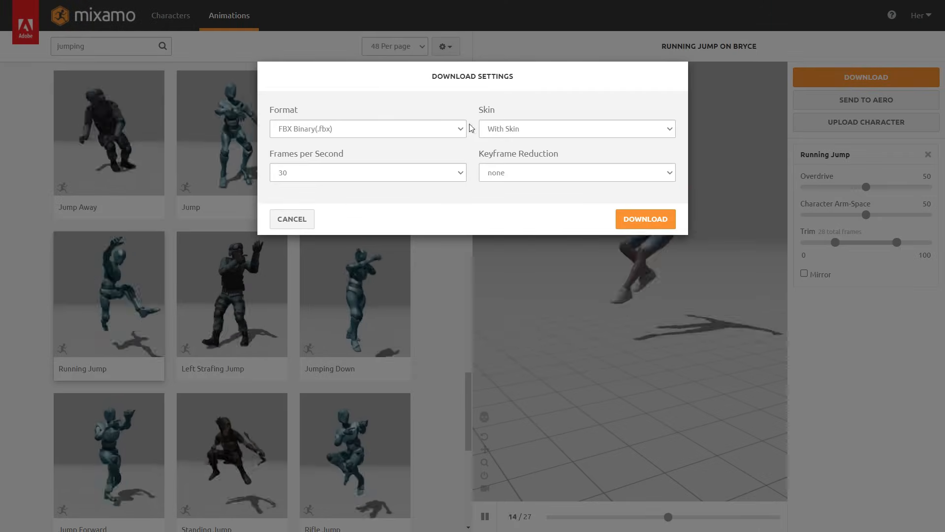
left_click(576, 129)
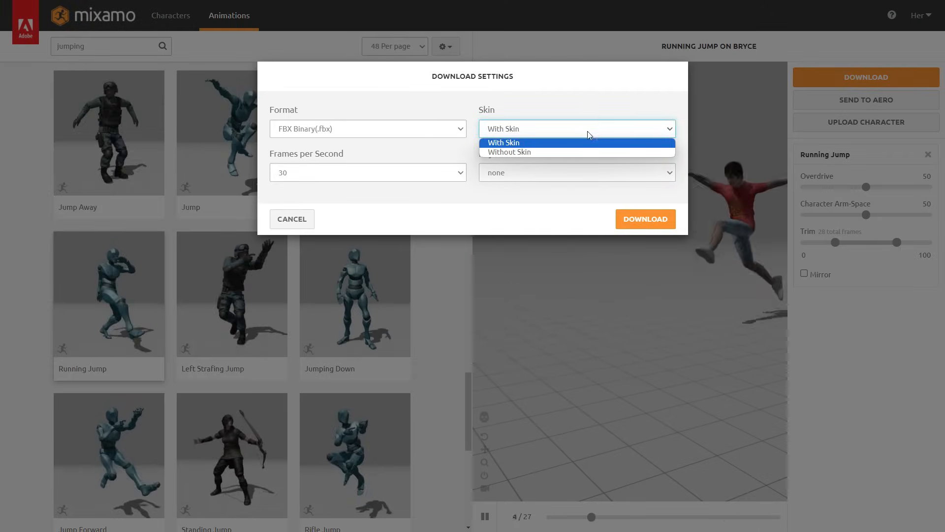
left_click(508, 152)
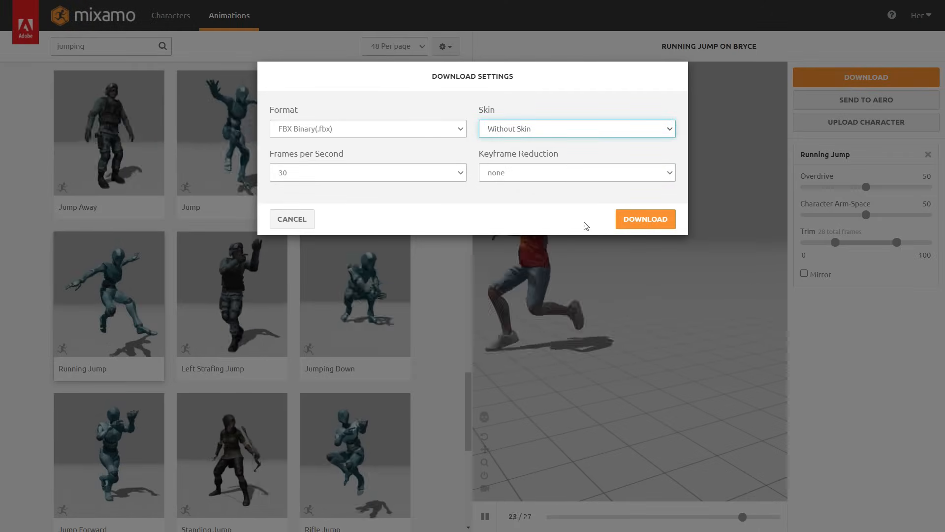
left_click(644, 218)
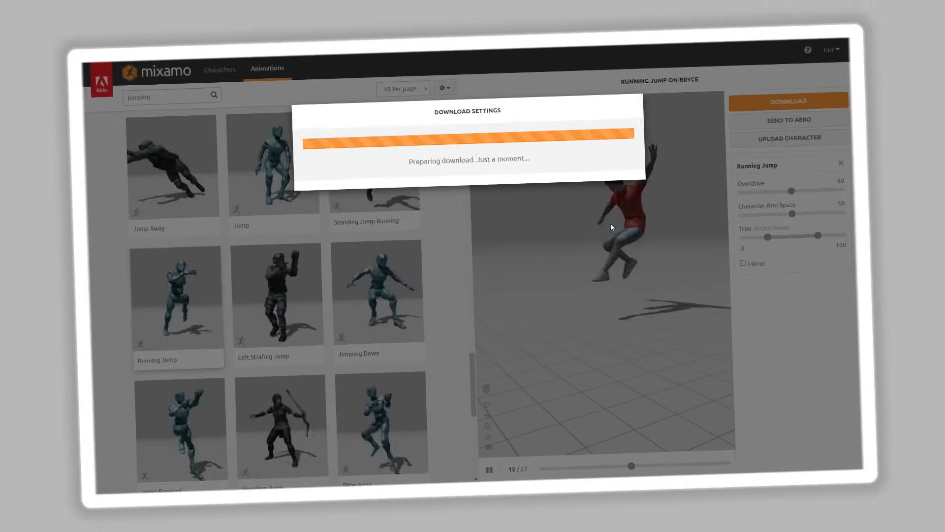
- Import the Running Jump FBX into the scene
left_click(27, 8)
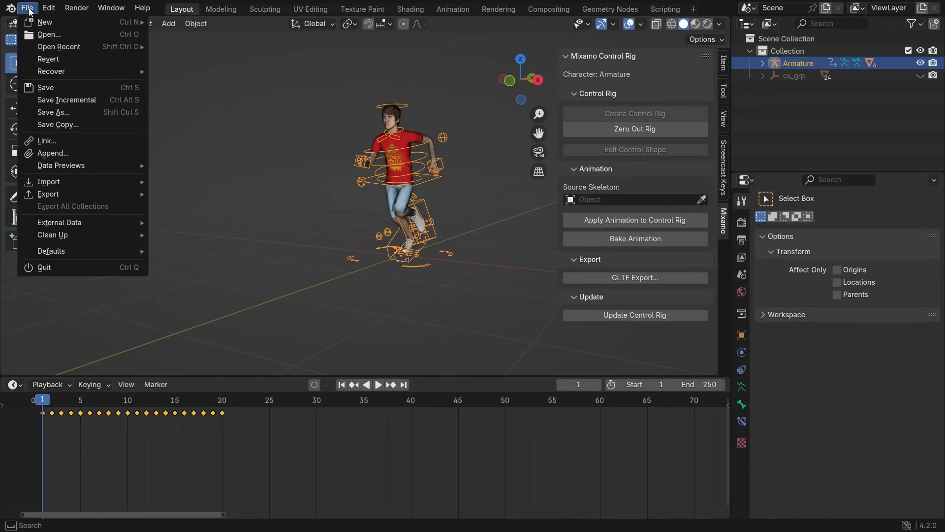
left_click(48, 182)
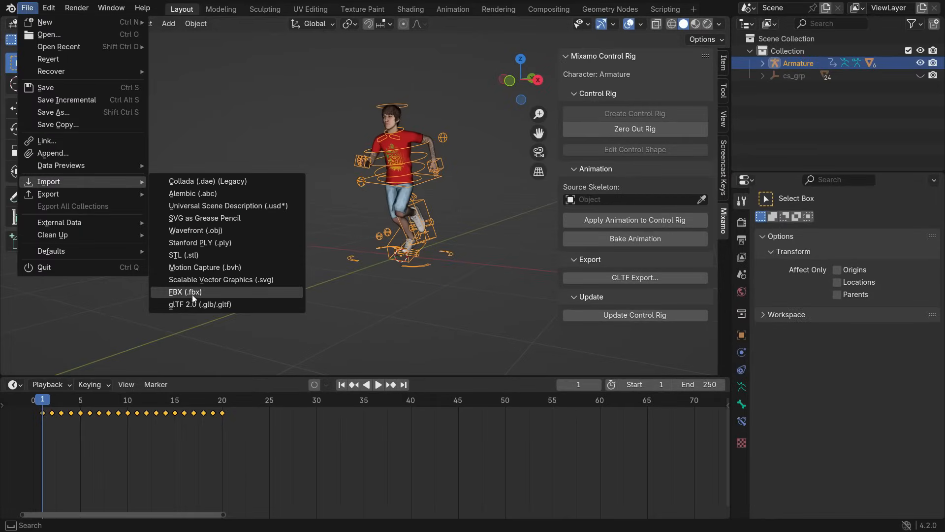
left_click(185, 292)
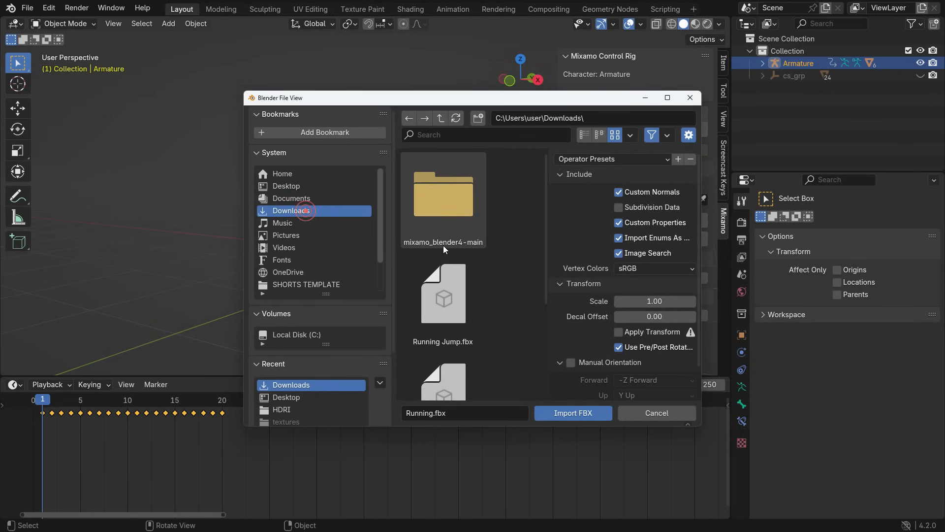
left_click(572, 413)
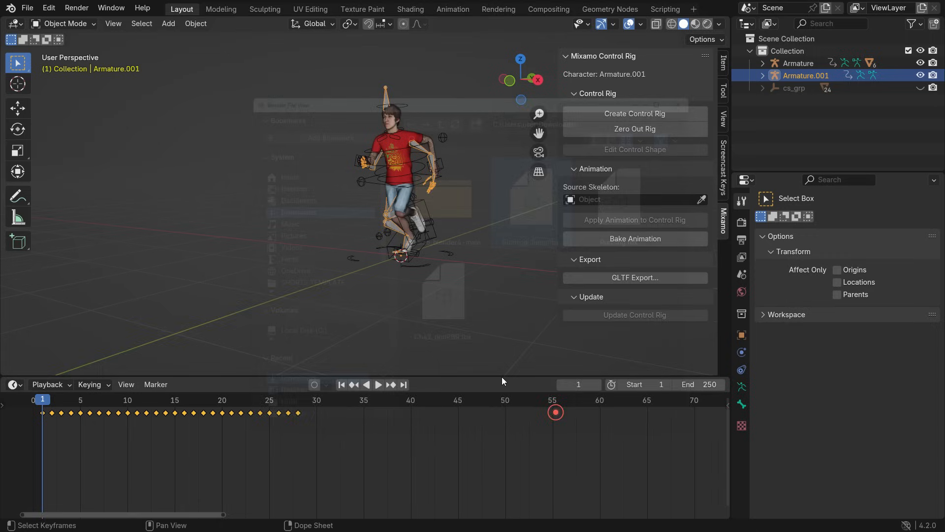
- Move the imported Armature.001 skeleton sideways along X, beside the character
key("g")
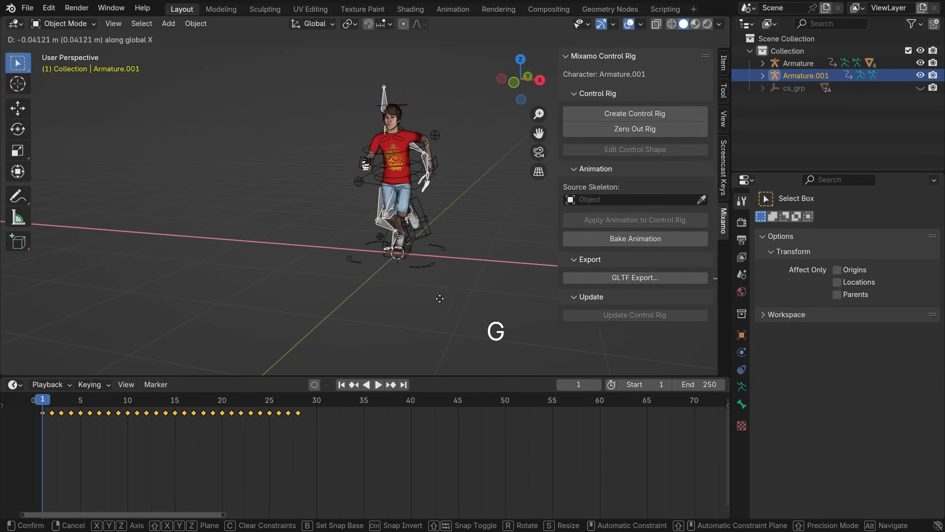
key("space")
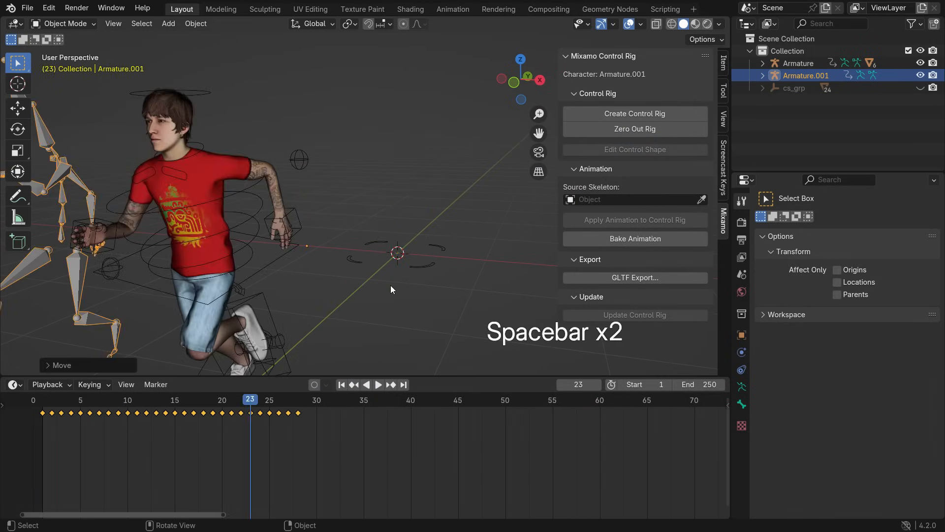
key("shift+Left")
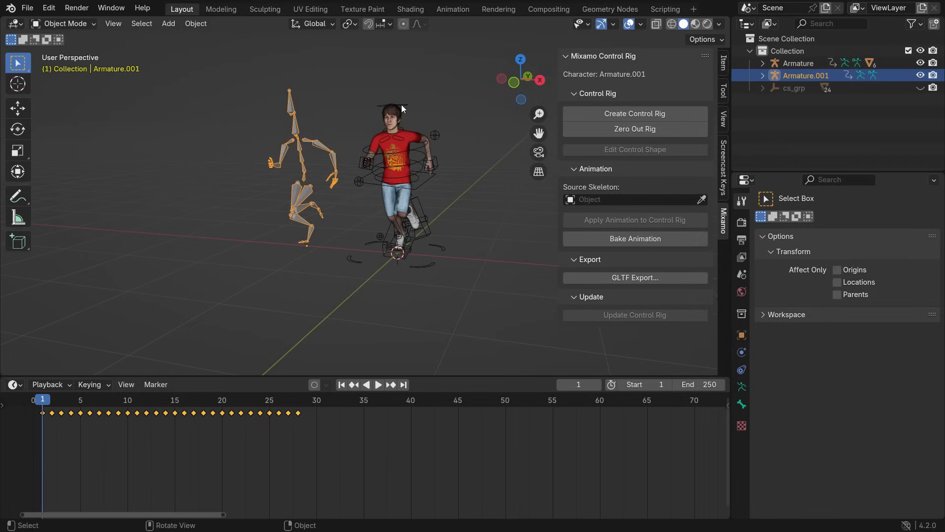
- Apply the Armature.001 Running Jump motion to the control rig and preview it
left_click(634, 114)
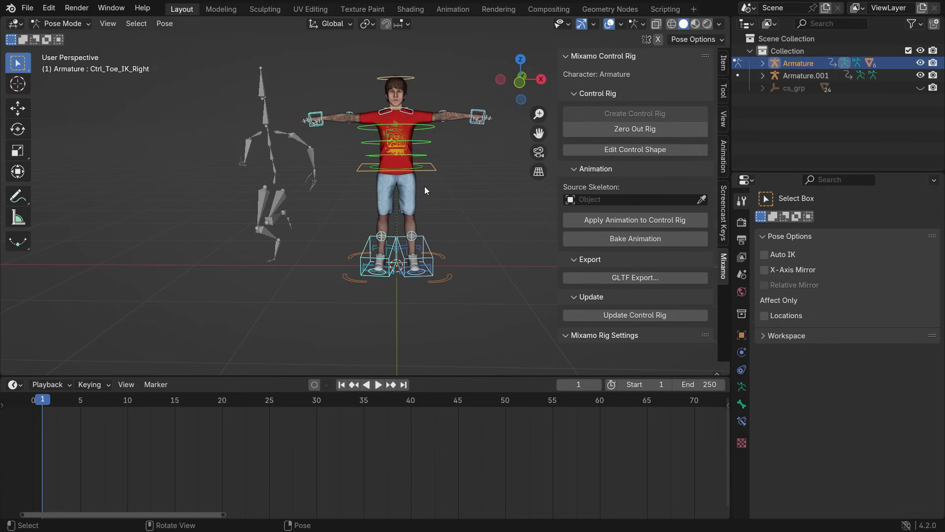
mouse_move(434, 189)
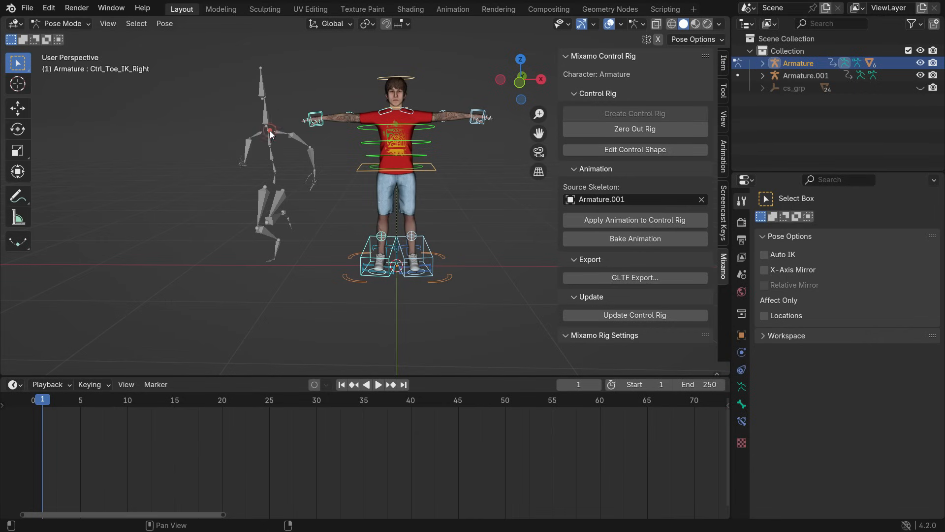
mouse_move(634, 219)
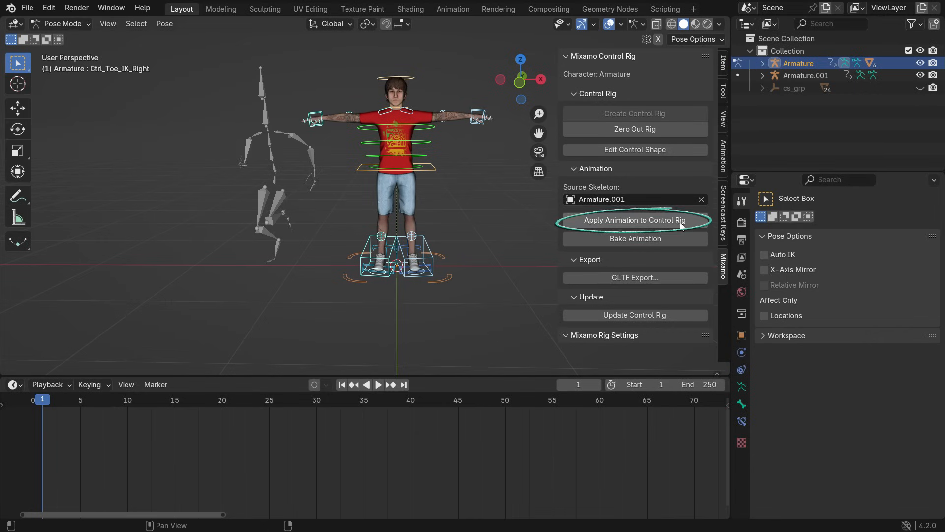
left_click(634, 219)
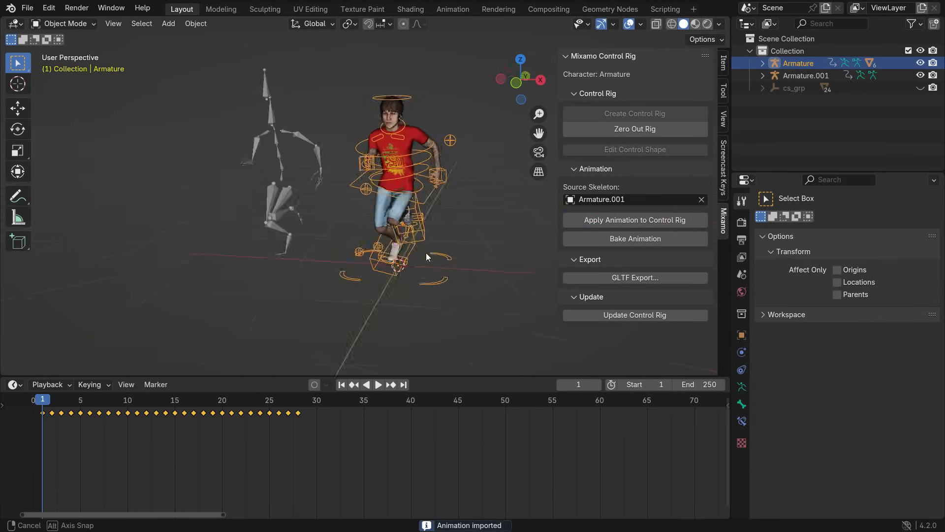
key("space")
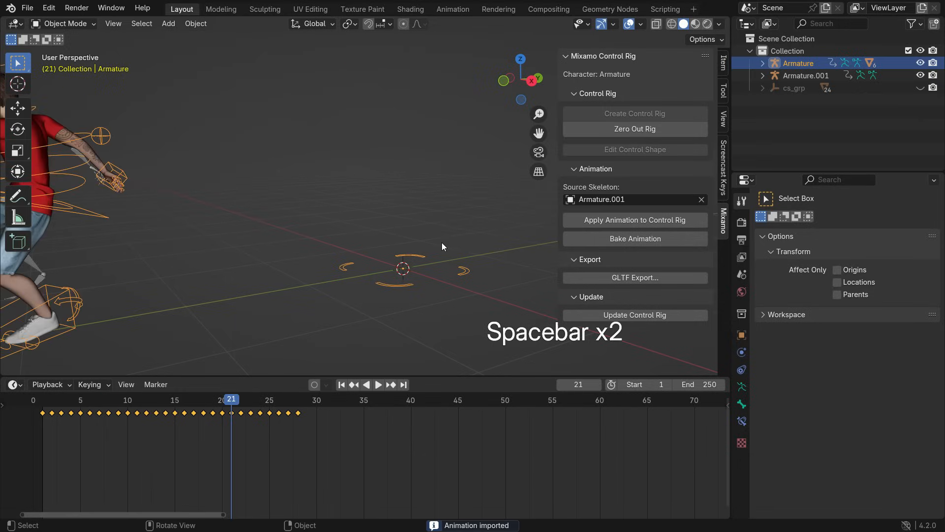
key("shift")
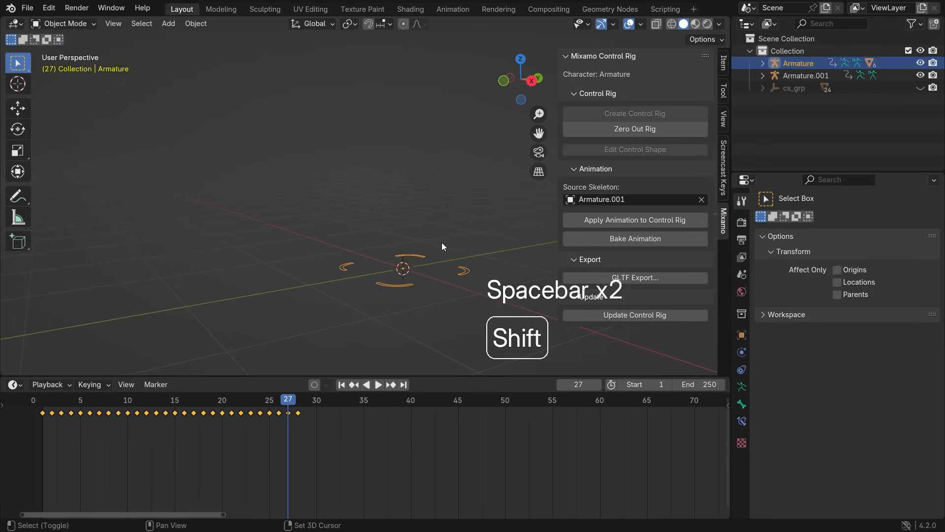
- Delete the imported Armature.001 skeleton and replay the jump animation
key("shift+left")
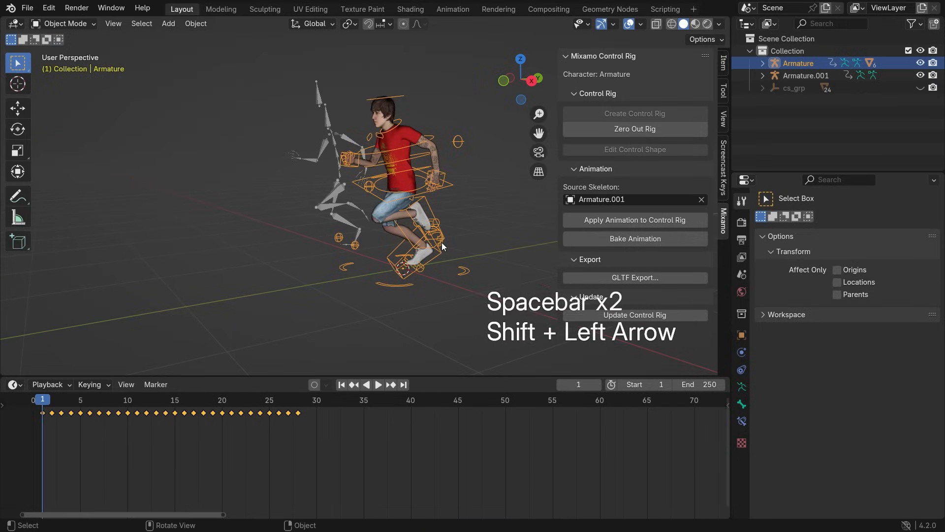
key("Delete")
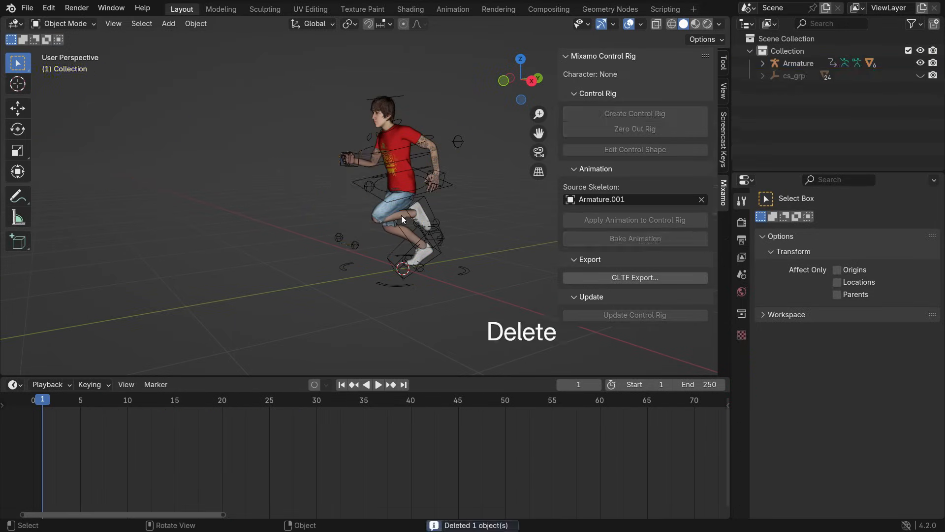
key("space")
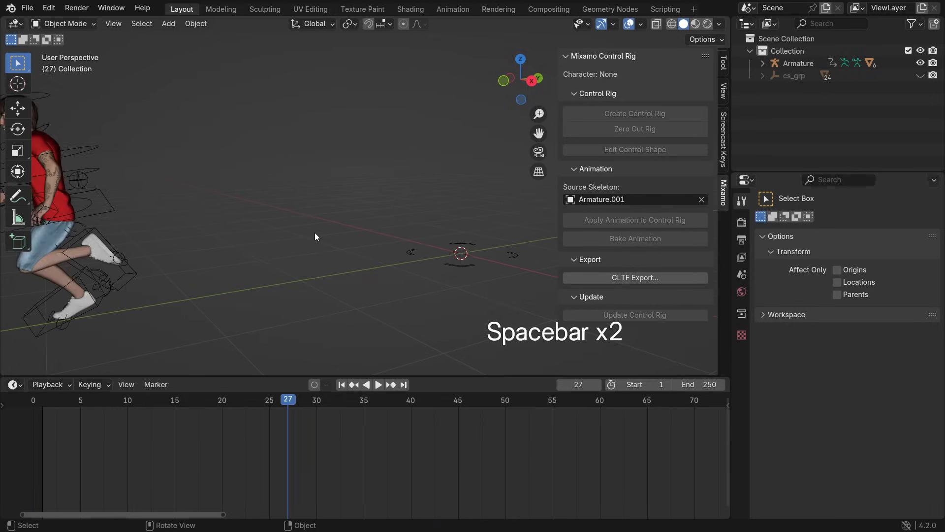
key("space")
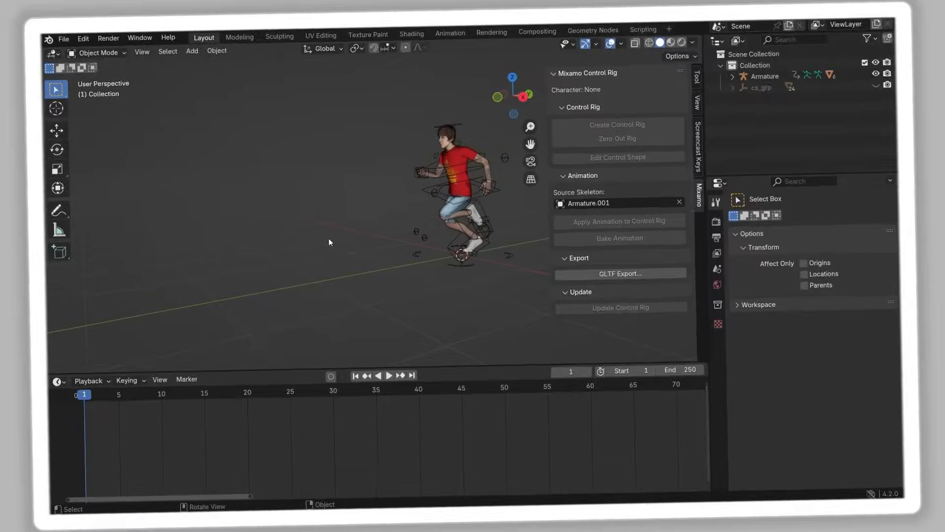
- Import the running FBX character and display it in Material Preview shading
left_click(28, 8)
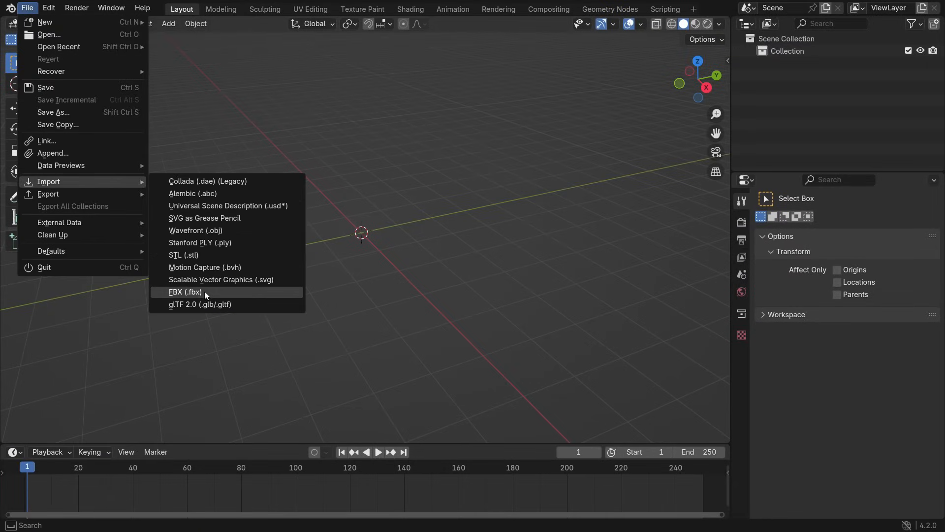
left_click(185, 292)
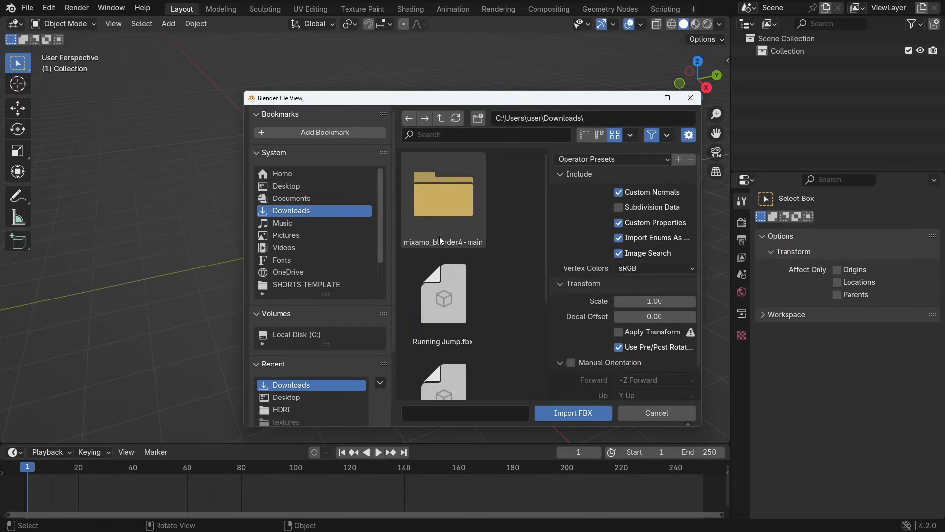
left_click(572, 413)
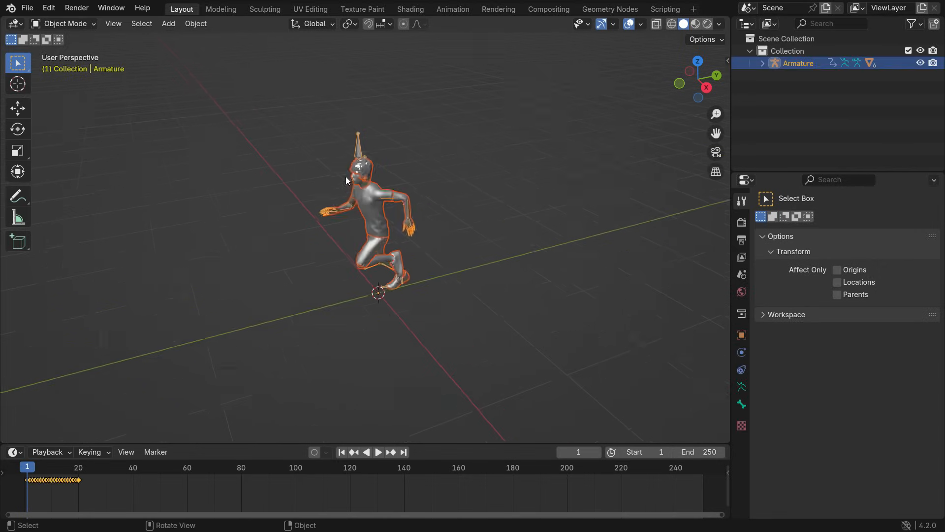
left_click(718, 24)
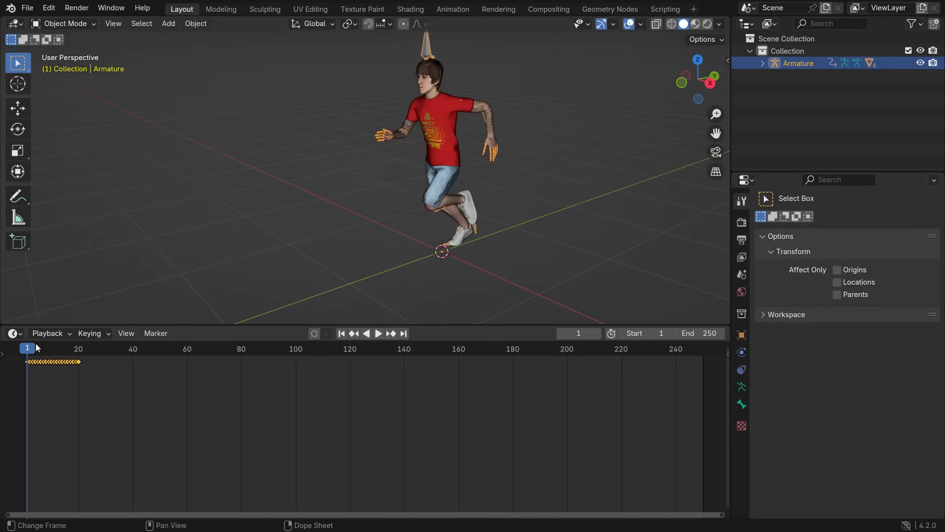
- Switch the lower area to the Dope Sheet Action Editor and rename the run action RUNNING
left_click(12, 333)
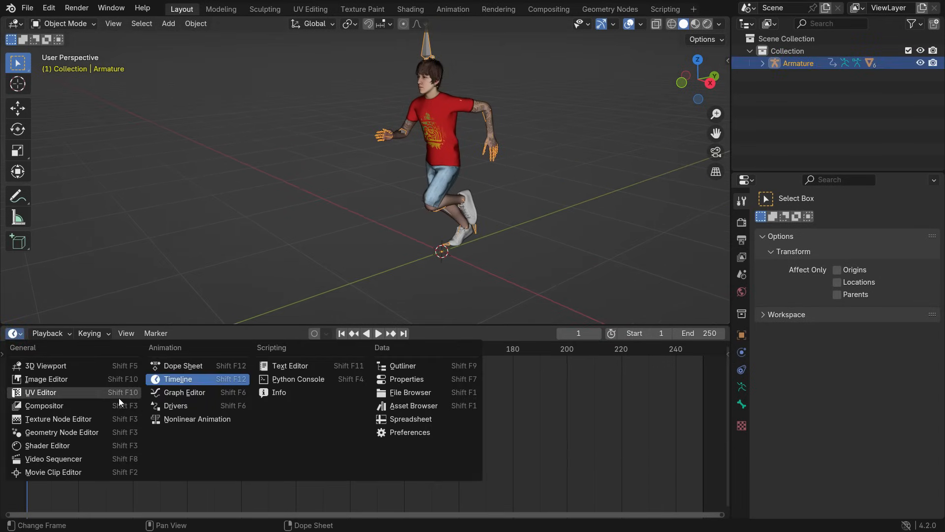
left_click(182, 366)
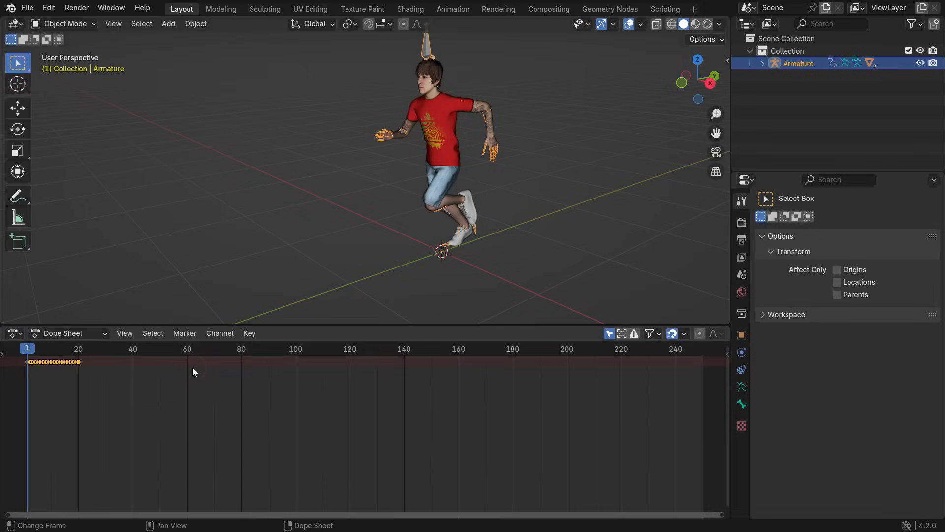
left_click(67, 333)
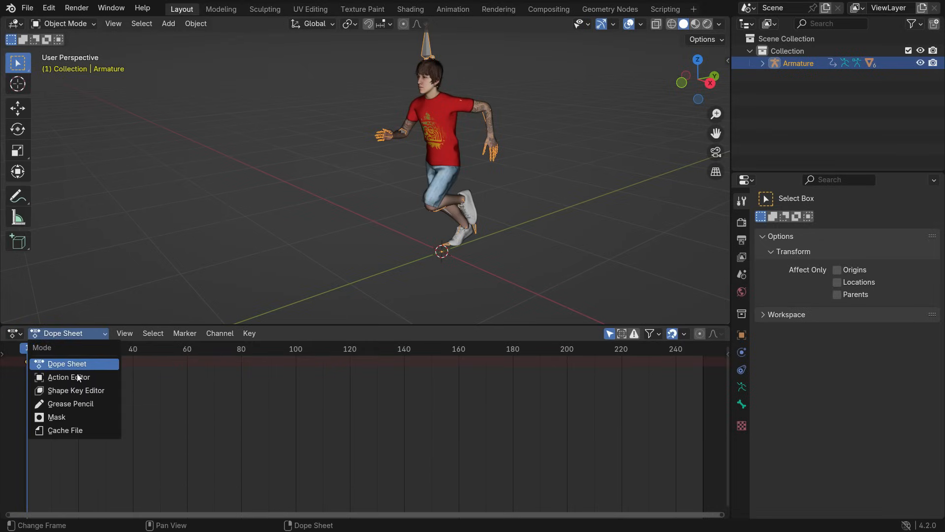
left_click(68, 376)
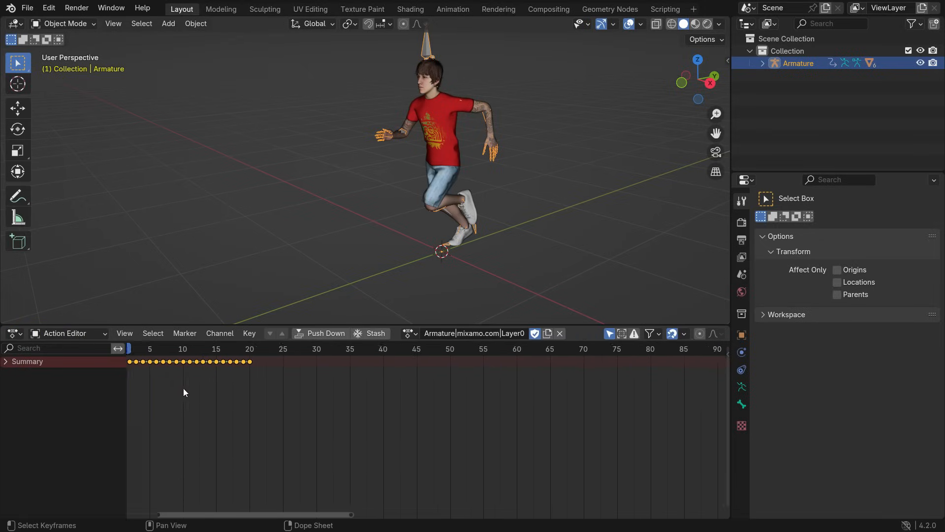
left_click(297, 361)
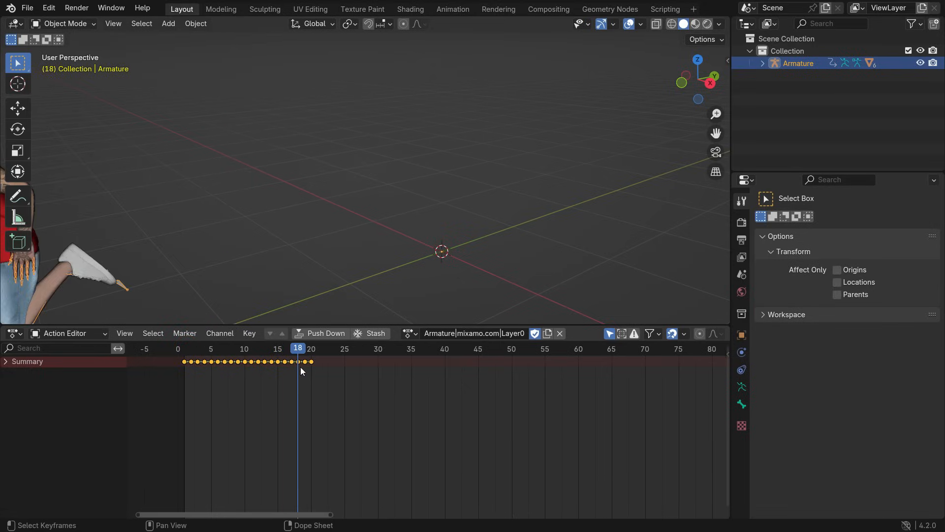
left_click(184, 348)
type("RUNNING")
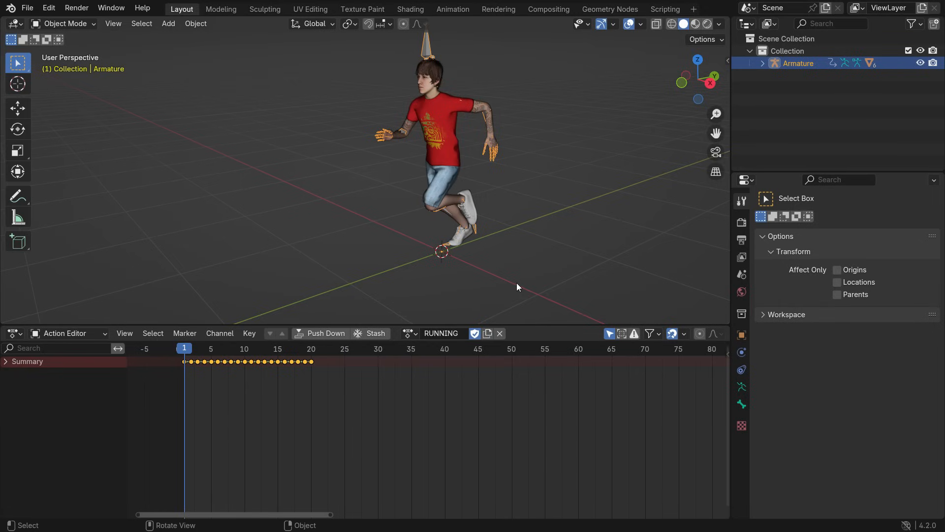
- Start an FBX (.fbx) import from File > Import
left_click(27, 8)
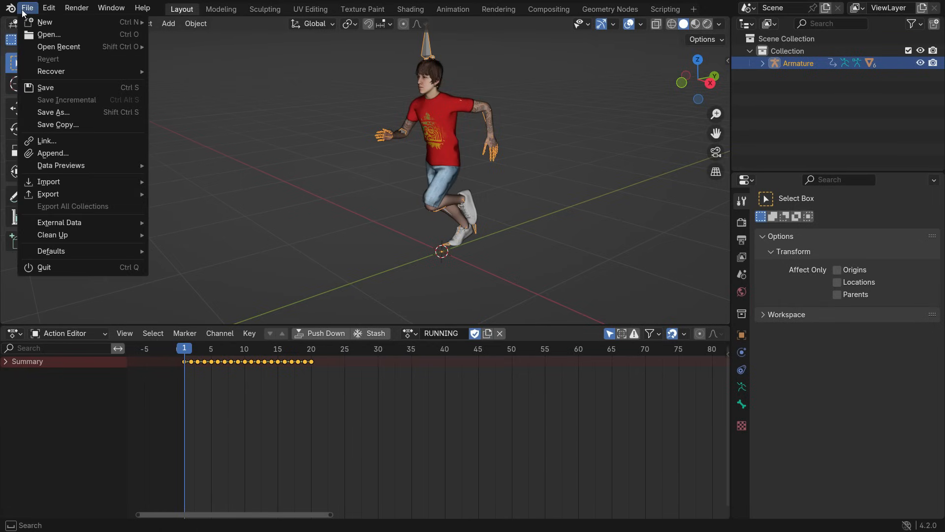
left_click(48, 182)
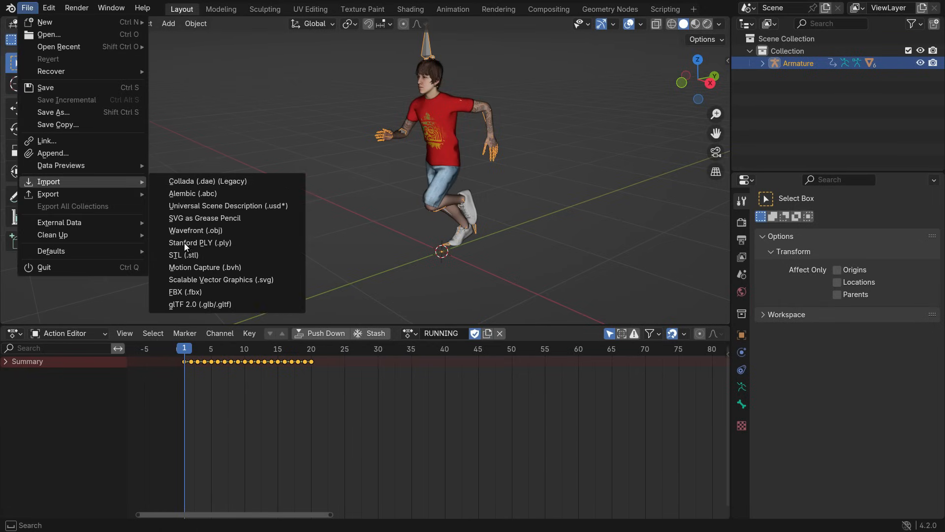
left_click(185, 291)
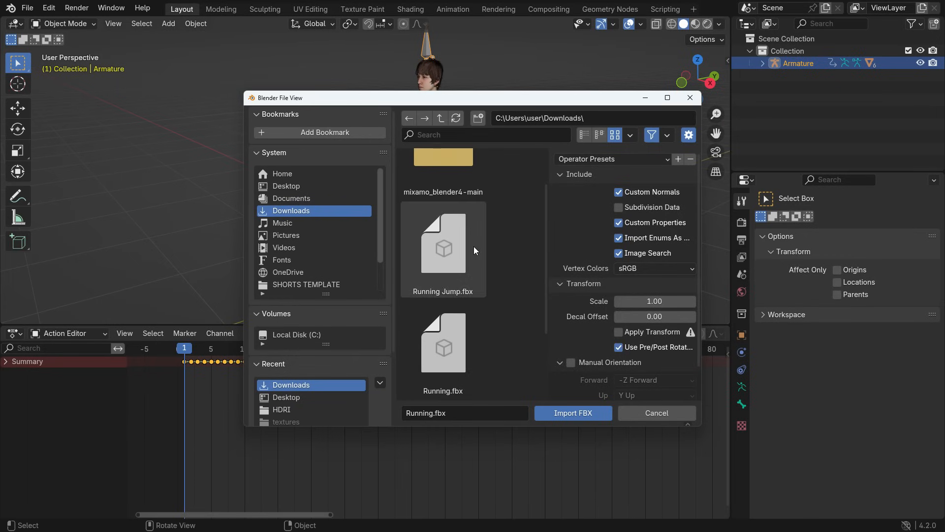
- Import the jump FBX, move its armature beside the character, and preview the jump
left_click(571, 413)
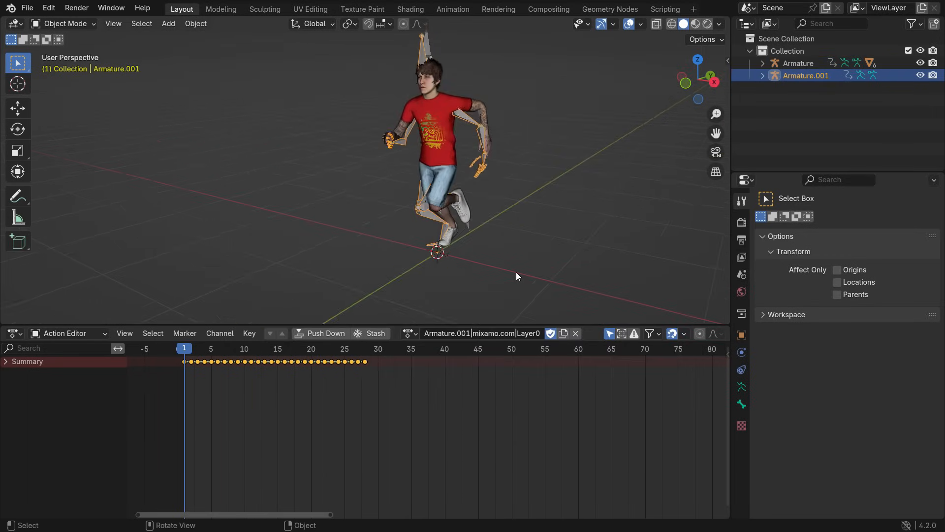
left_click_drag(437, 150, 362, 175)
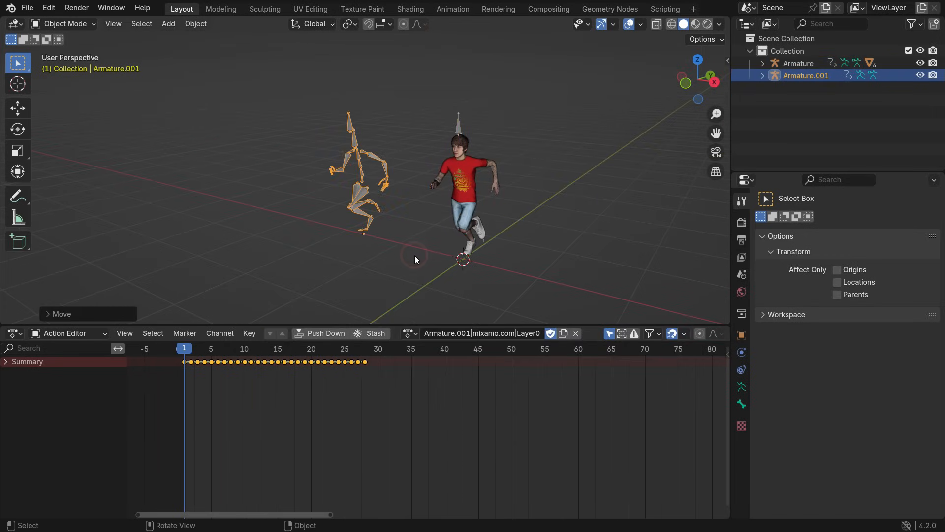
key("space")
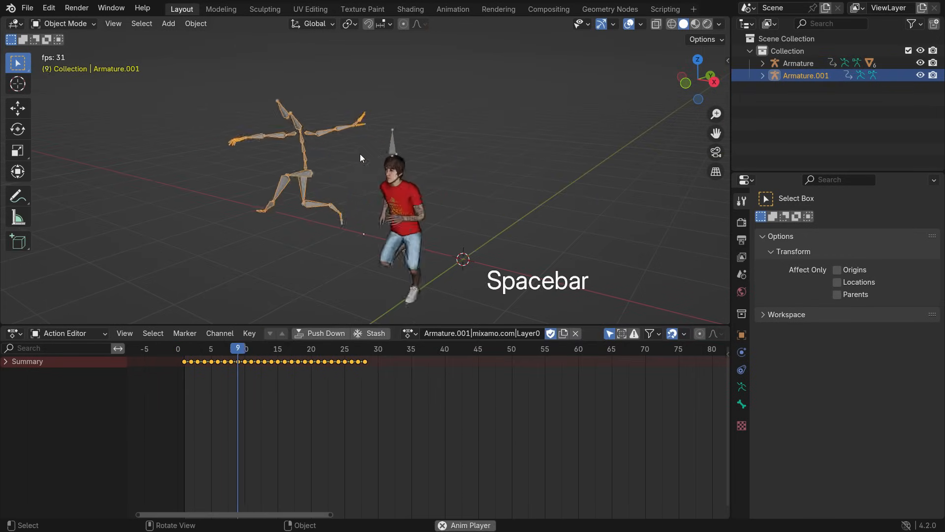
key("shift+Left")
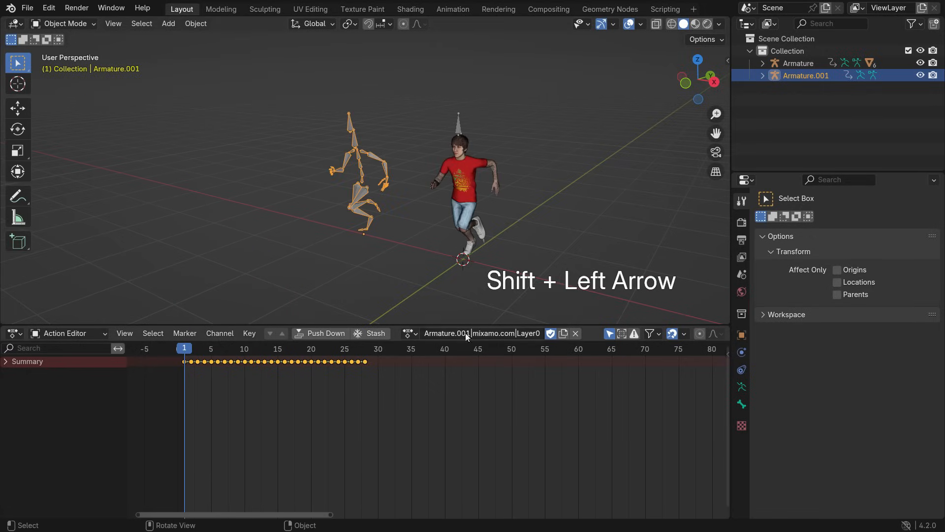
- Name the jump action JUMPING and delete the extra imported armature
type("JUM")
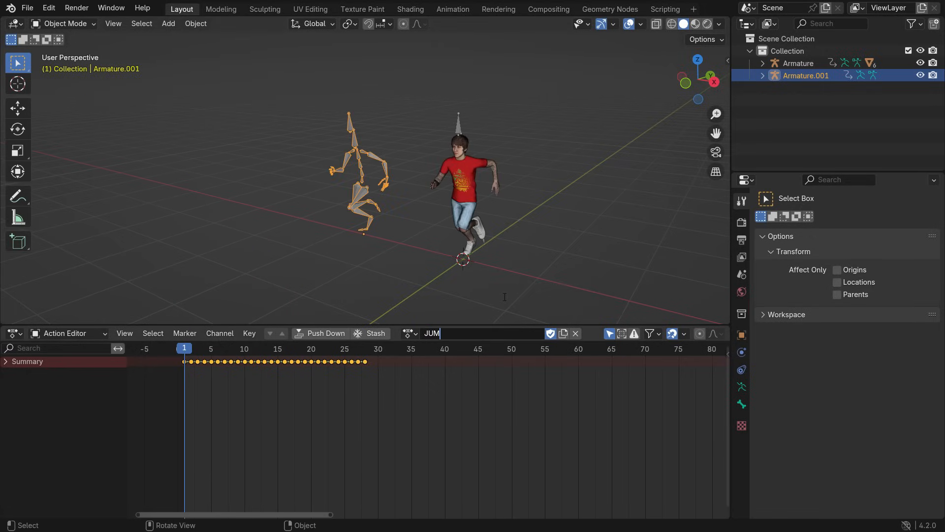
type("PING")
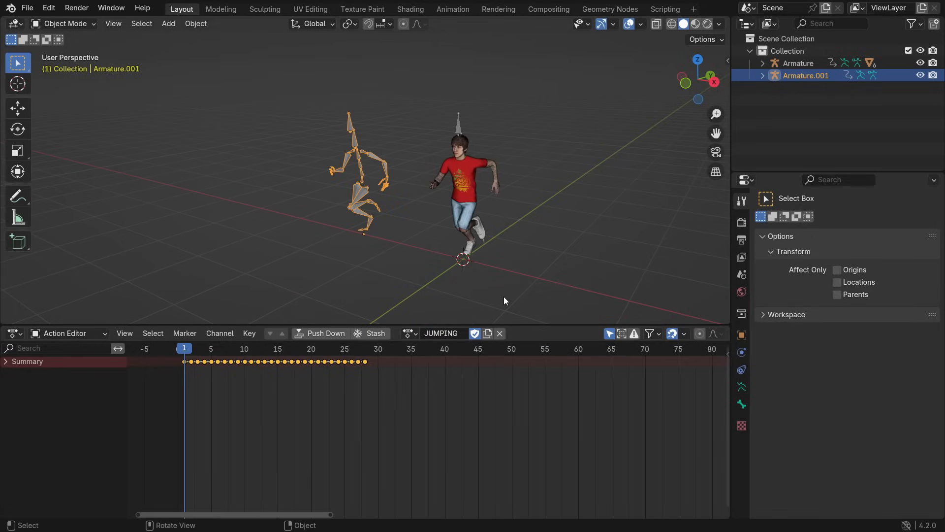
key("Delete")
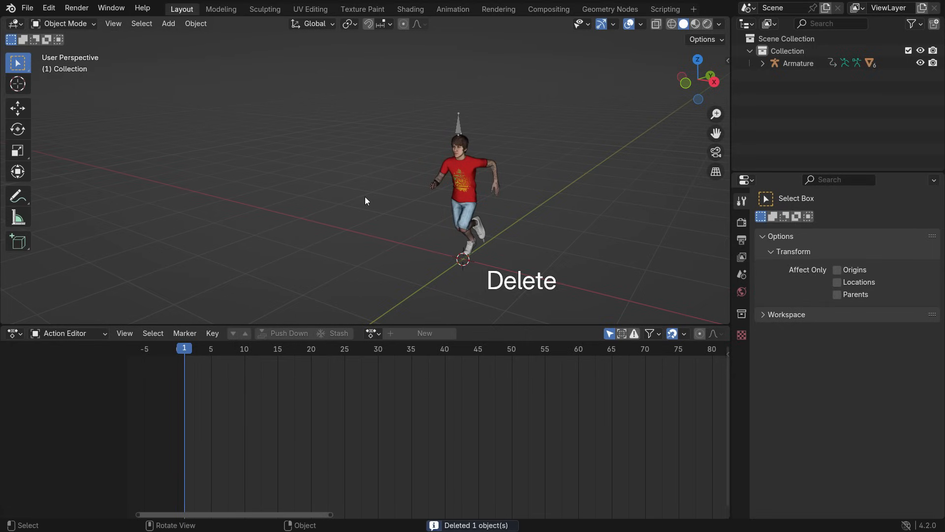
- Switch to the Nonlinear Animation editor and push RUNNING down into a strip spanning frames 1–20
left_click(14, 332)
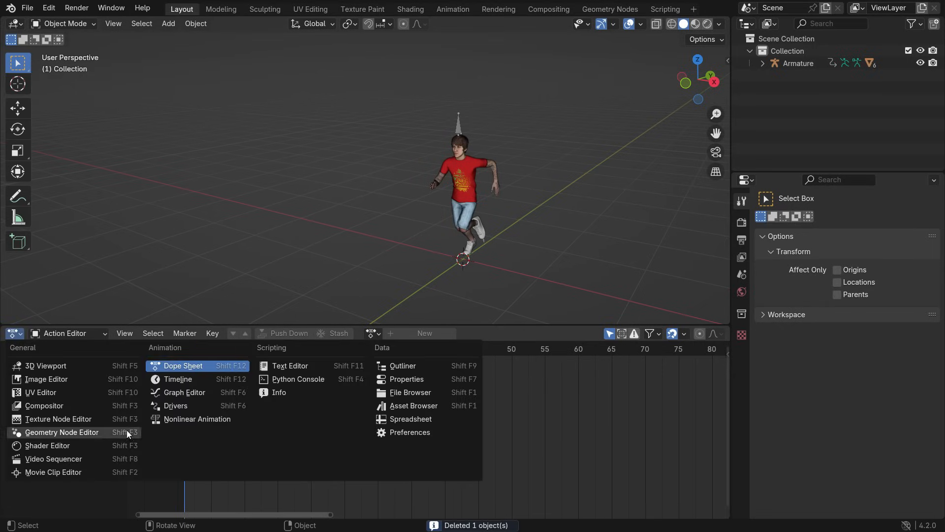
left_click(197, 418)
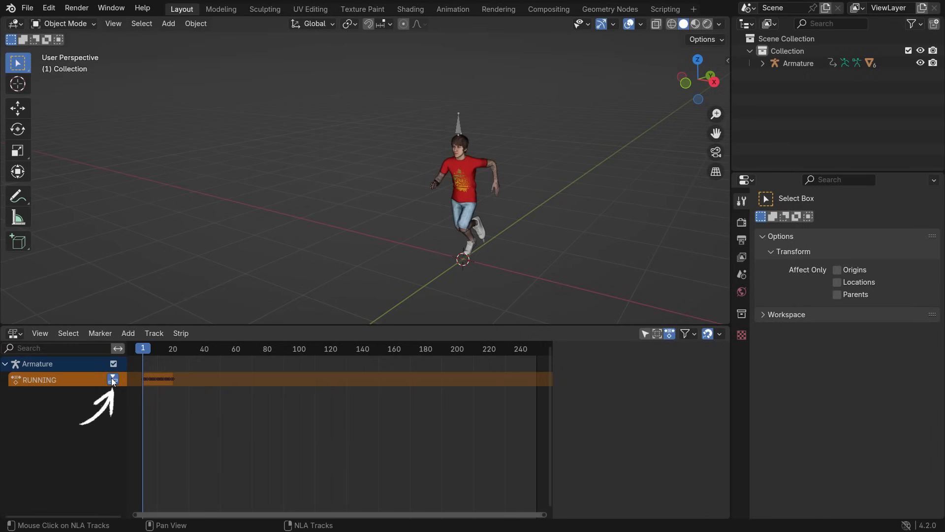
left_click(113, 379)
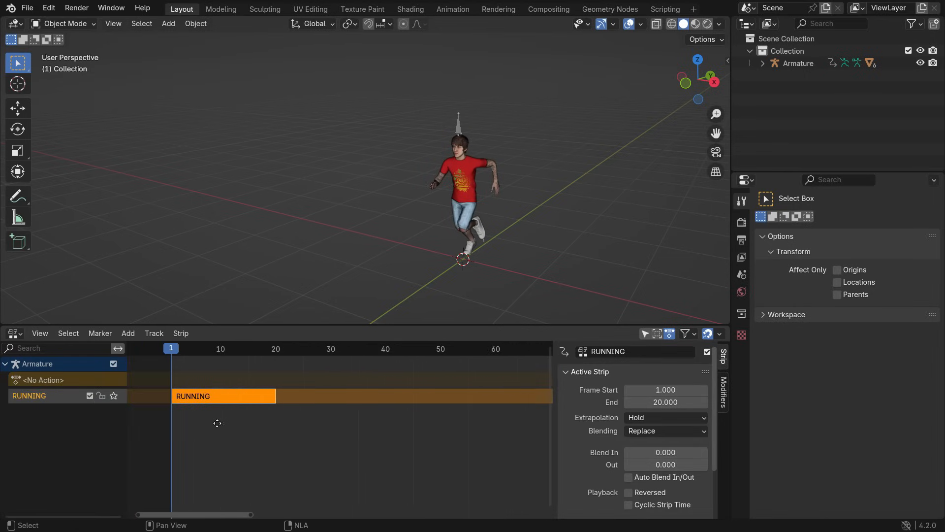
left_click(194, 349)
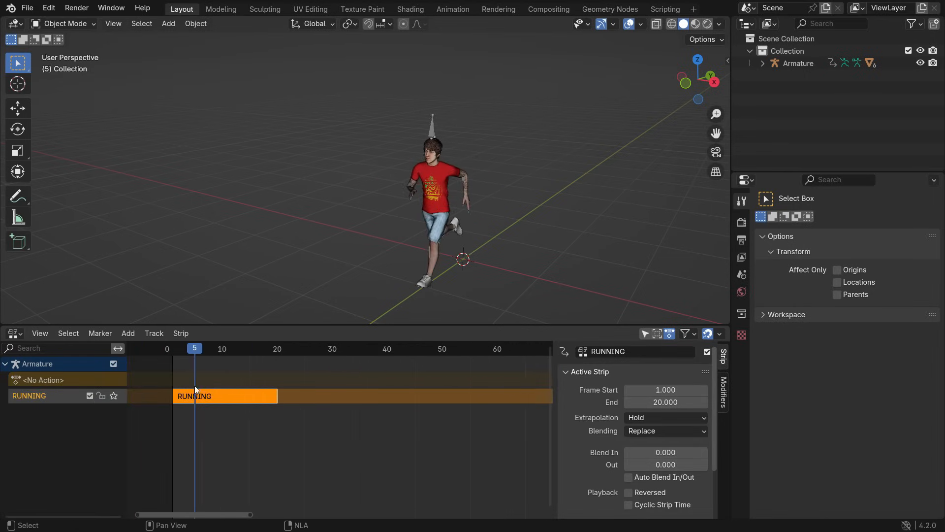
left_click(172, 348)
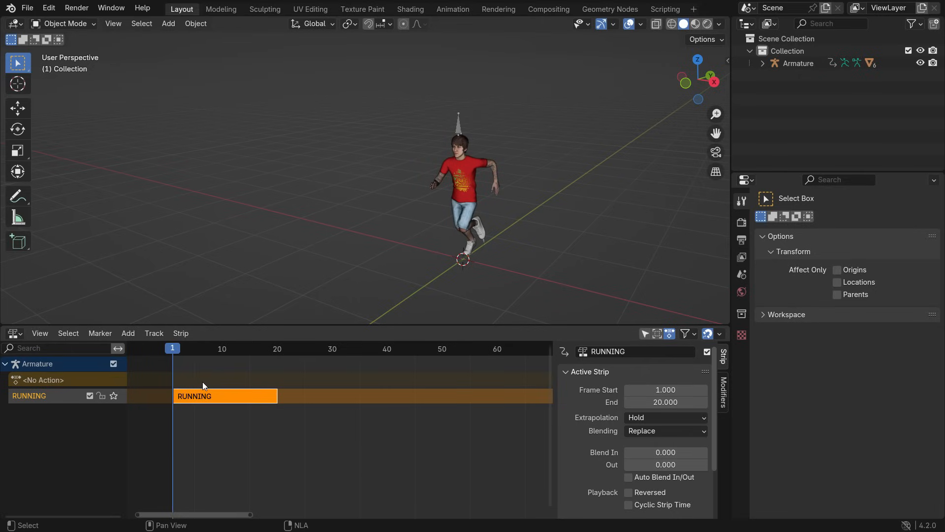
mouse_move(128, 333)
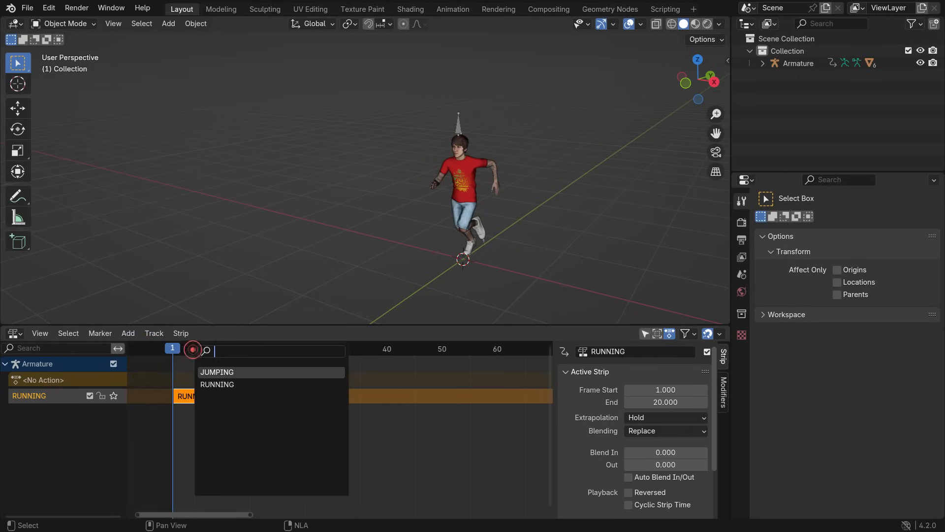
- Add a JUMPING strip above RUNNING with a 2.4-frame Blend In, then play it back
left_click(217, 371)
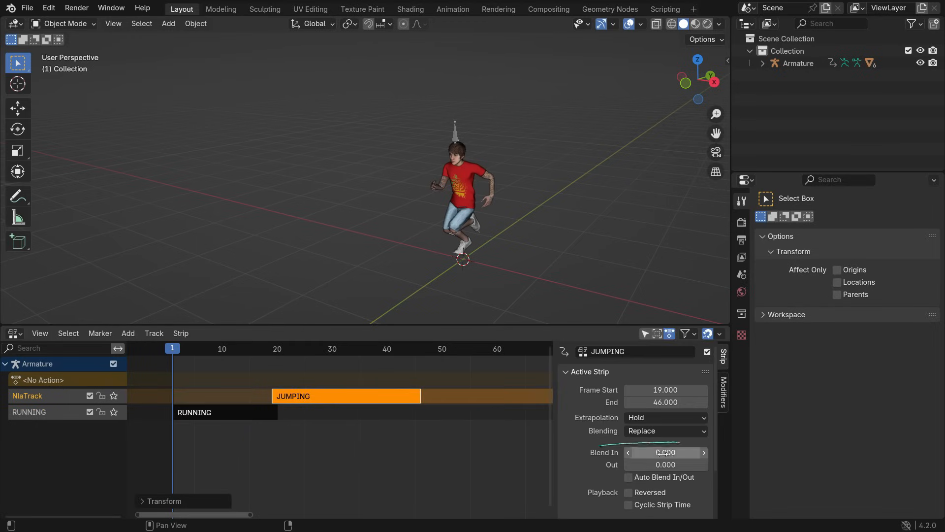
left_click(665, 452)
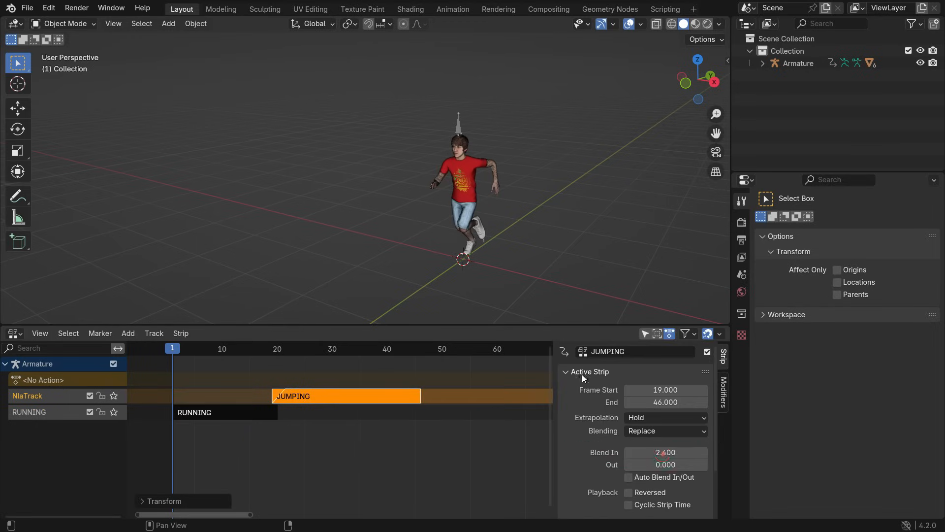
key("space")
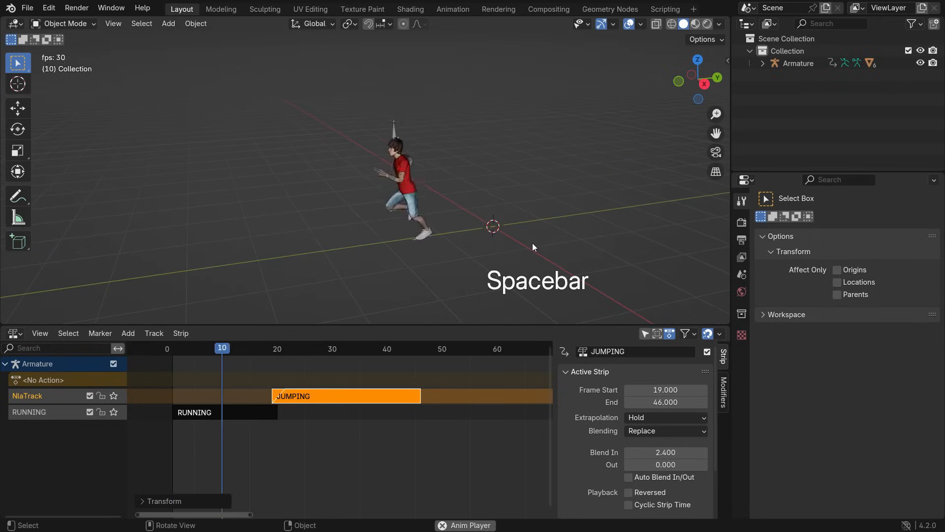
key("space")
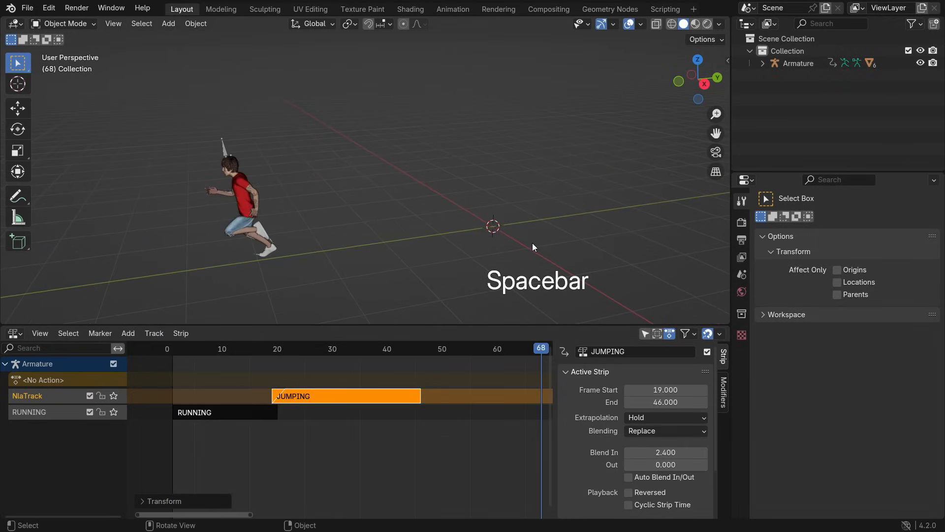
key("space")
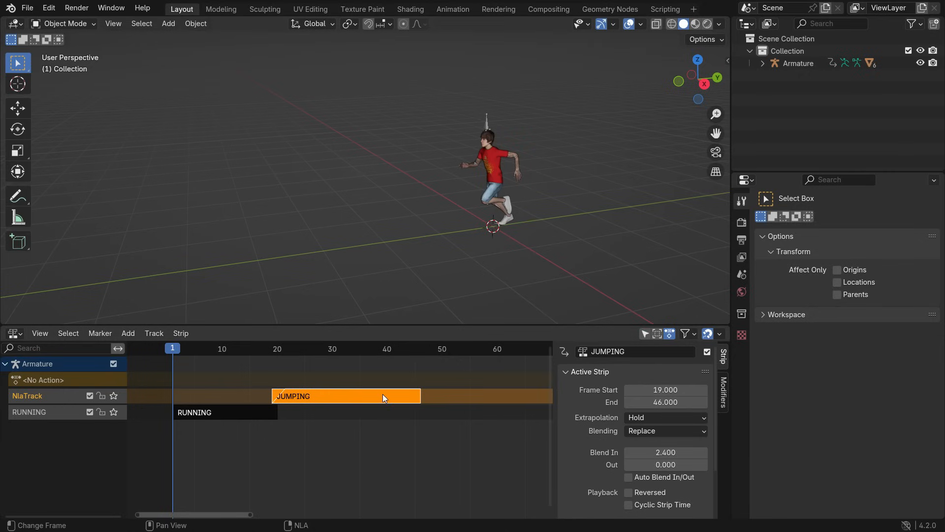
- Enter the JUMPING strip's action and show its curves in the Graph Editor
key("Tab")
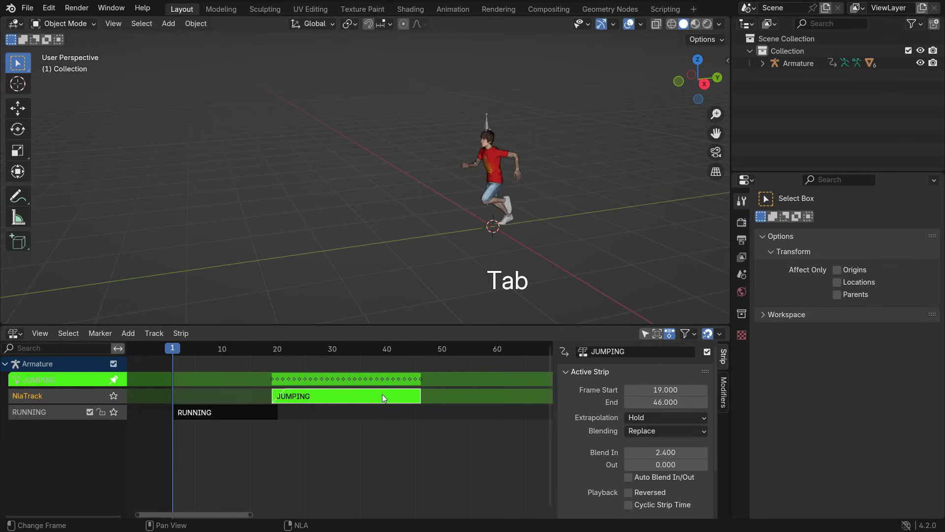
left_click(12, 333)
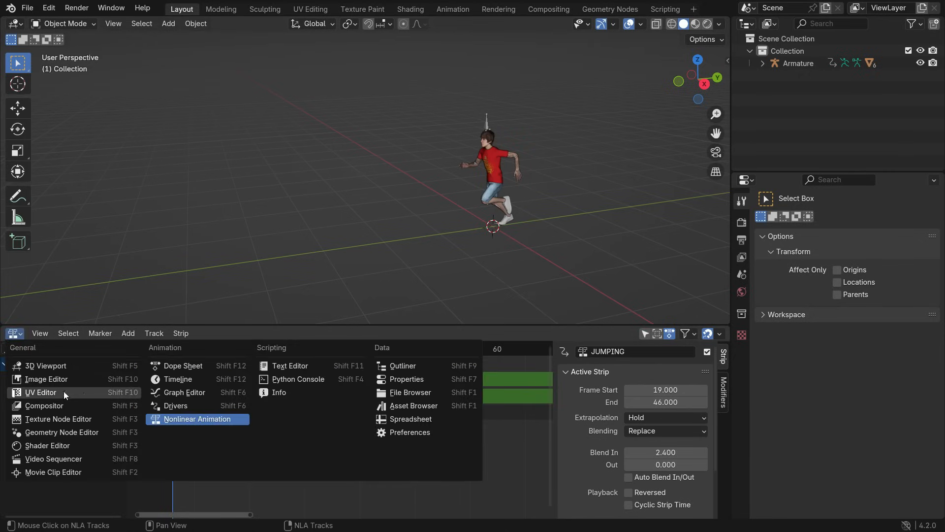
left_click(183, 392)
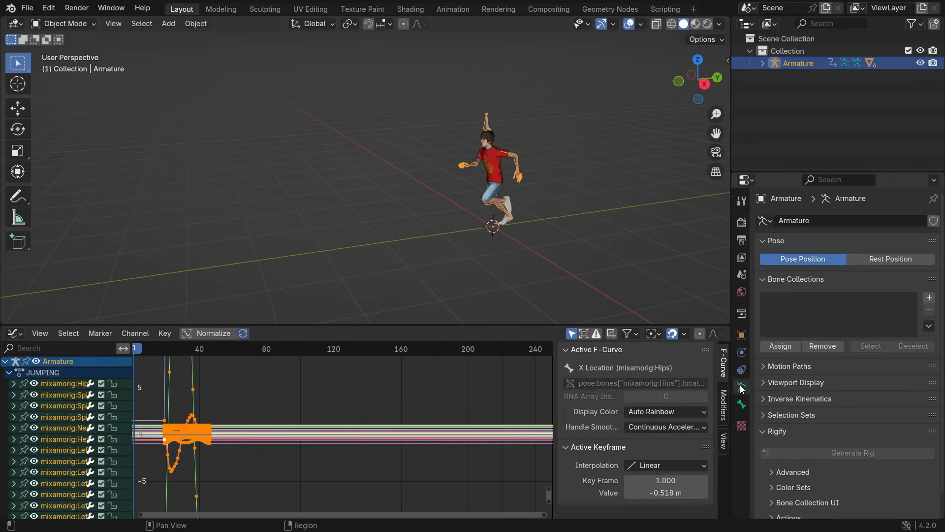
- Enable the armature's In Front viewport display and switch to Pose Mode
left_click(795, 382)
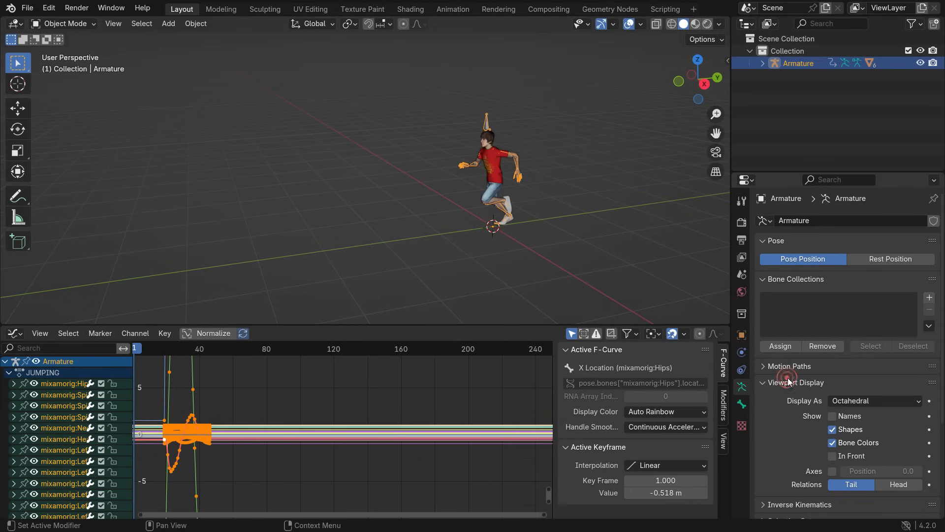
left_click(833, 456)
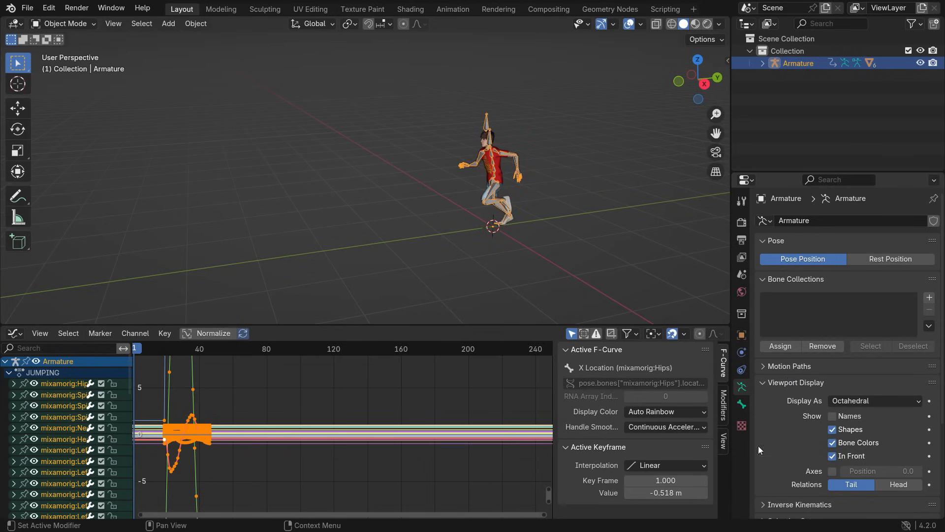
left_click(64, 24)
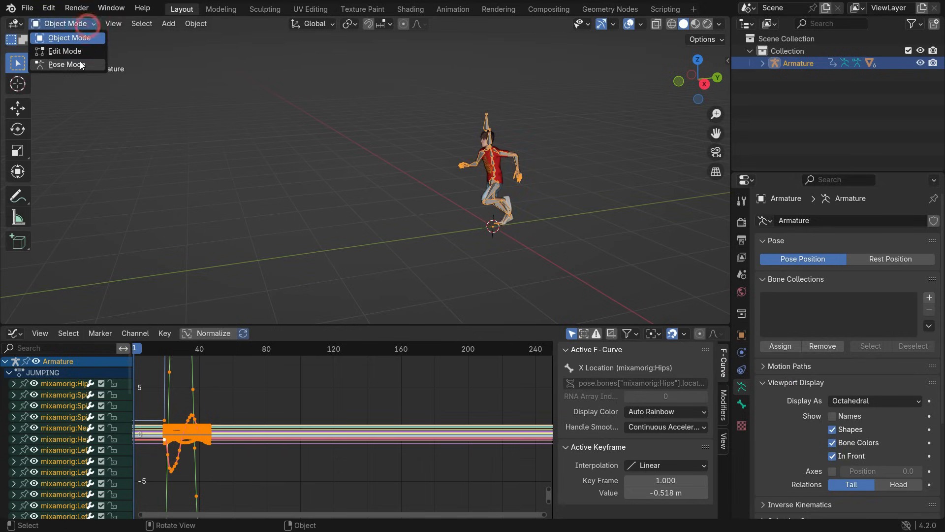
left_click(63, 65)
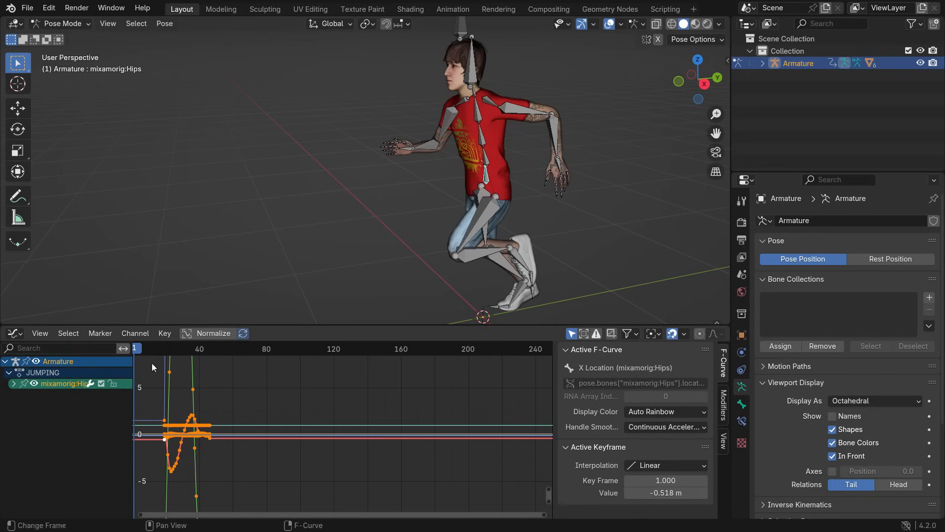
- Expand mixamorig:Hips curves, view the character from the side, and step to frame 19
left_click(19, 383)
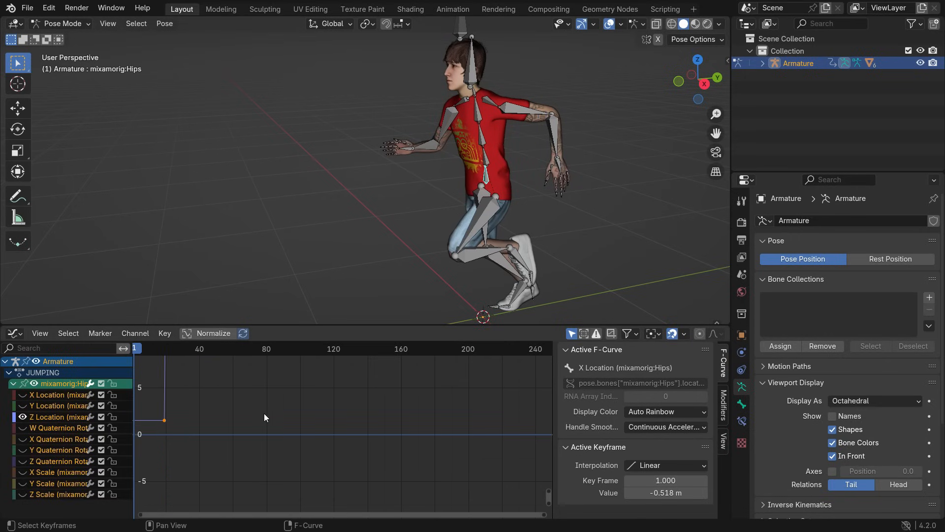
key("Home")
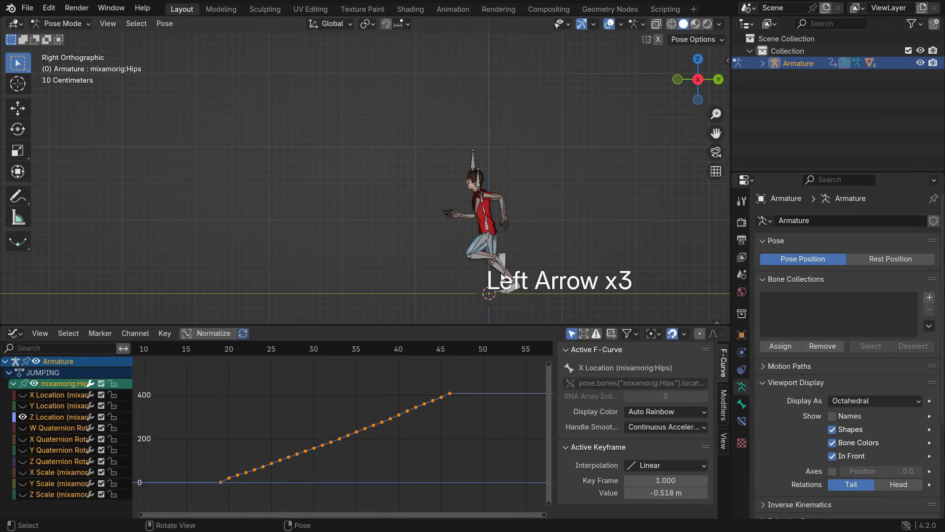
key("Right")
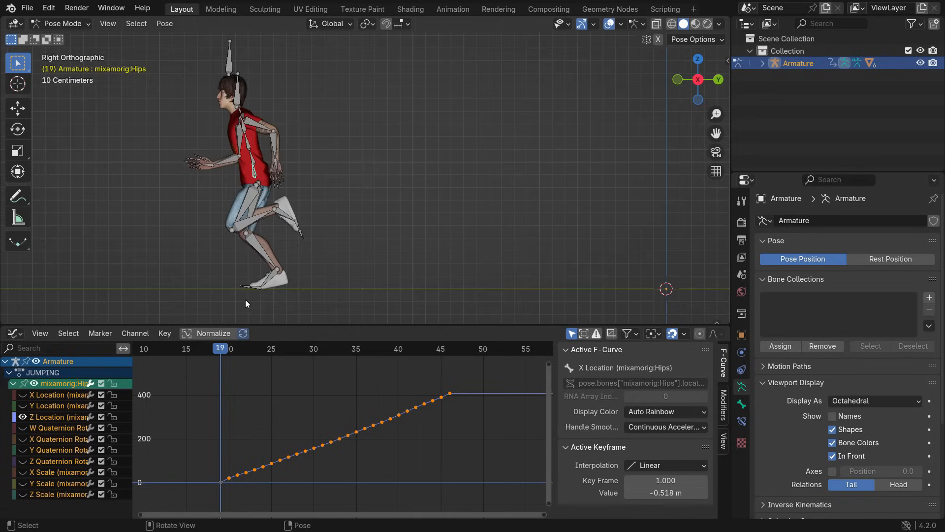
- Draw a freehand annotation line at the hips and begin moving the hips curve keys
left_click(18, 196)
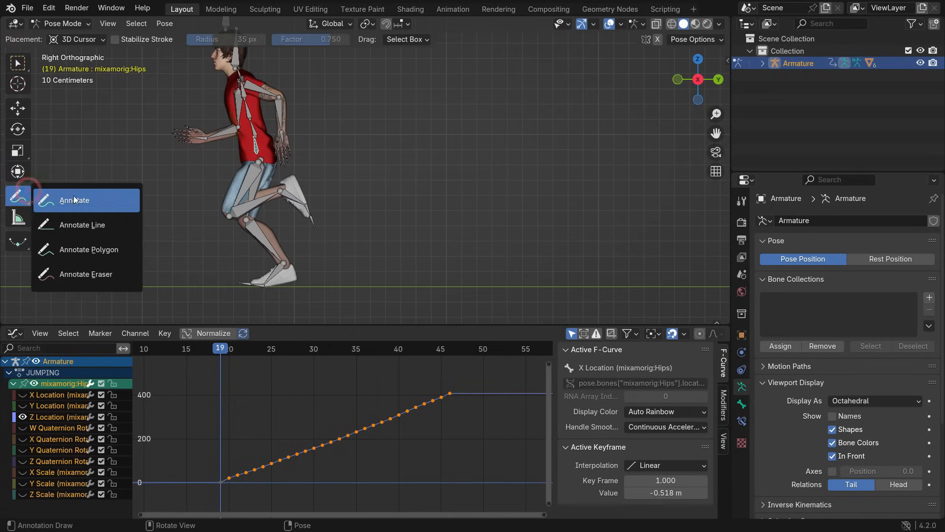
left_click(75, 200)
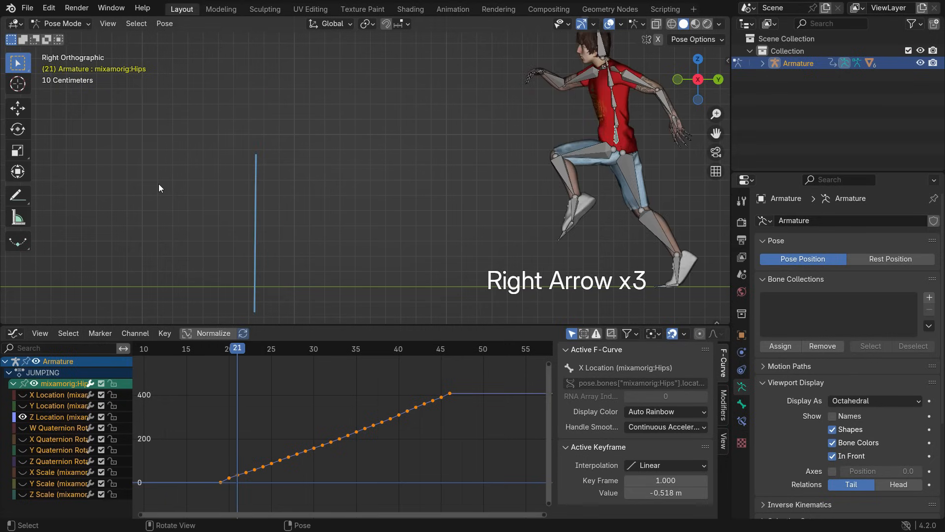
key("Right")
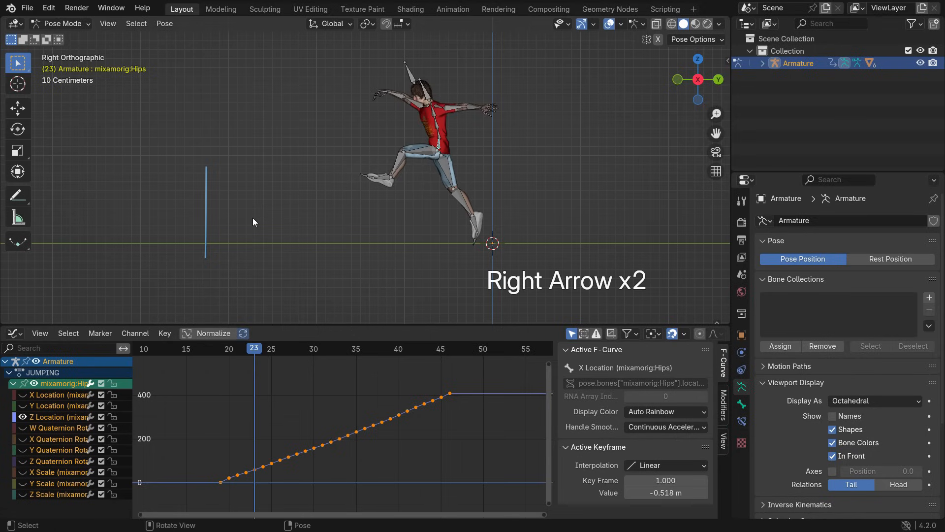
key("Left")
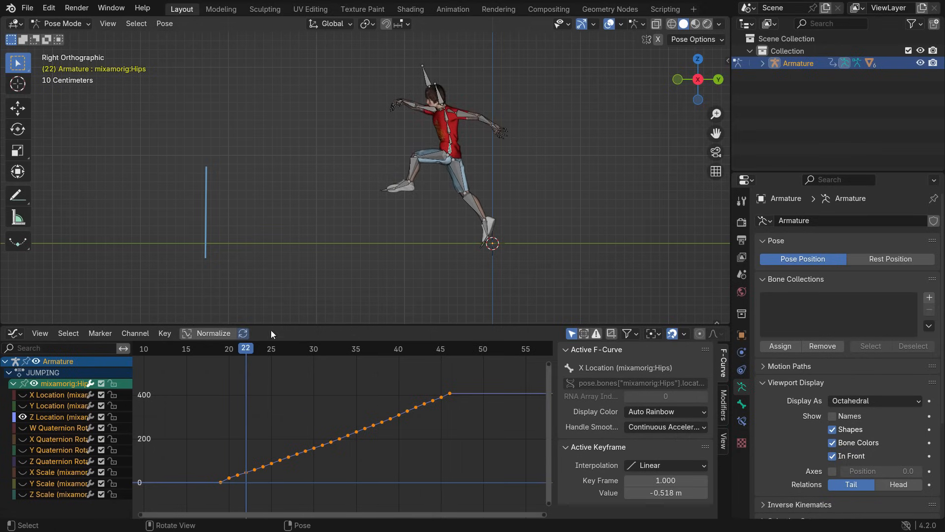
key("g")
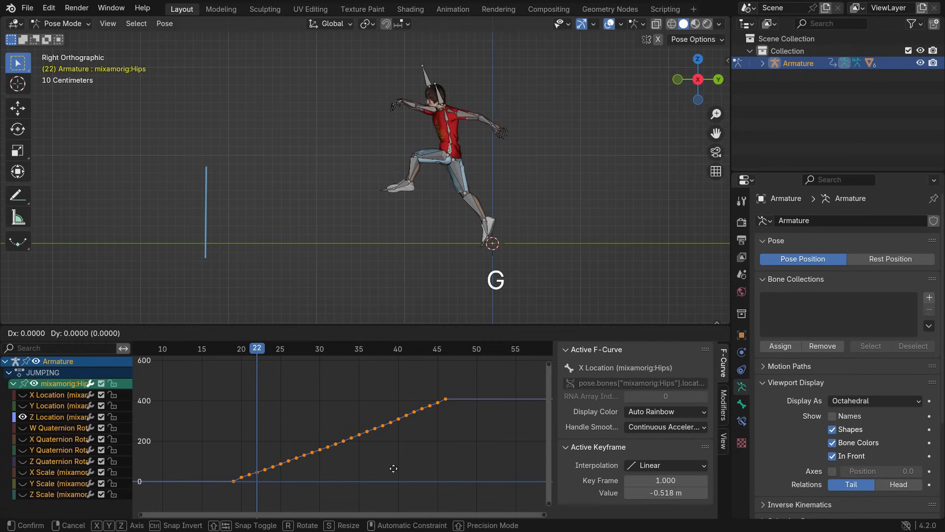
mouse_move(389, 425)
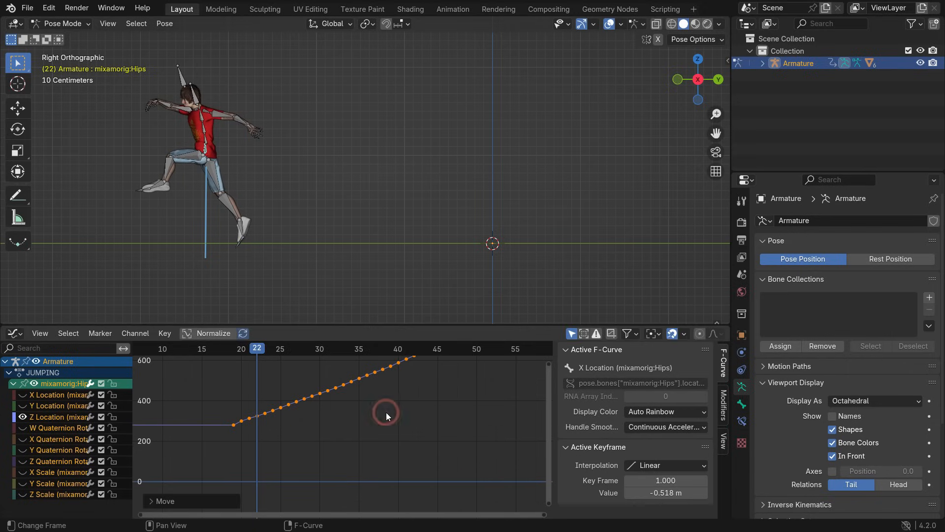
- Play back the run-to-jump blend from the first frame
key("space")
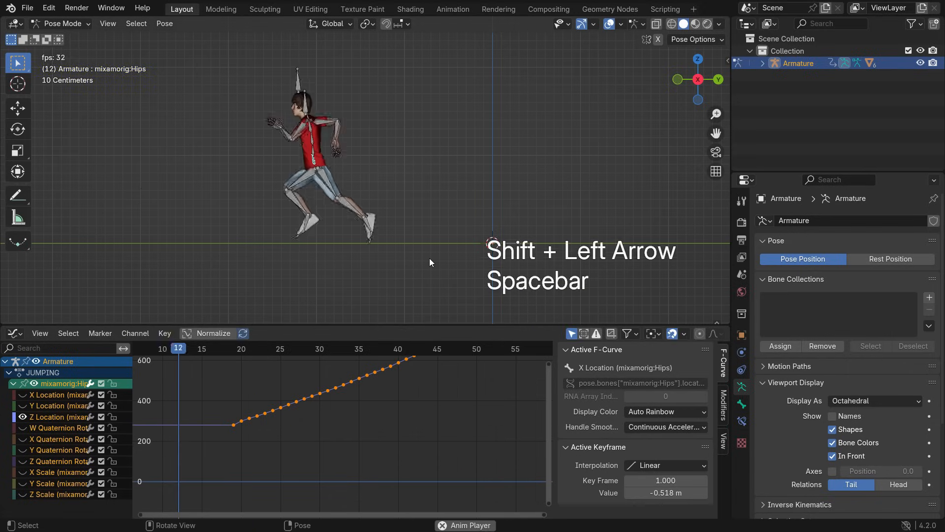
key("shift+Left")
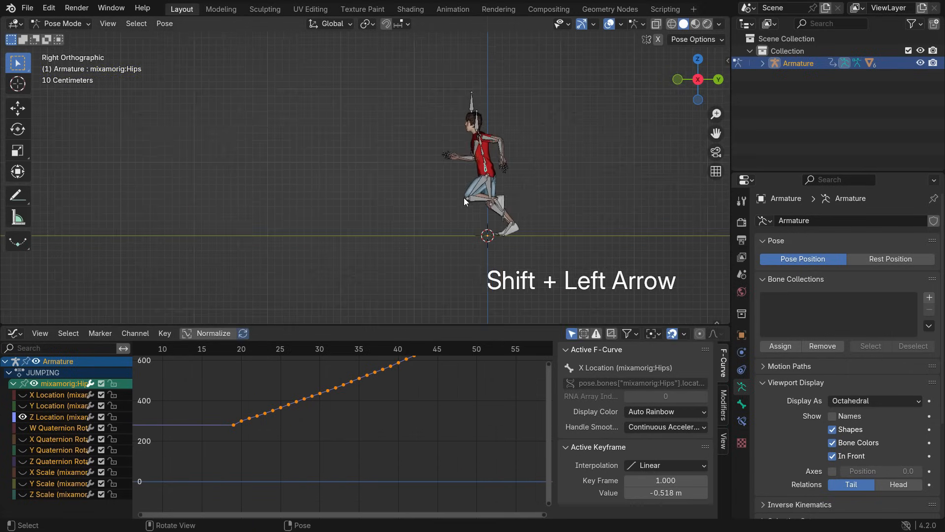
key("space")
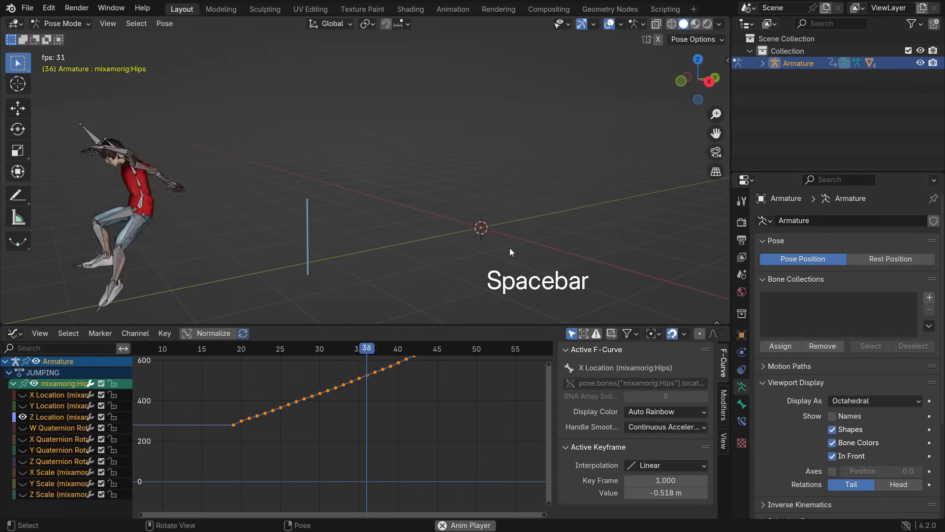
key("space")
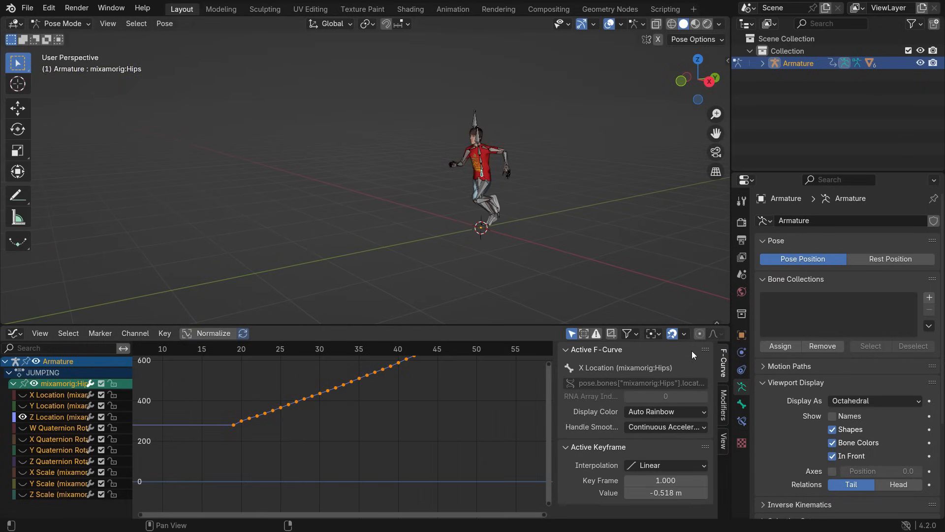
- Return to the NLA editor and raise the JUMPING strip's Blend In to 5.3
left_click(12, 333)
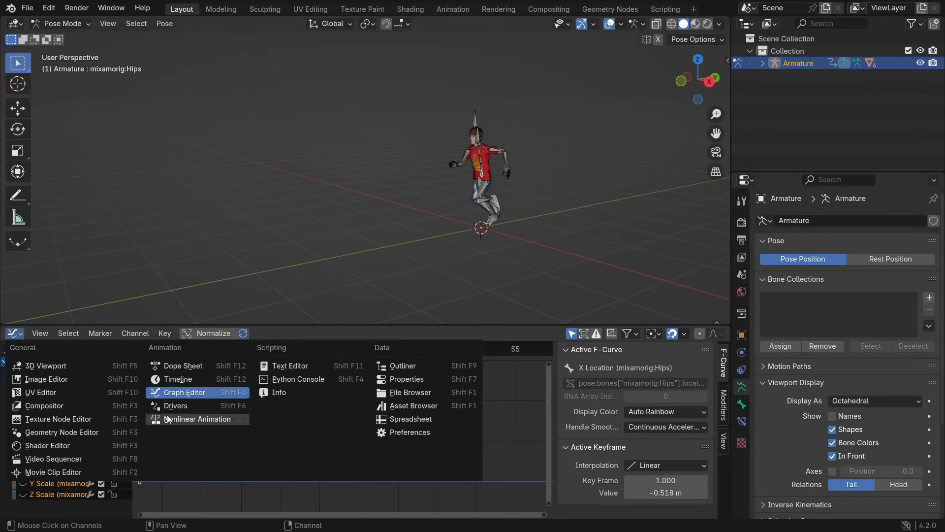
left_click(197, 418)
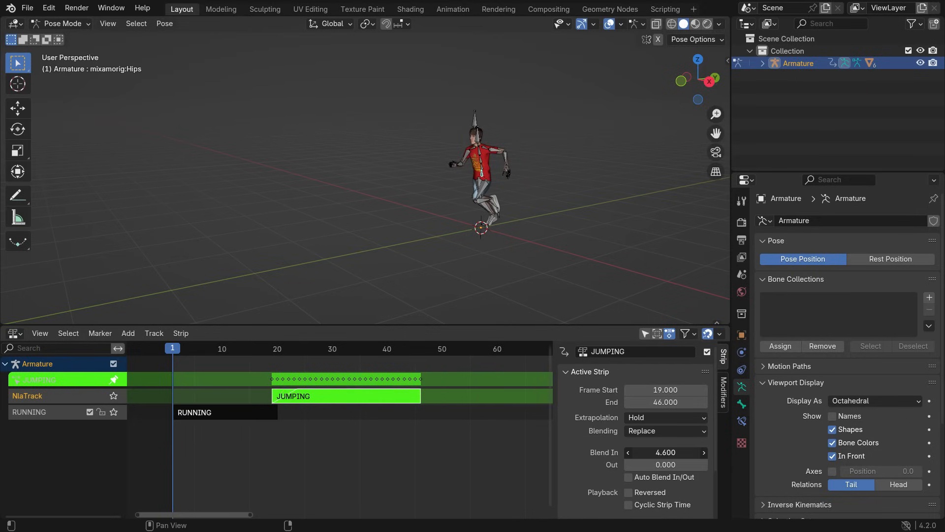
key("space")
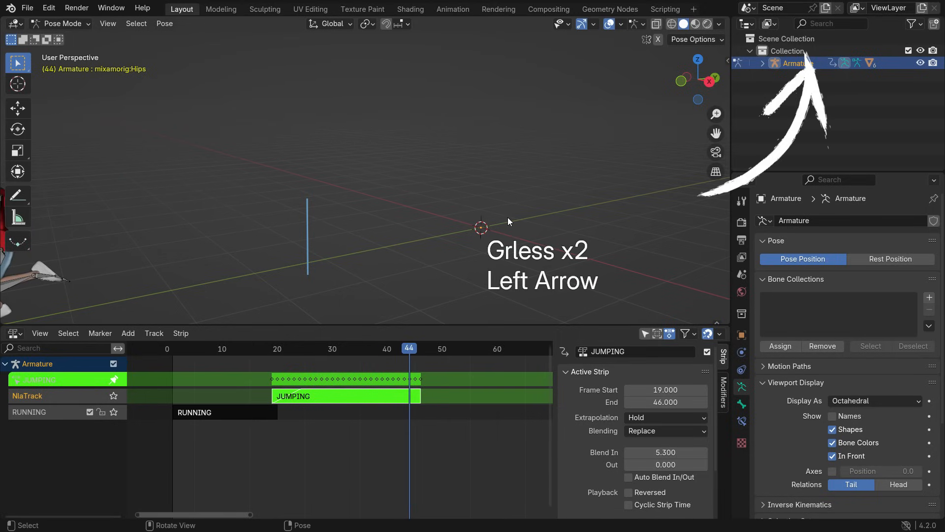
key("Space")
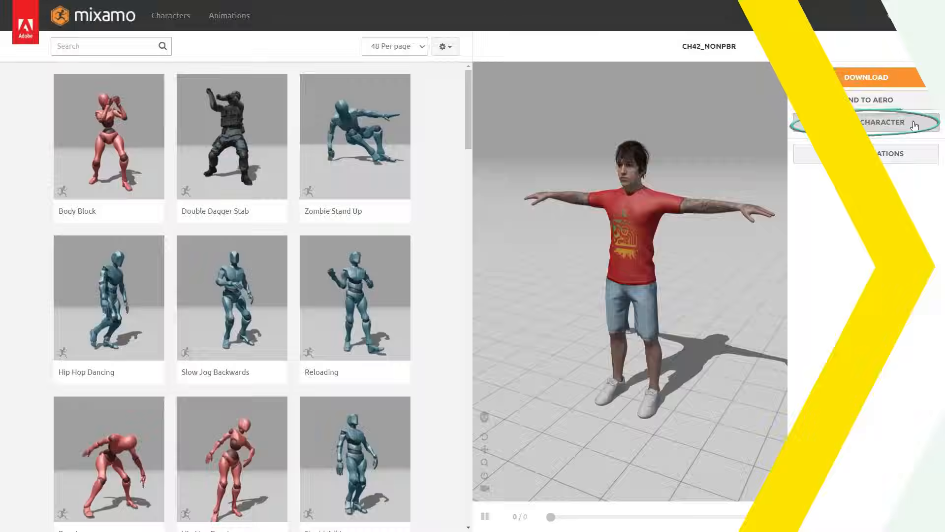
- Upload a new character to Mixamo, confirm its body markers, and start auto-rigging
left_click(864, 122)
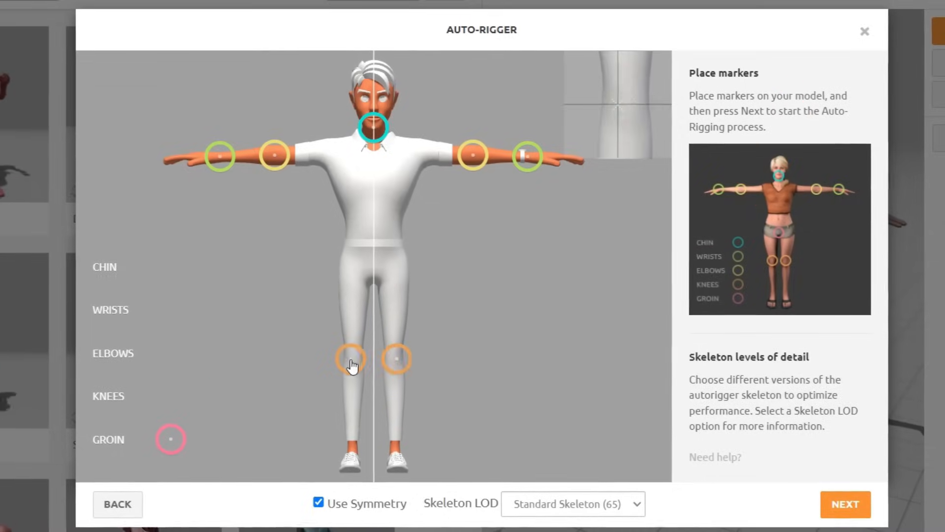
left_click(845, 503)
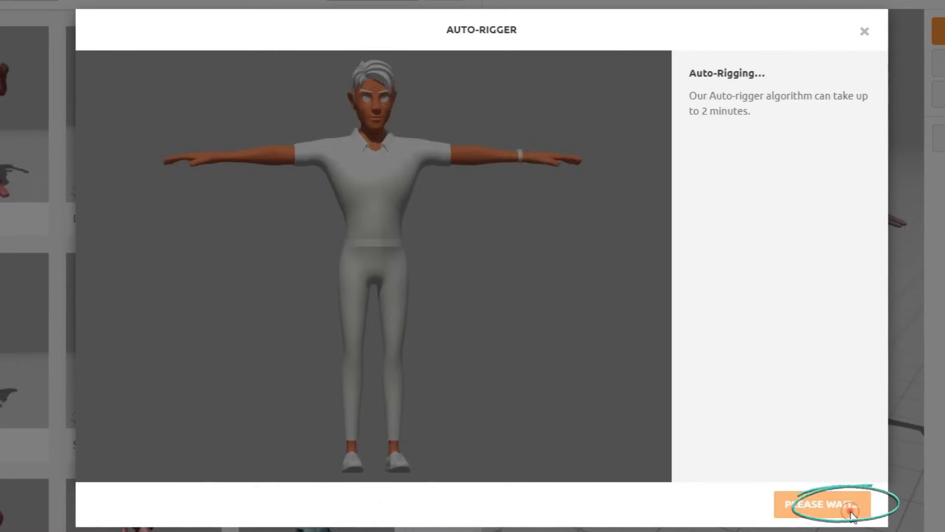